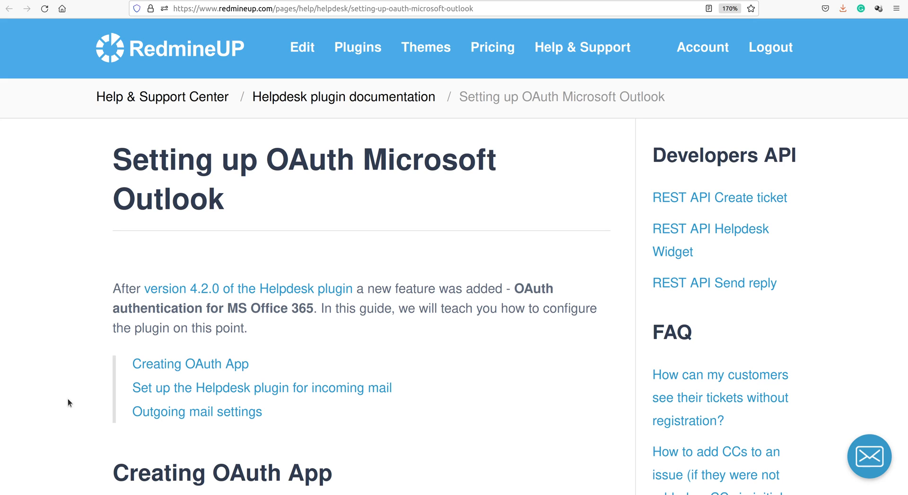
mouse_move(305, 189)
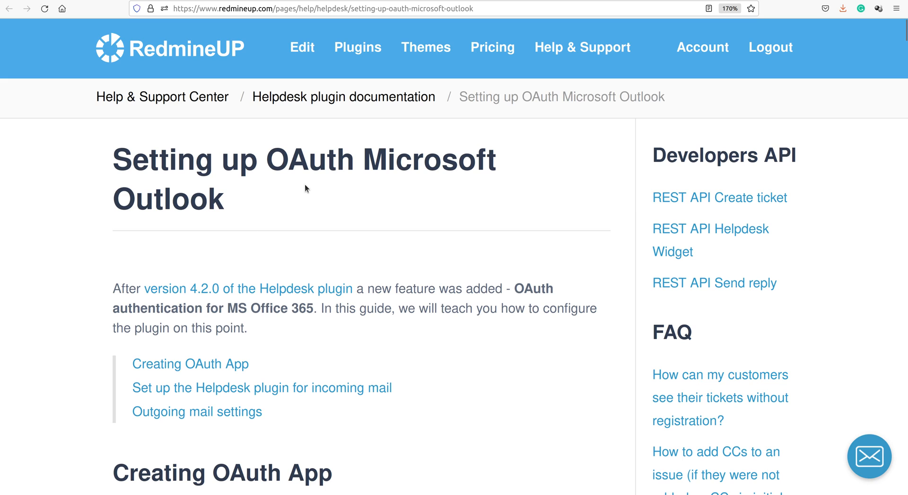
mouse_move(292, 247)
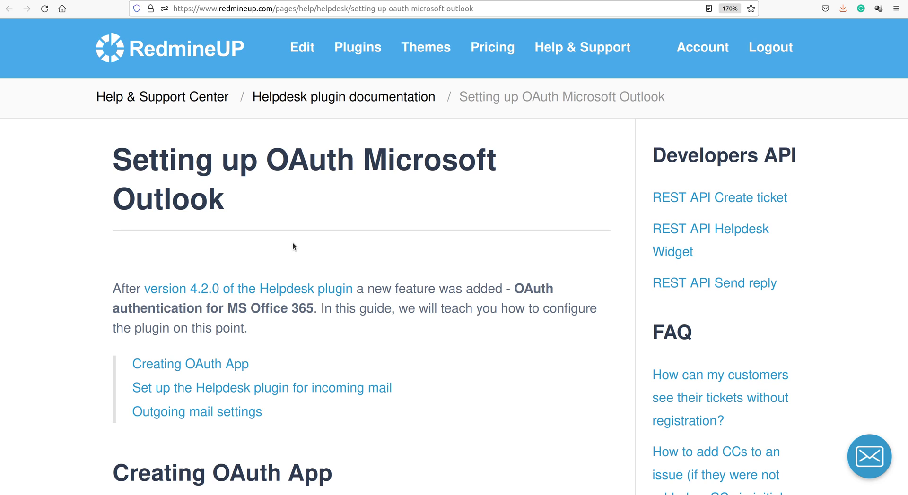
mouse_move(156, 9)
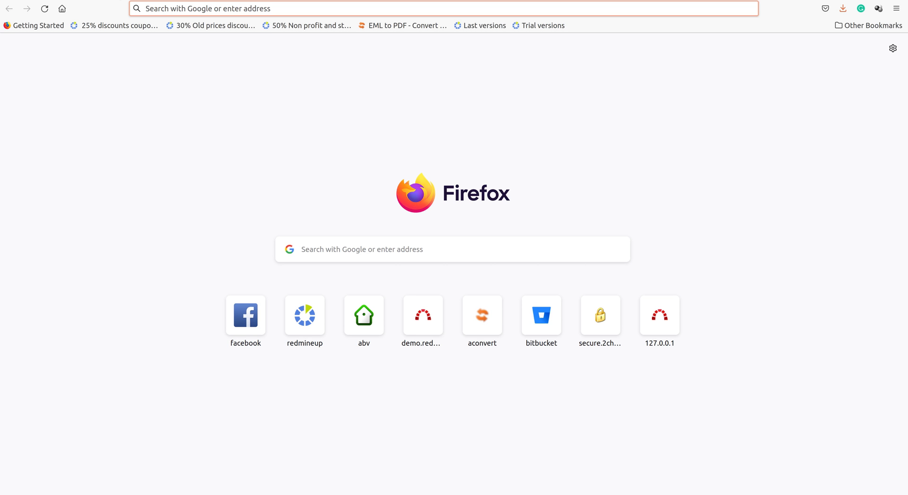
Bring up the Azure portal suggestion by typing 'azu' in a new tab's address bar
text(abv.bg/)
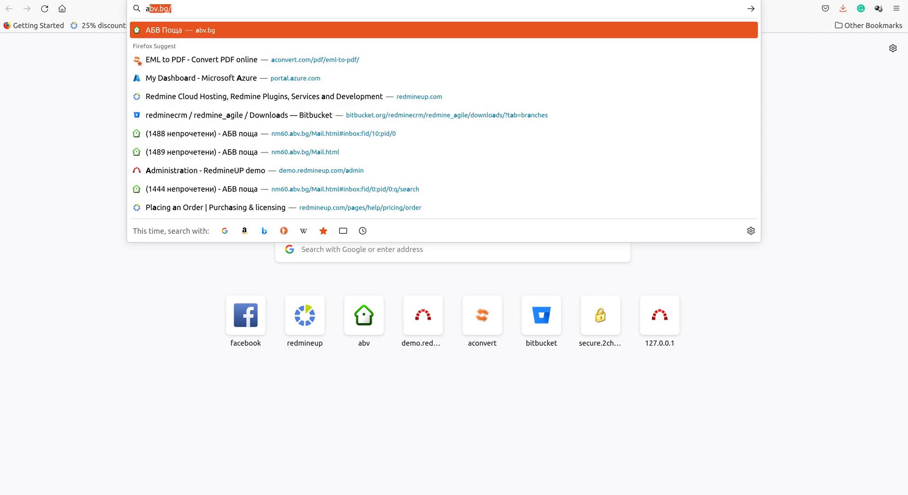
text(zu)
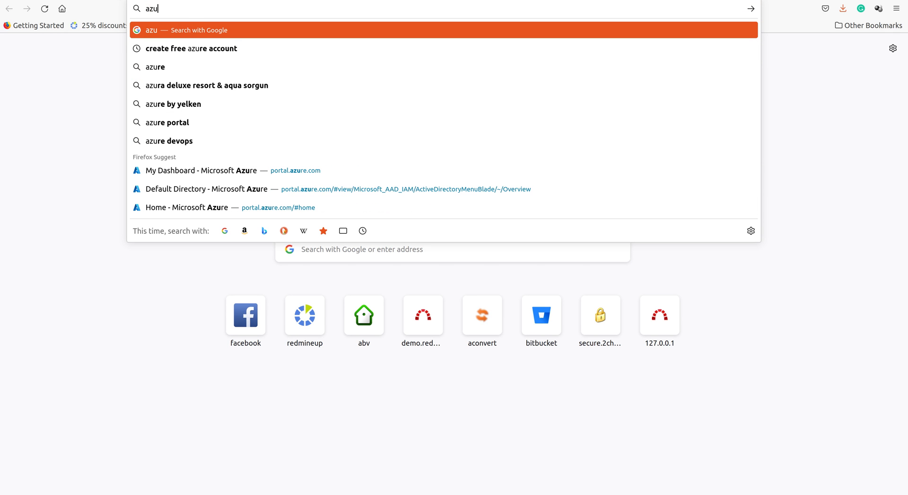
mouse_move(289, 170)
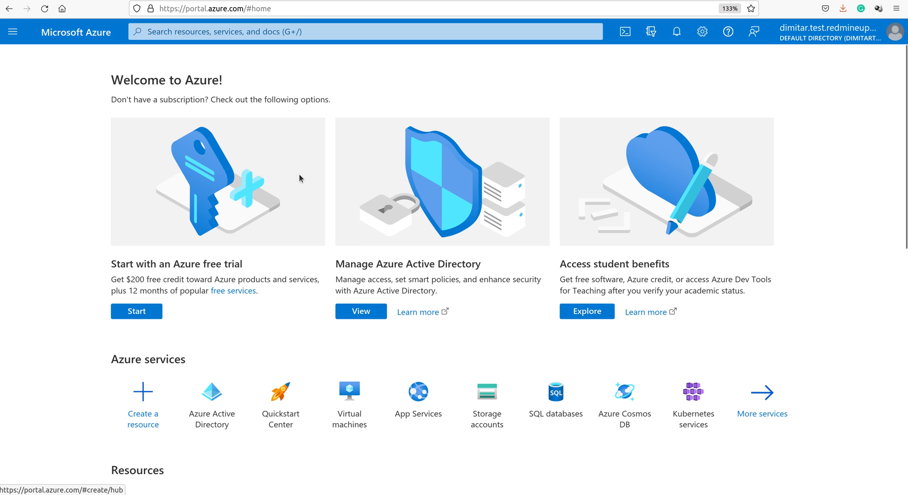
mouse_move(785, 56)
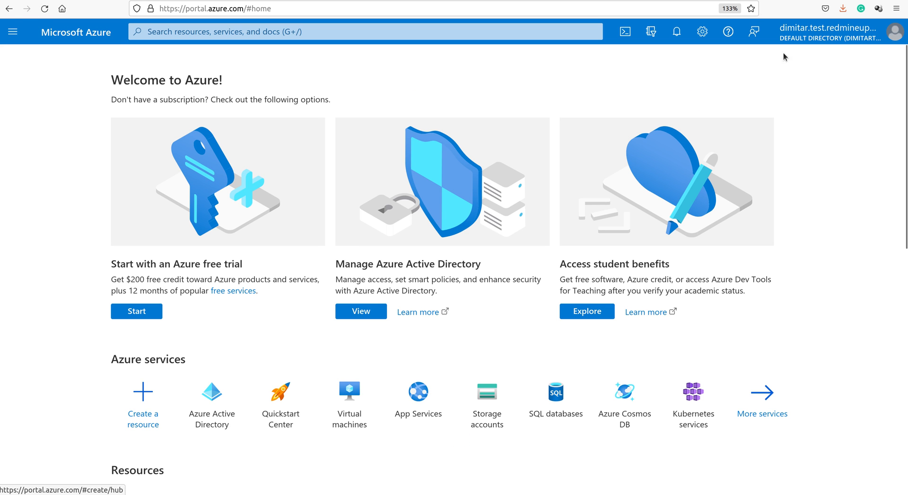
mouse_move(353, 213)
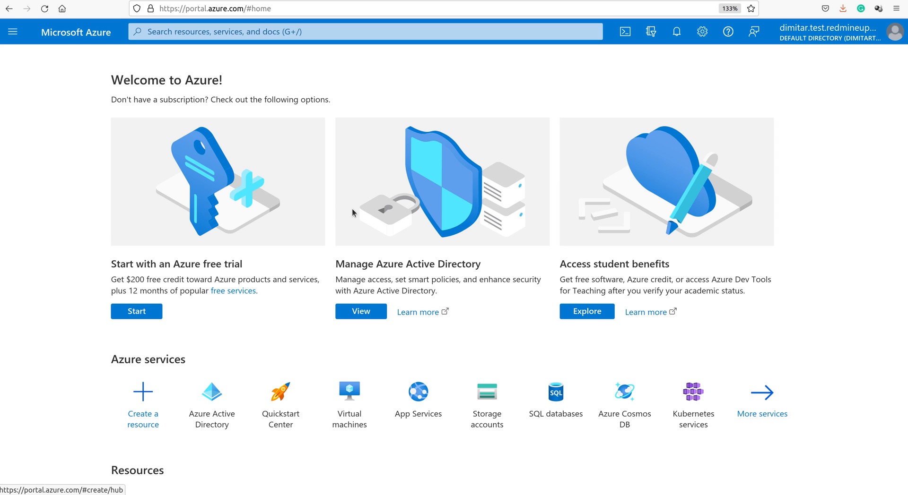
mouse_move(83, 98)
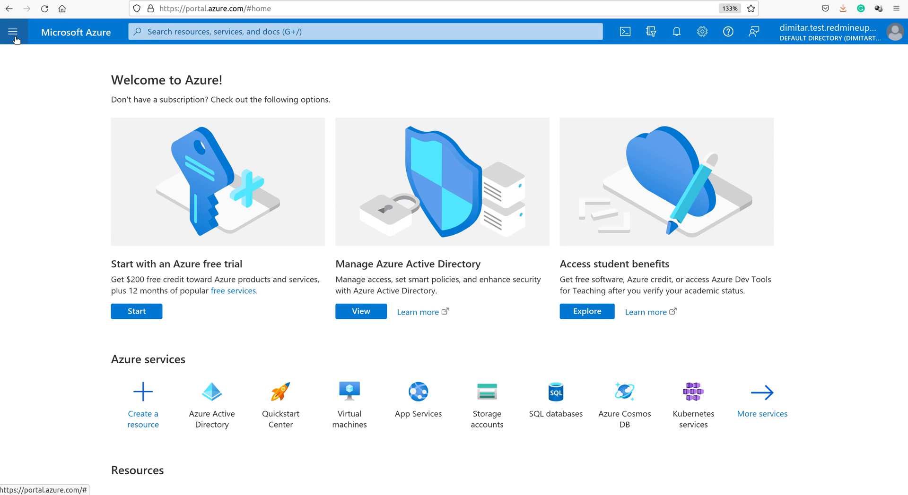
Navigate through the portal menu to Azure Active Directory's App registrations list
click(15, 32)
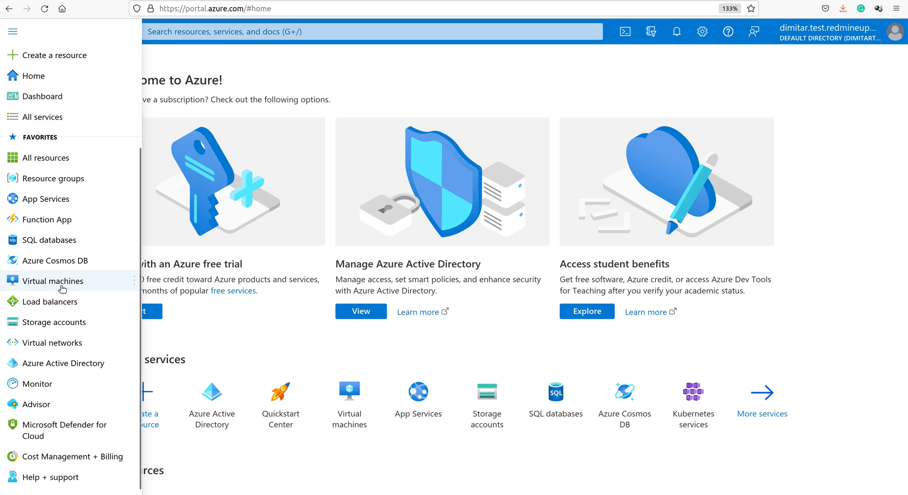
mouse_move(48, 240)
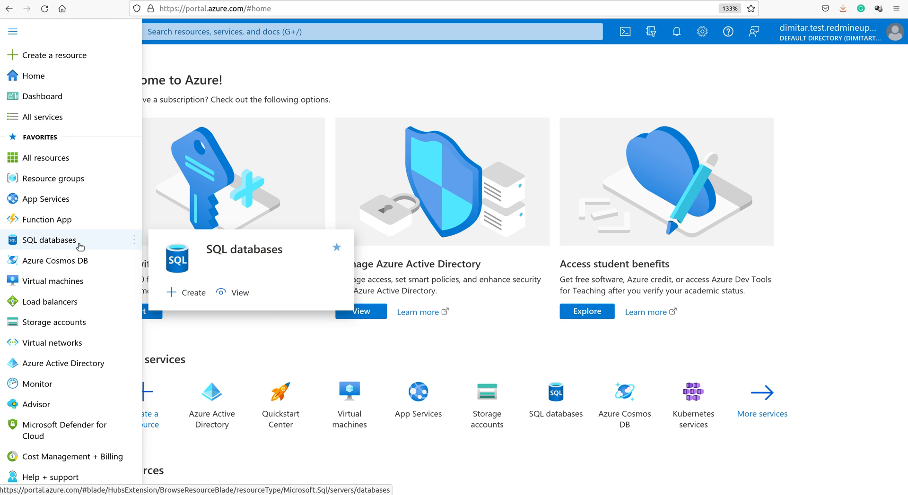
mouse_move(64, 363)
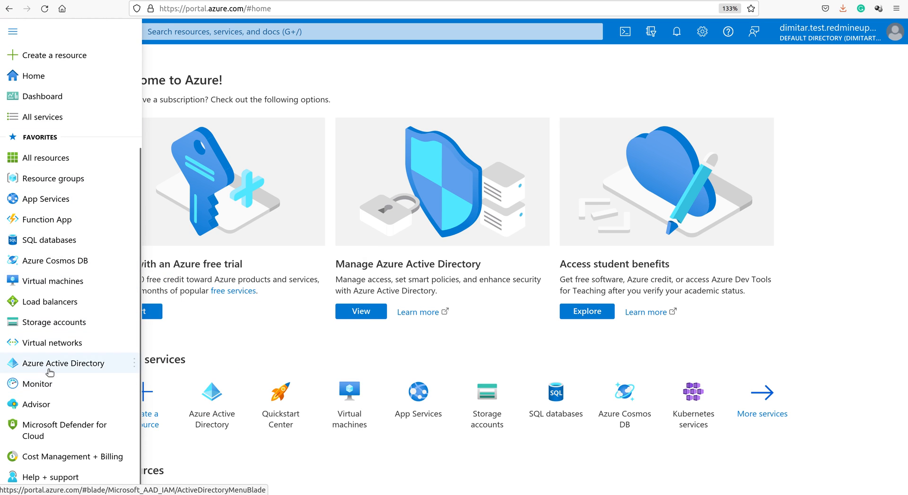
click(12, 33)
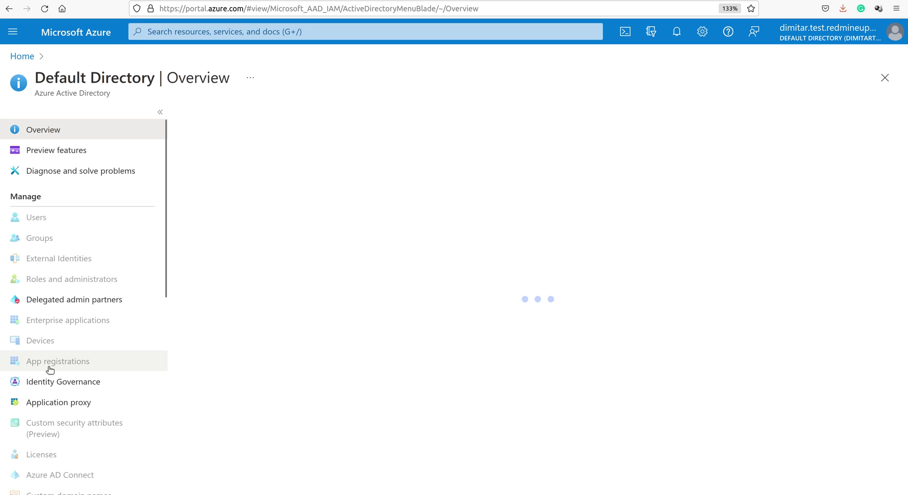
click(43, 129)
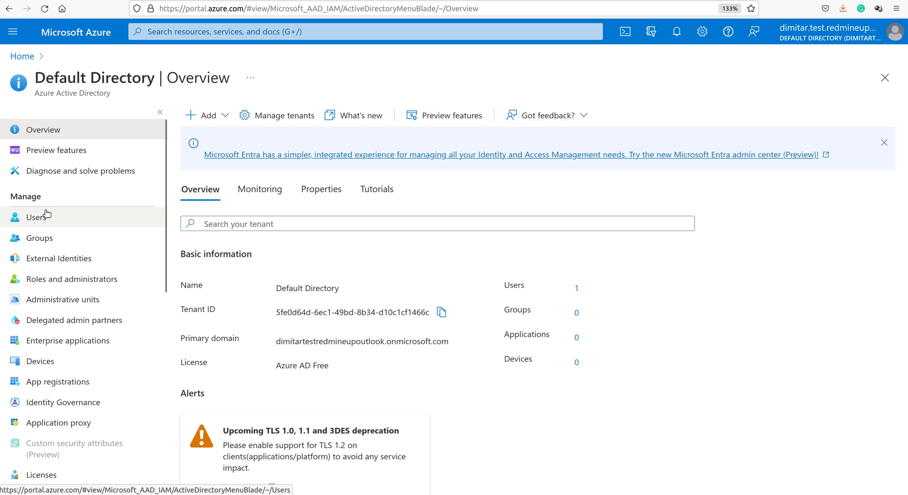
mouse_move(48, 398)
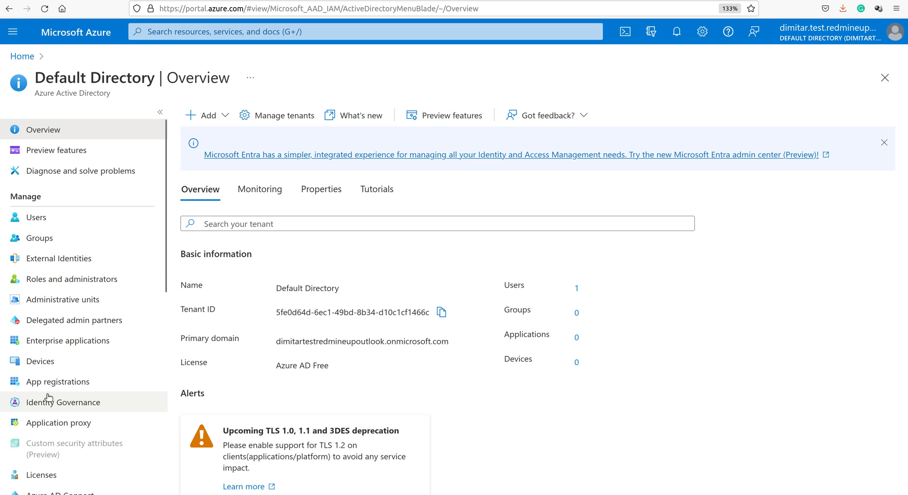
mouse_move(63, 402)
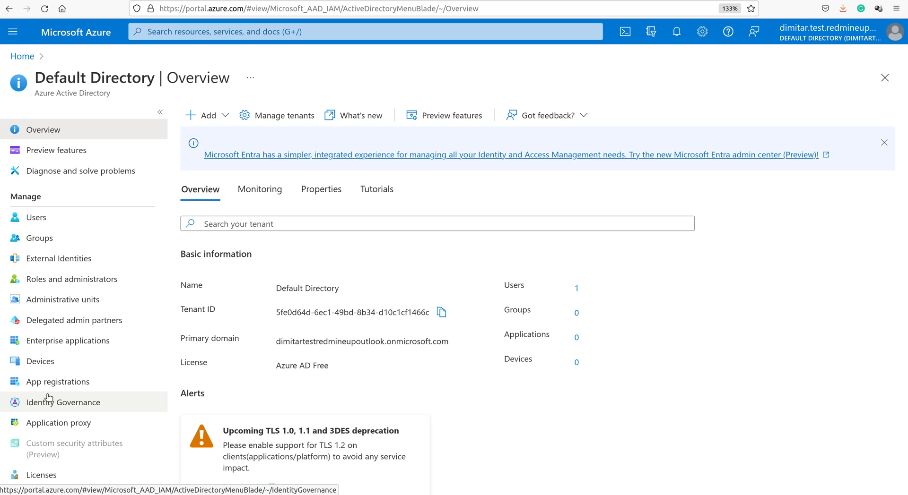
mouse_move(57, 382)
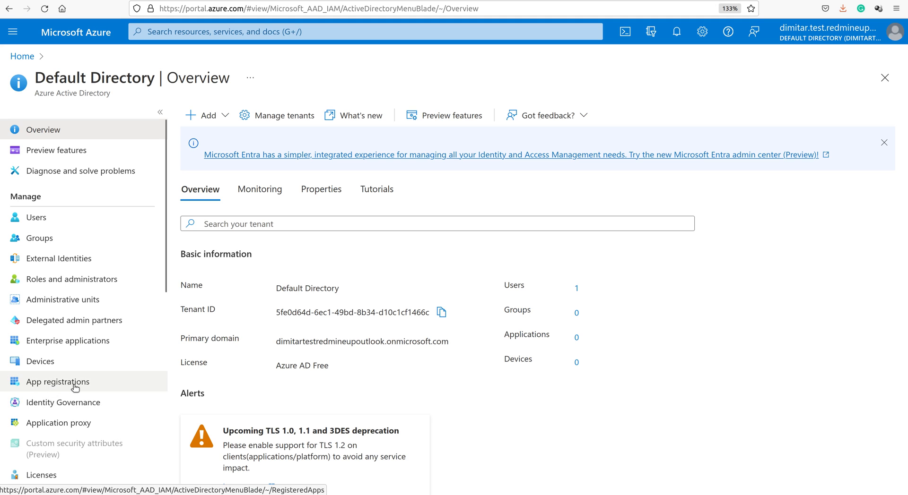
click(57, 381)
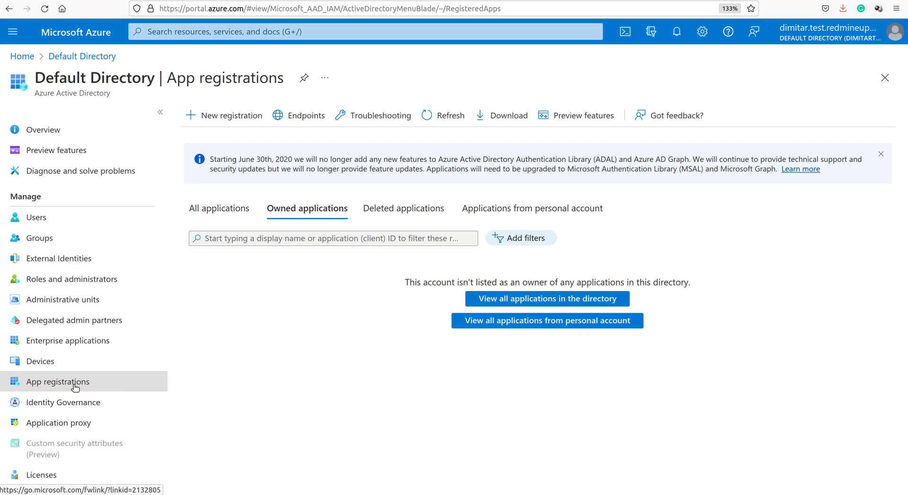
mouse_move(228, 116)
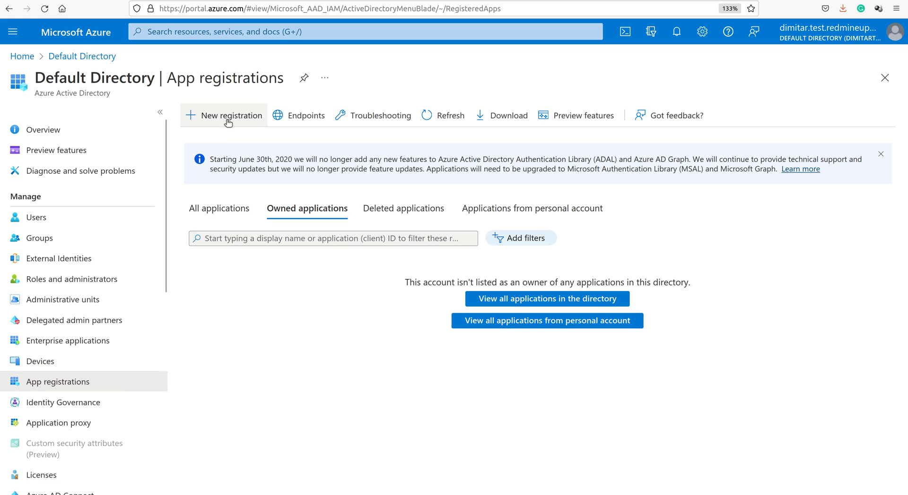
Start a new registration named 'Redmine Mail Outlook' for multitenant plus personal Microsoft accounts
click(229, 116)
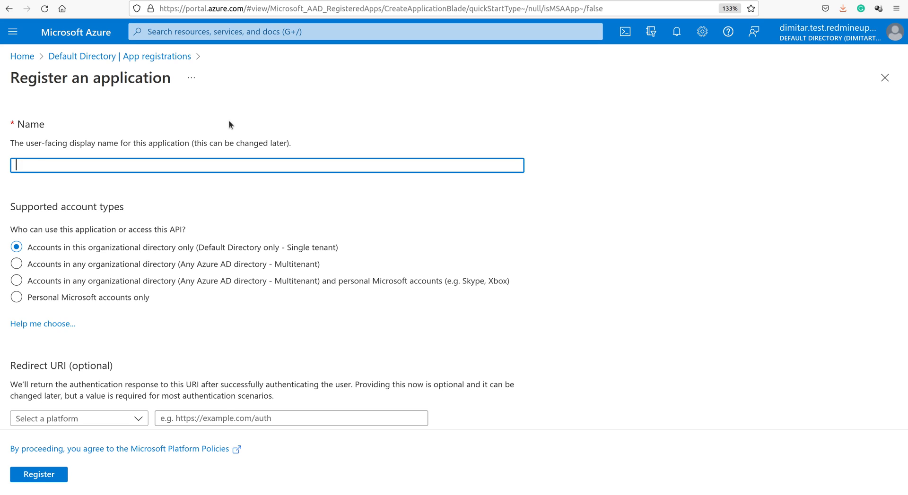
text(Redmine)
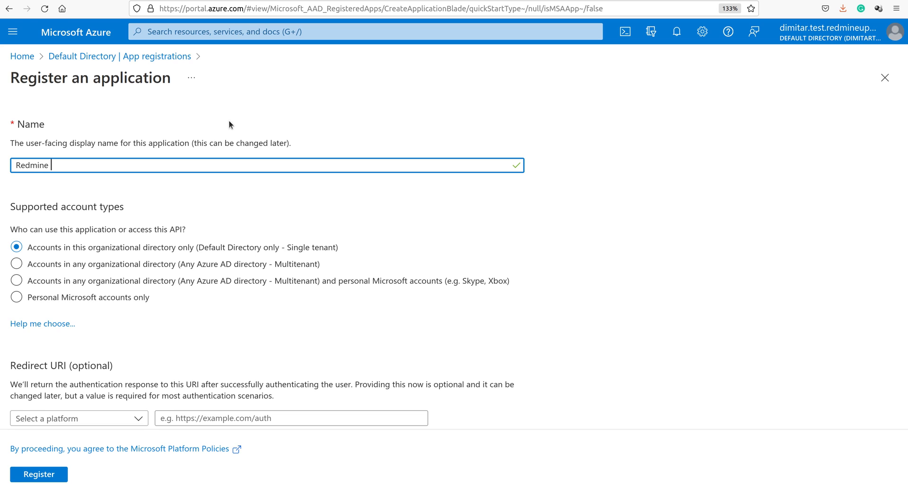
text(Mail O)
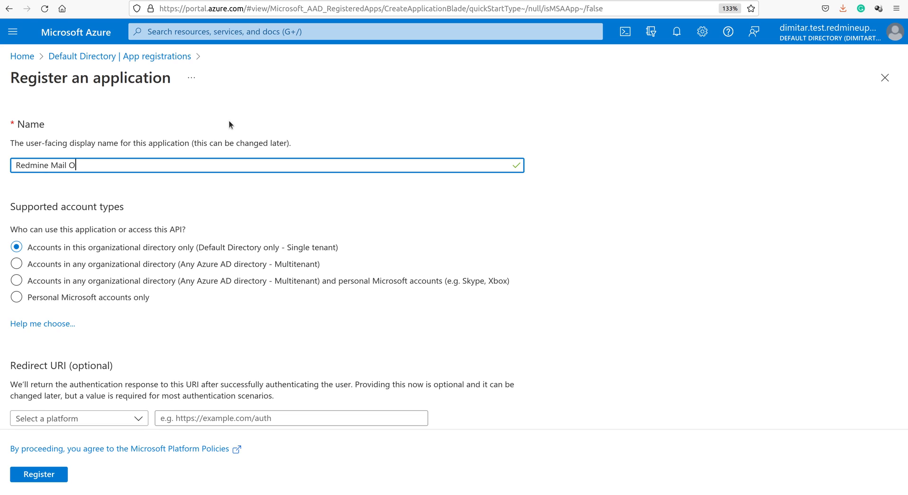
text(utlook)
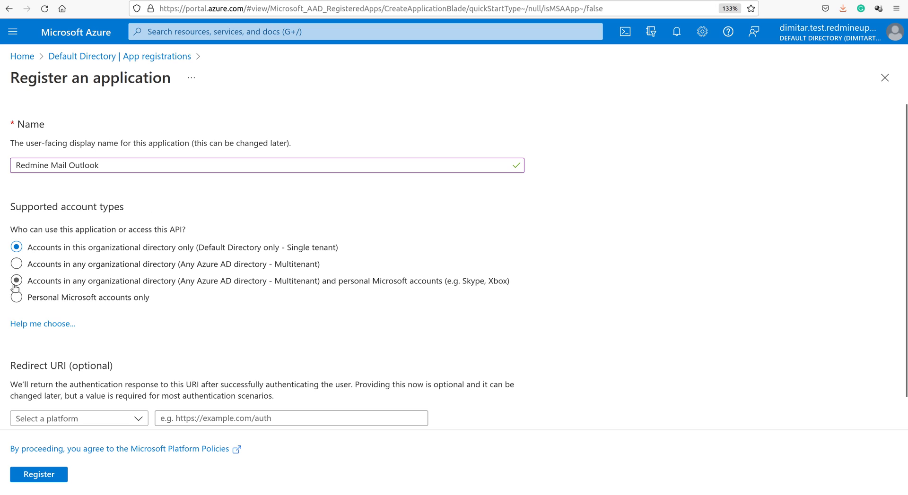
click(17, 281)
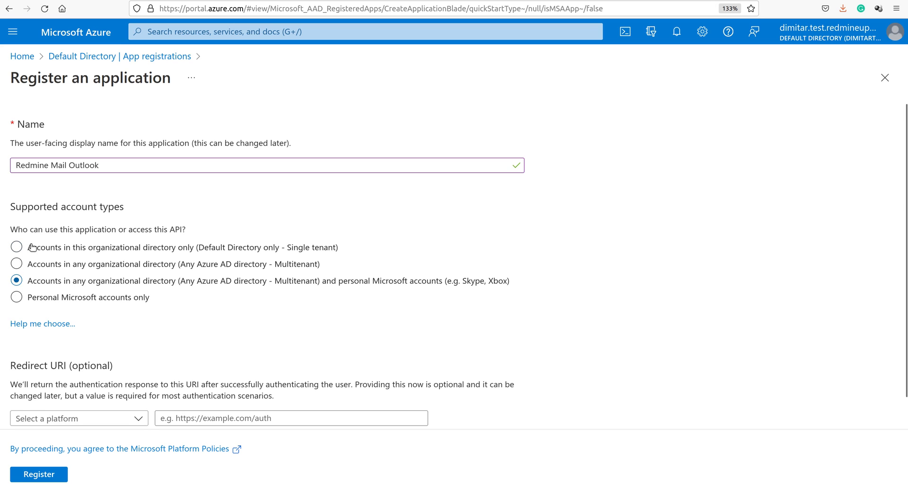
mouse_move(54, 293)
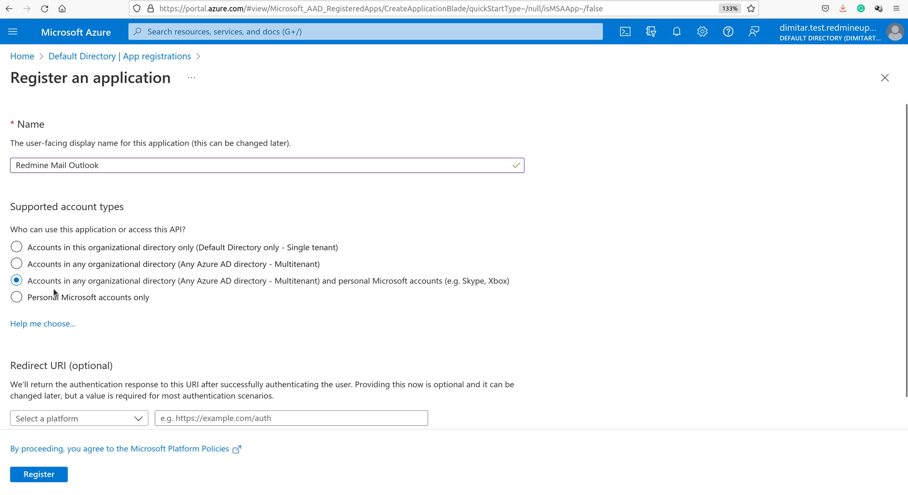
mouse_move(145, 295)
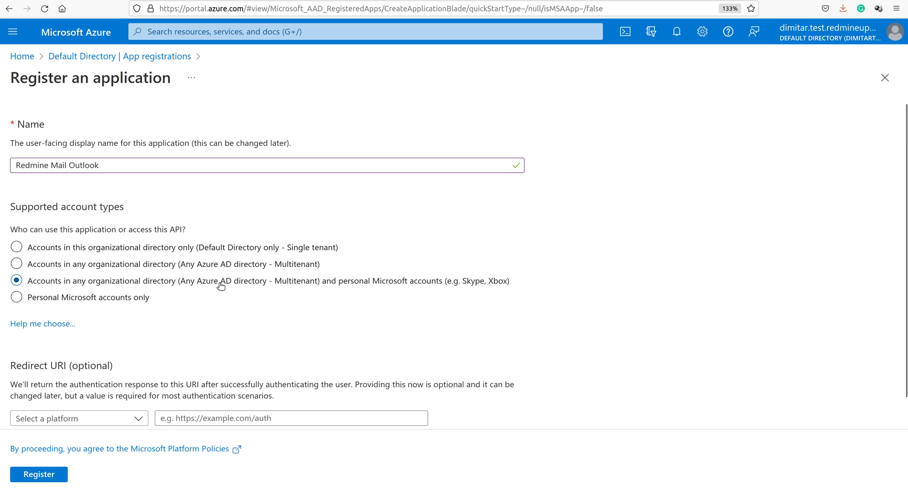
mouse_move(302, 294)
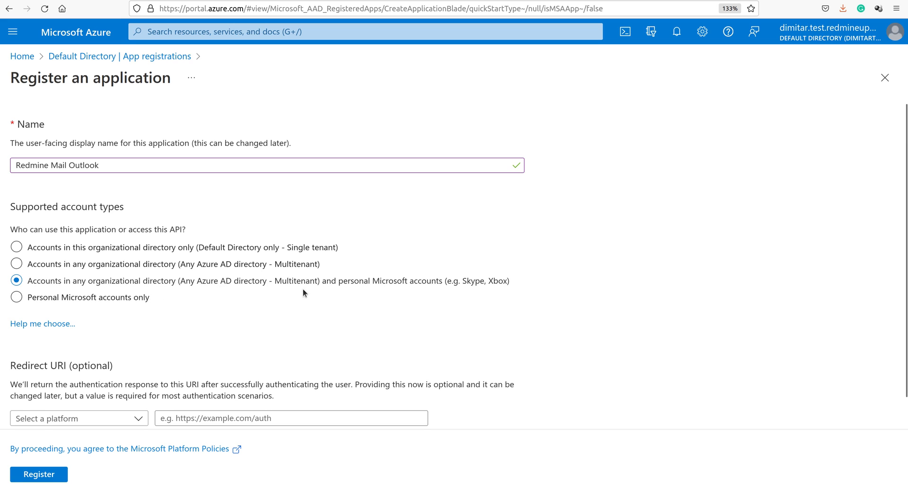
mouse_move(432, 292)
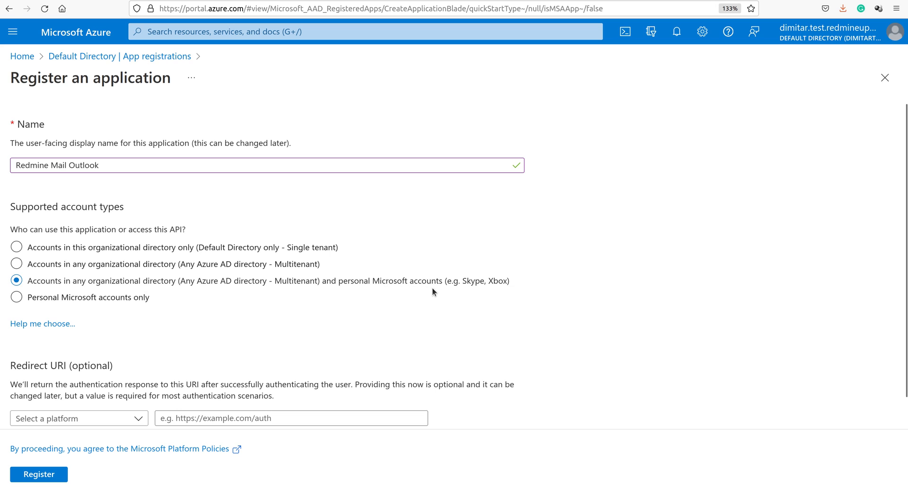
mouse_move(521, 293)
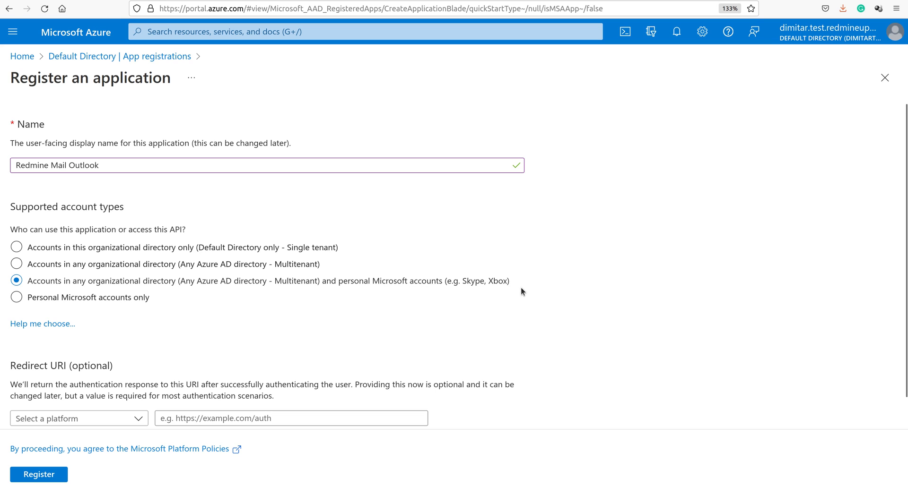
mouse_move(416, 314)
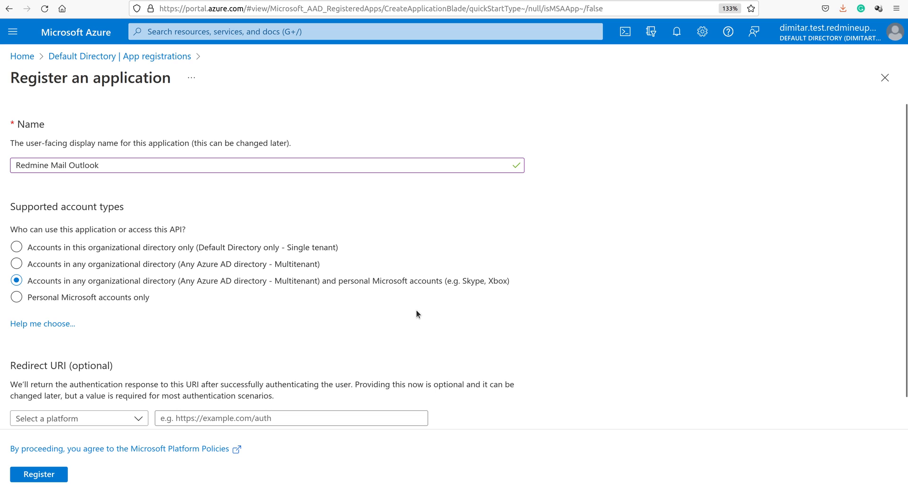
scroll(up, 3)
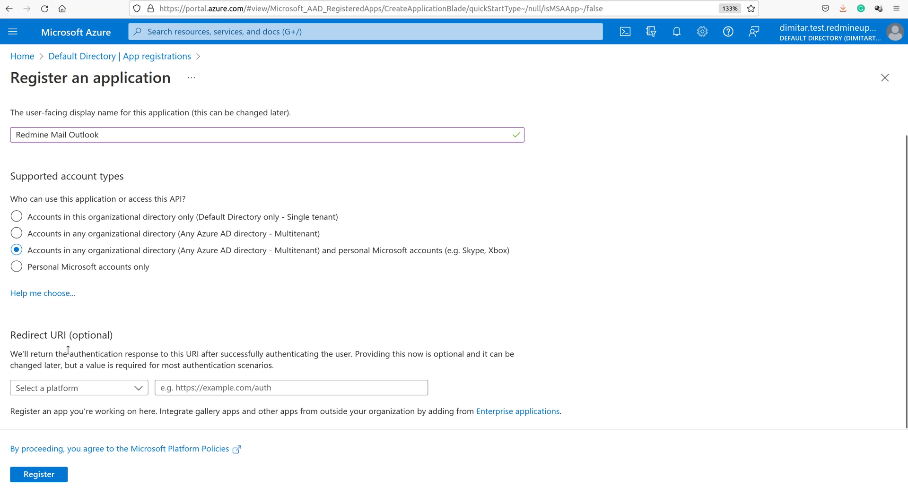
click(79, 388)
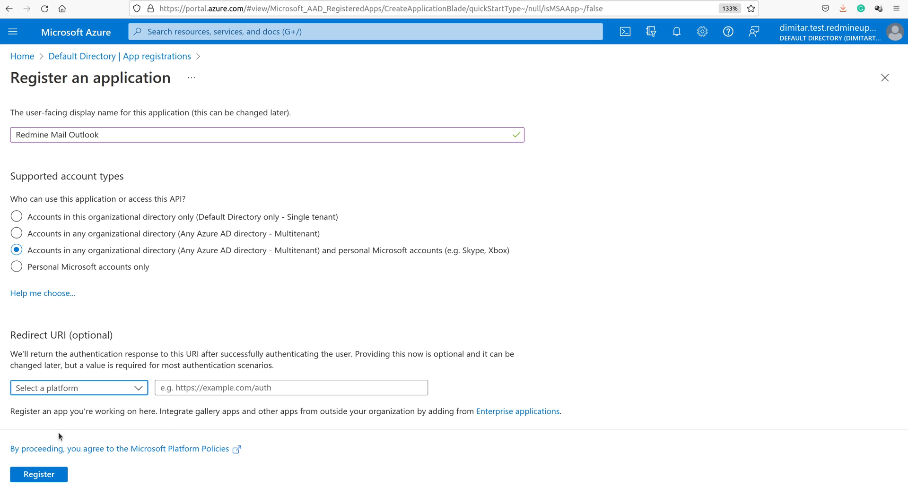
click(78, 388)
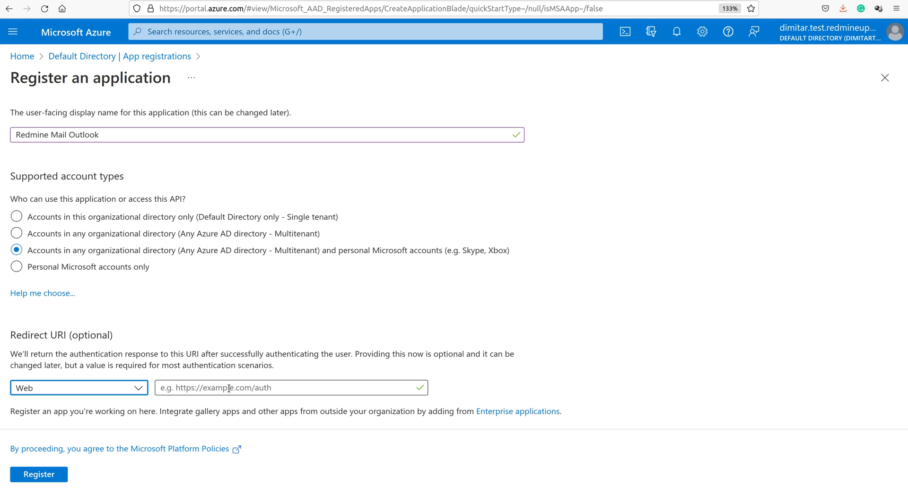
text(http)
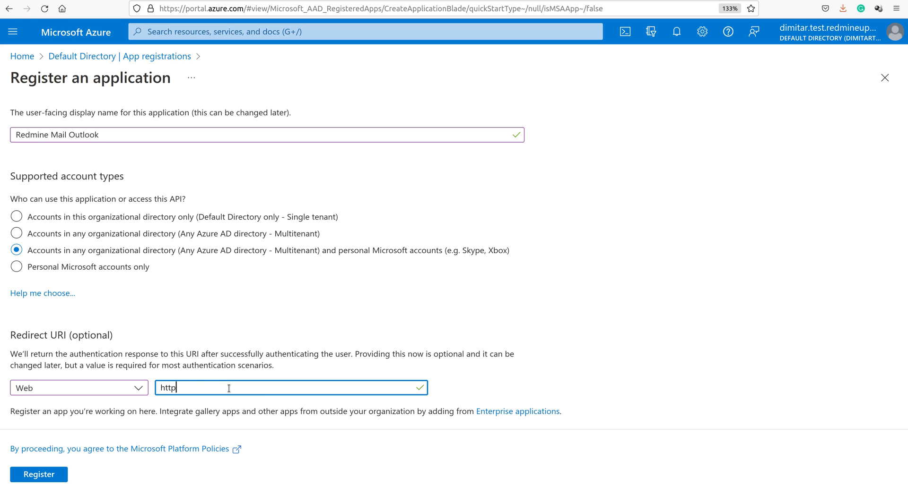
text(://)
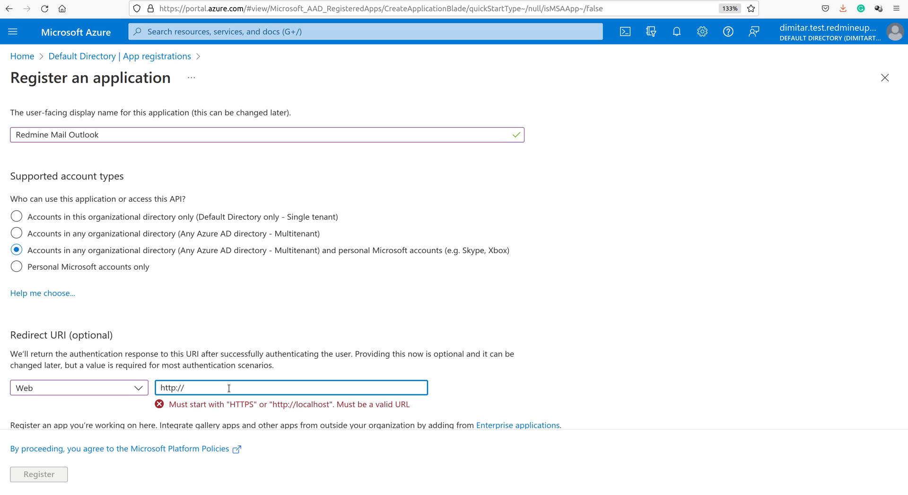
text(localhost)
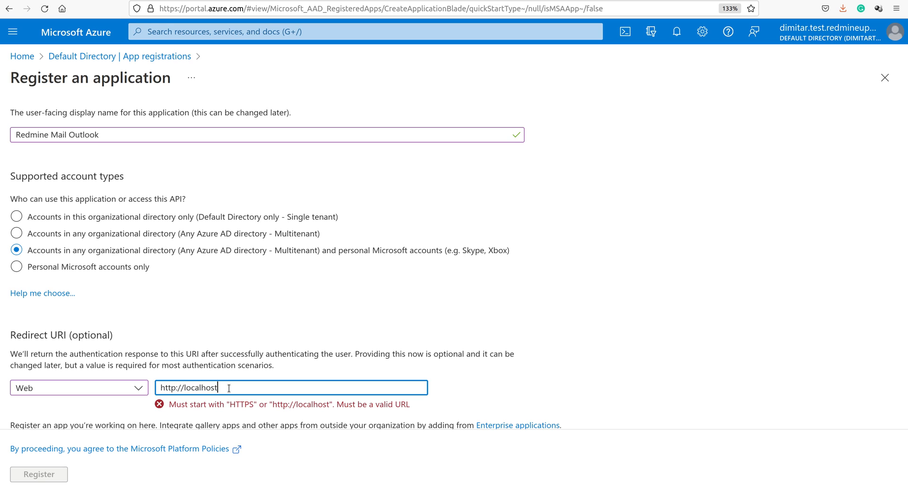
text(:)
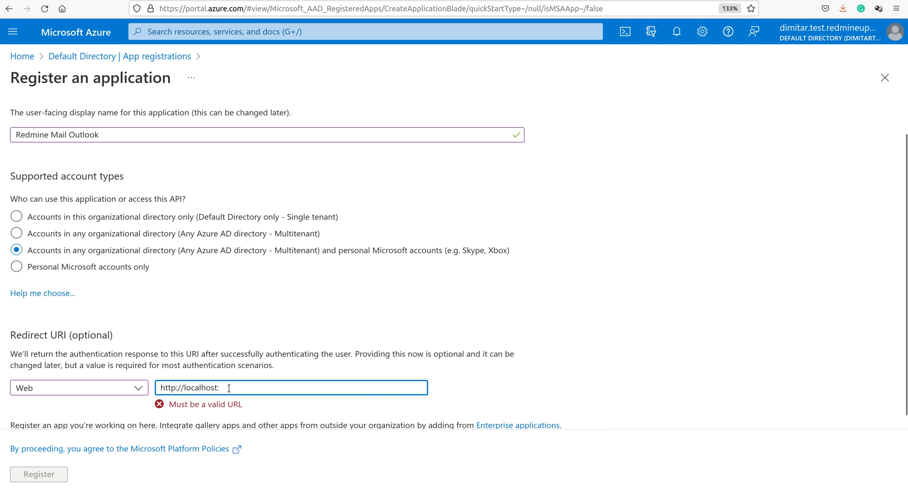
text(3033/)
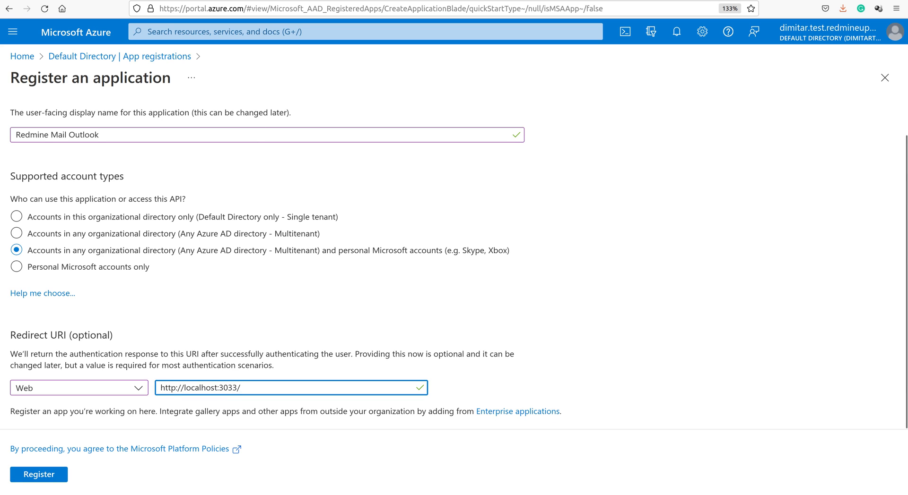
text(127.0.0.1:8080/)
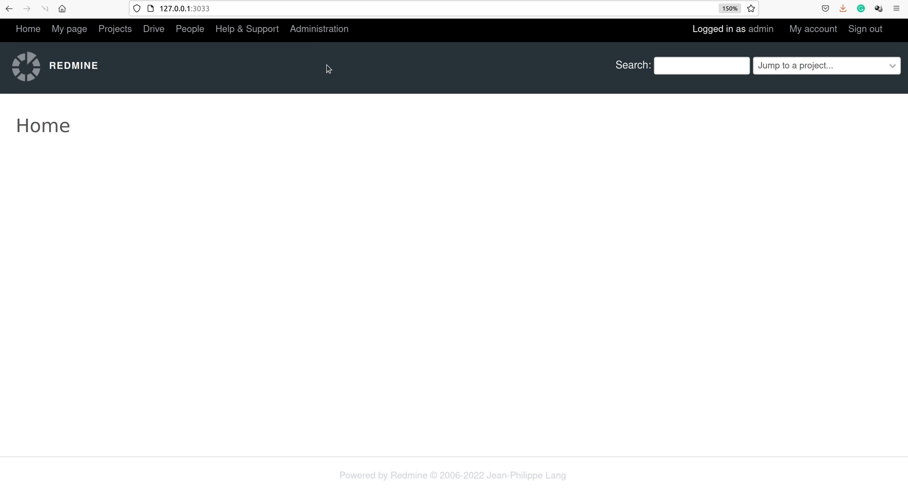
mouse_move(319, 30)
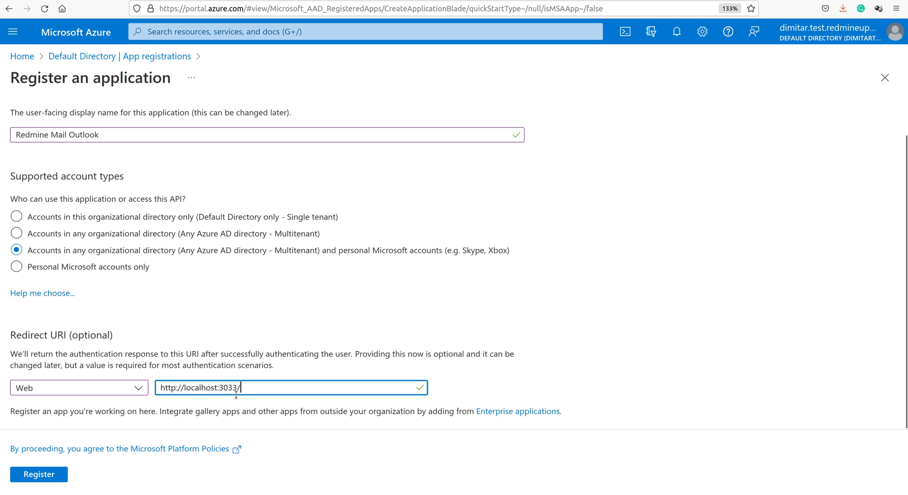
mouse_move(186, 403)
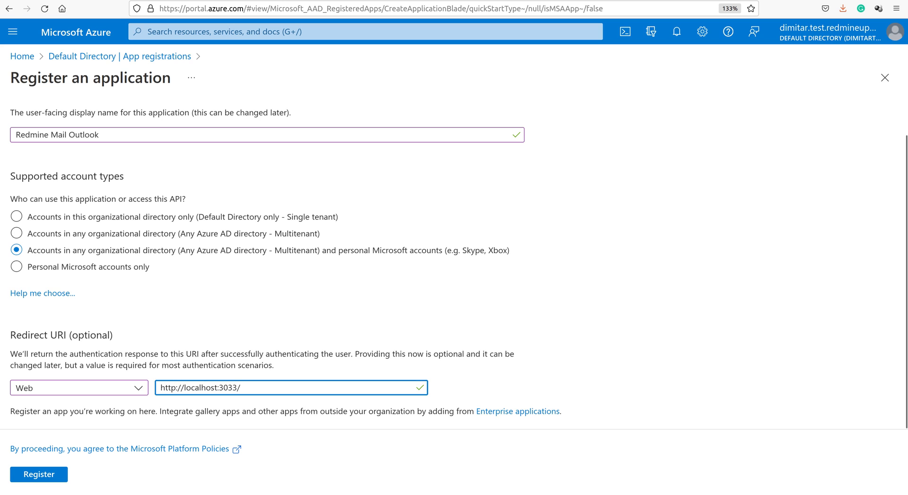
View the Helpdesk plugin's OAuth settings under Redmine Administration > Plugins
click(290, 388)
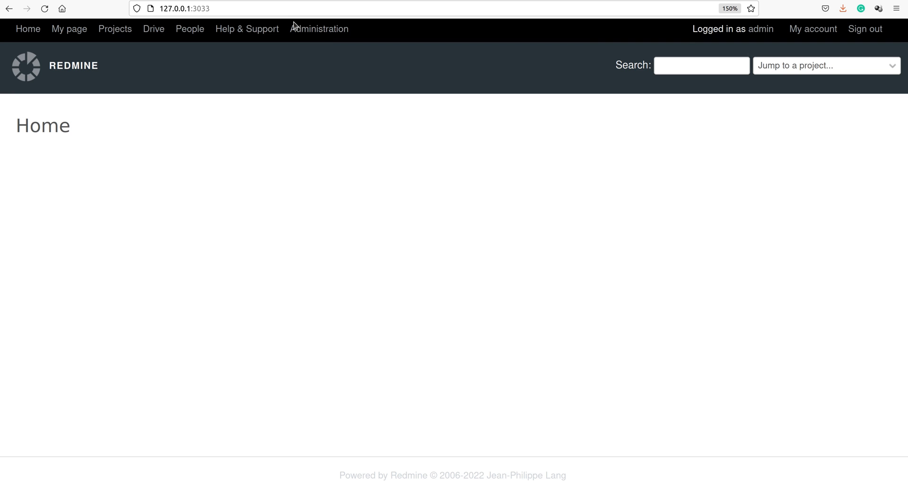
click(319, 30)
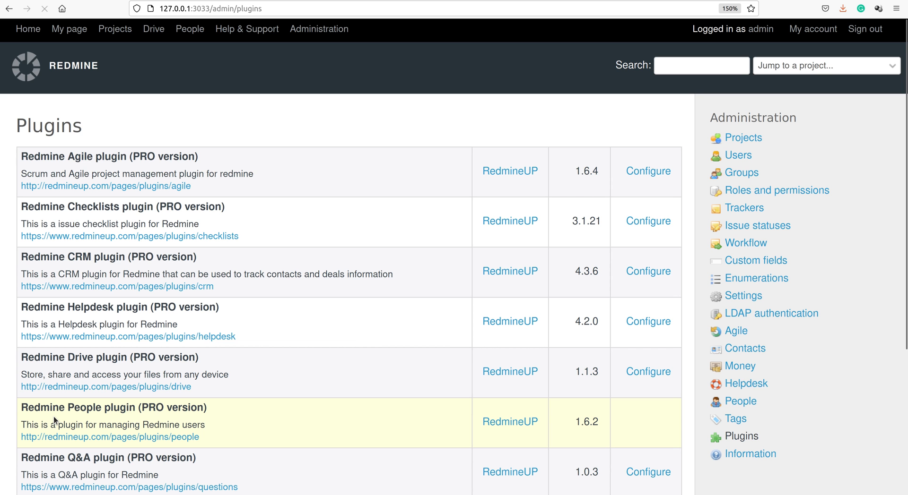
mouse_move(657, 323)
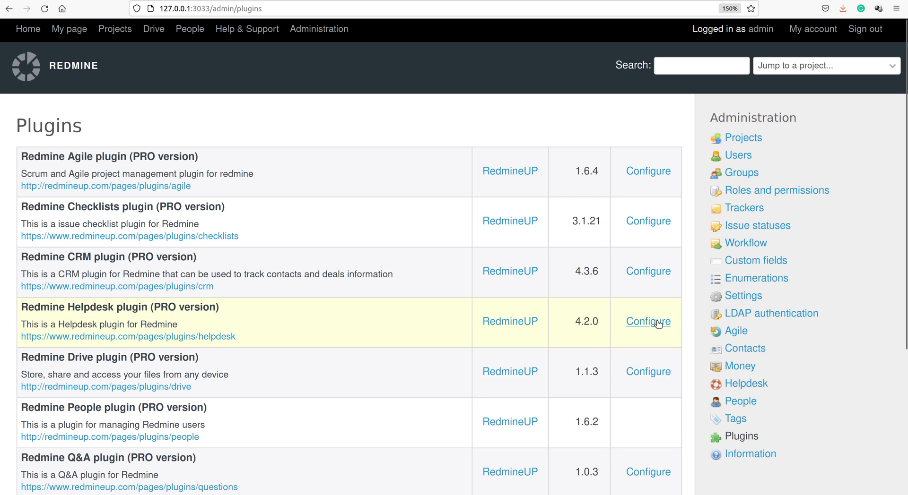
click(647, 321)
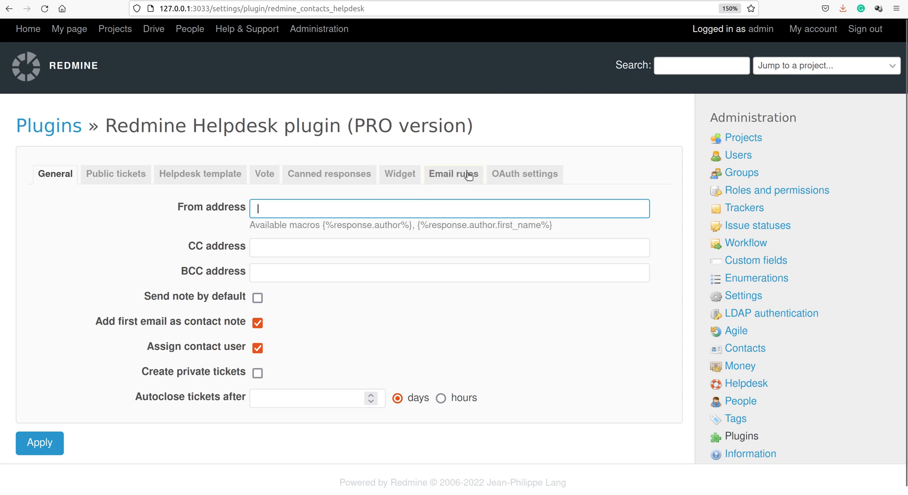
click(524, 174)
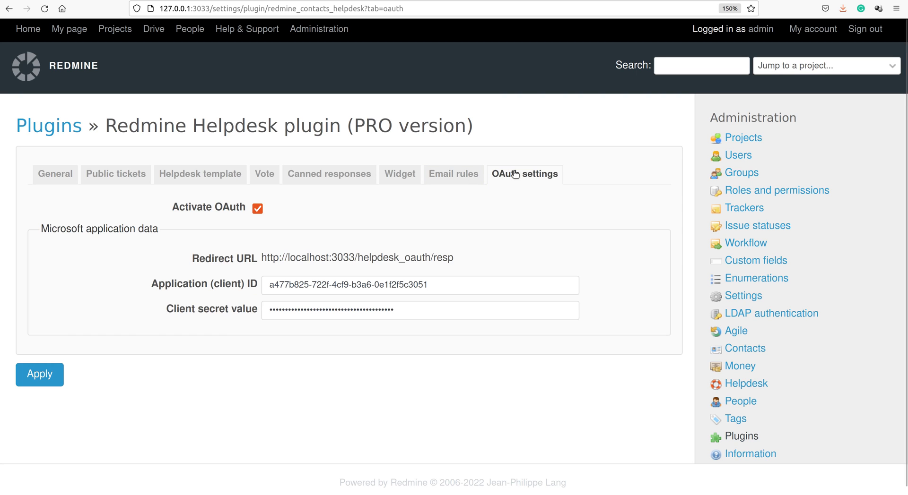
mouse_move(258, 267)
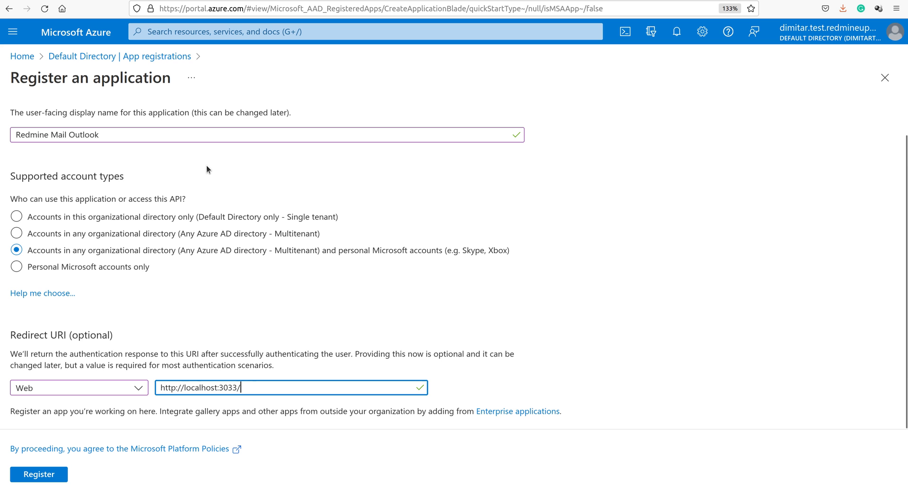
text(helpdesk_)
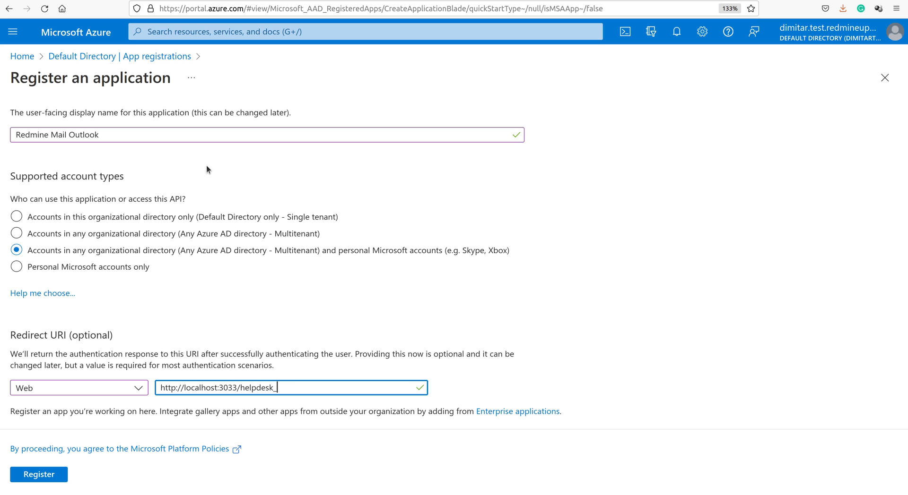
text(oauth/)
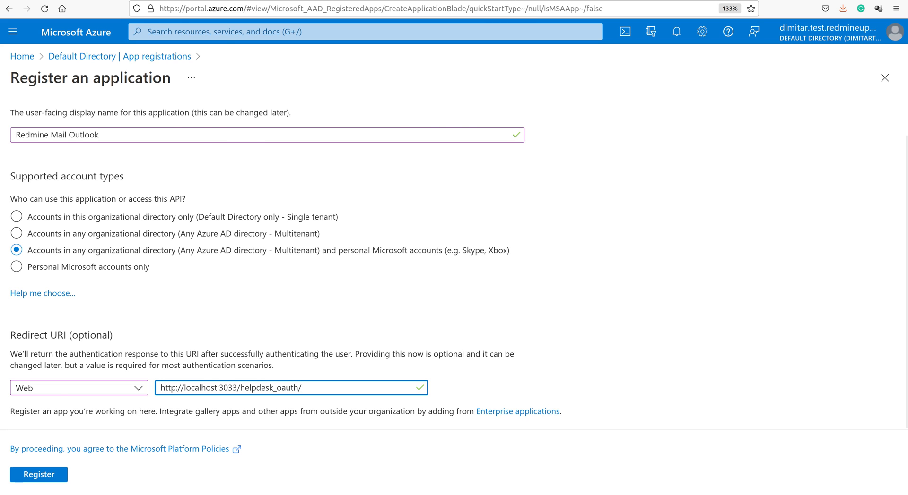
text(resp)
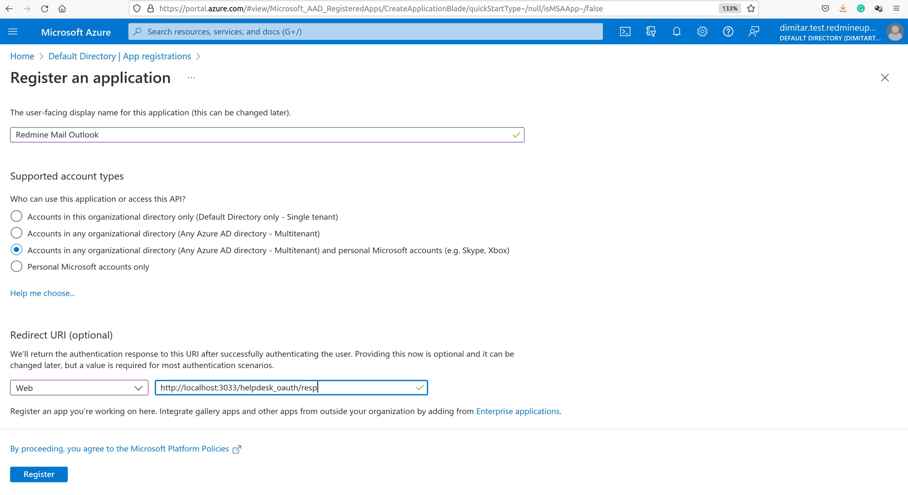
mouse_move(249, 461)
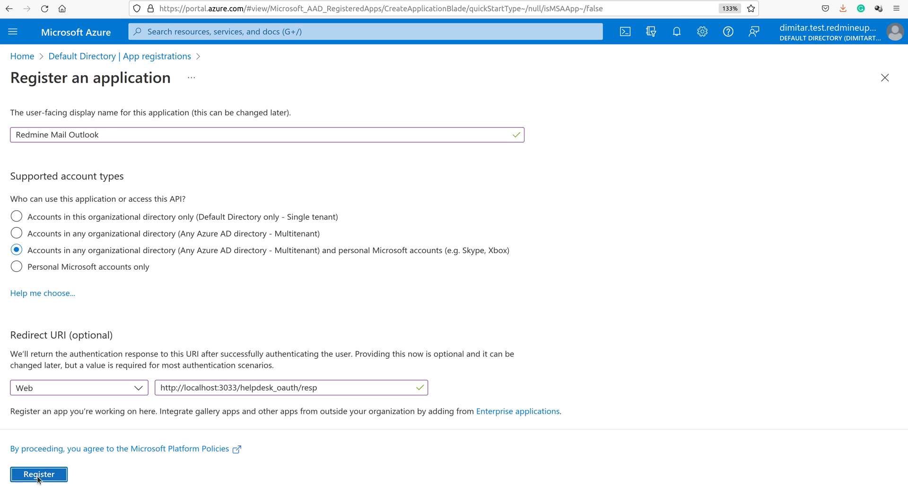
Register the Redmine Mail Outlook app and return to the Redmine Helpdesk settings
click(37, 475)
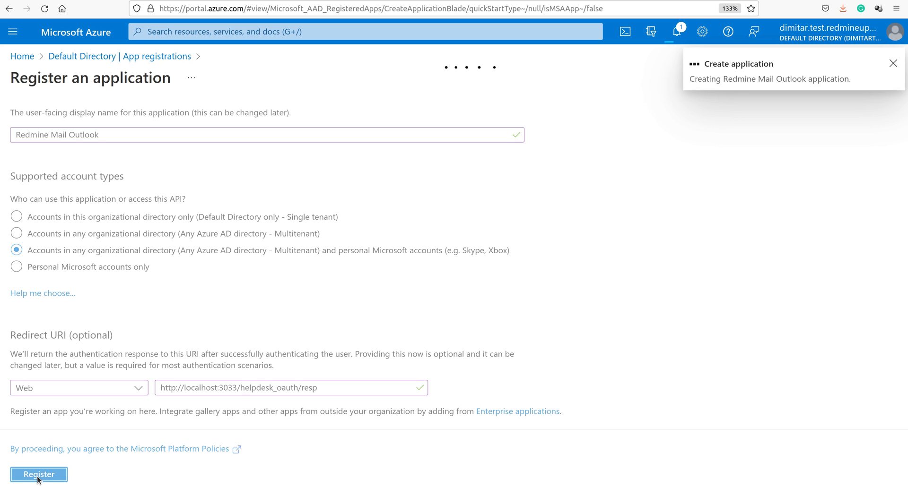
click(38, 474)
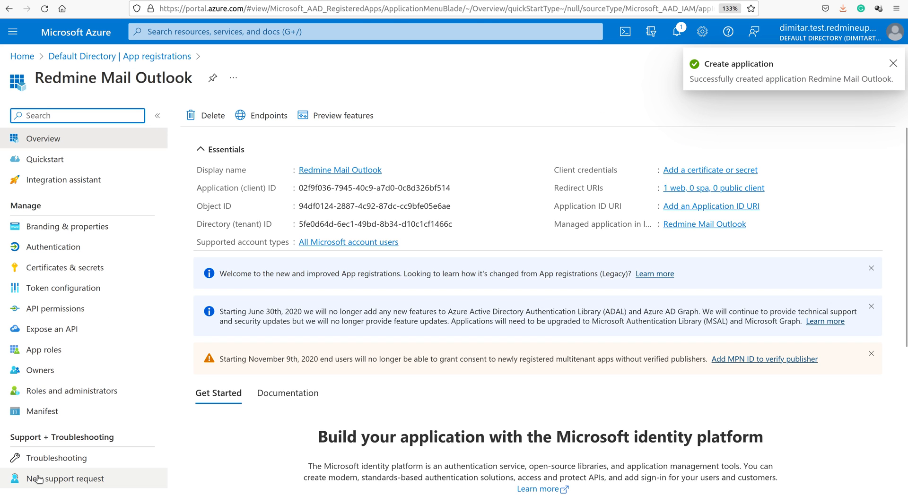
click(892, 63)
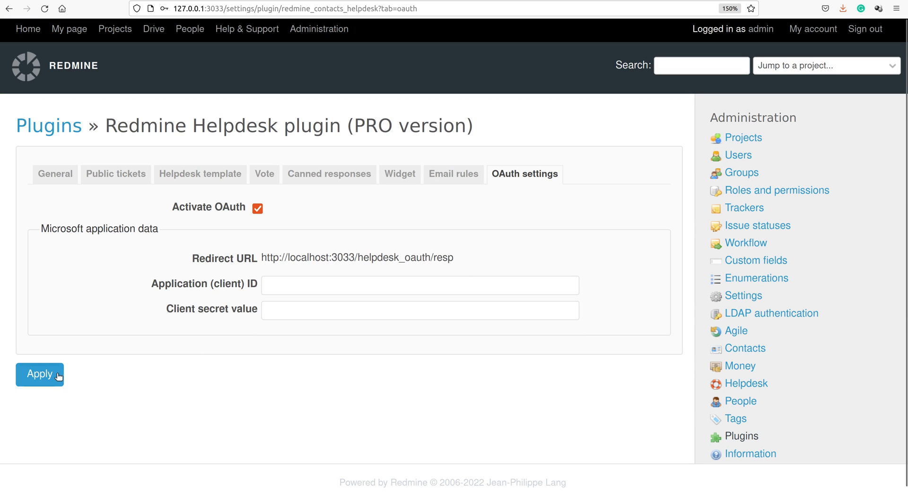
Apply the Helpdesk OAuth settings and return to the OAuth settings tab
click(40, 373)
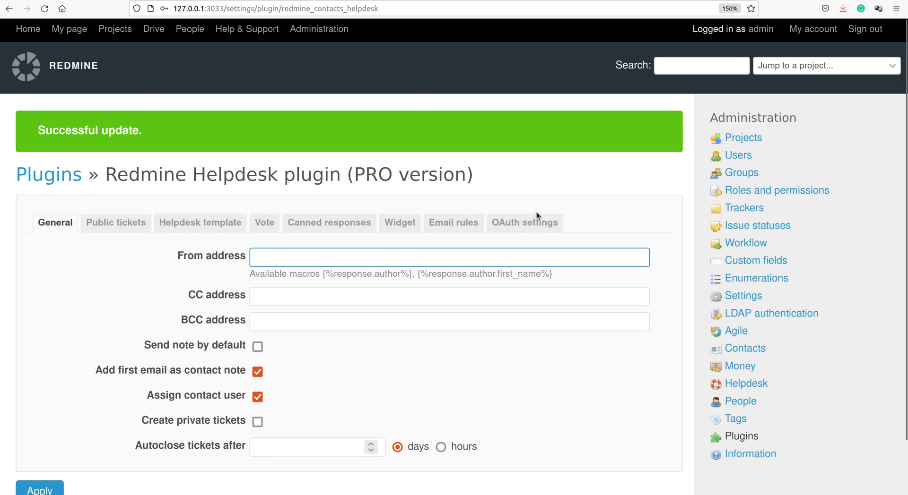
click(524, 223)
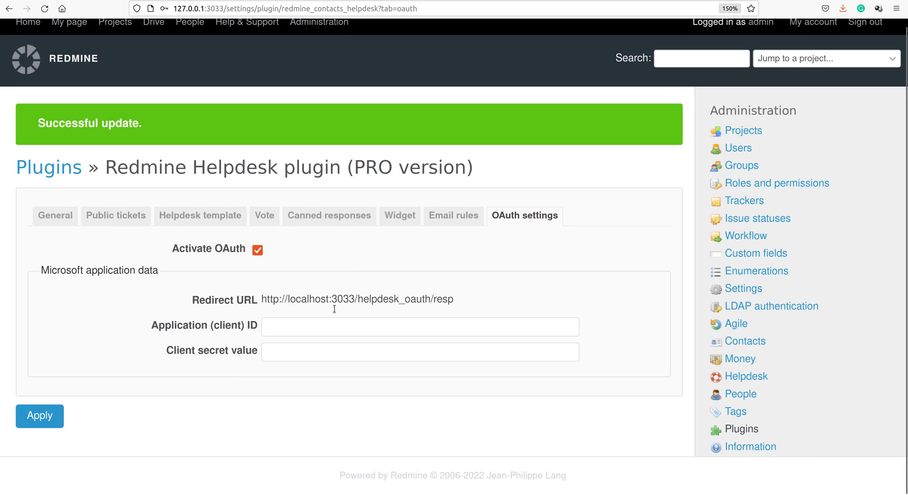
mouse_move(395, 334)
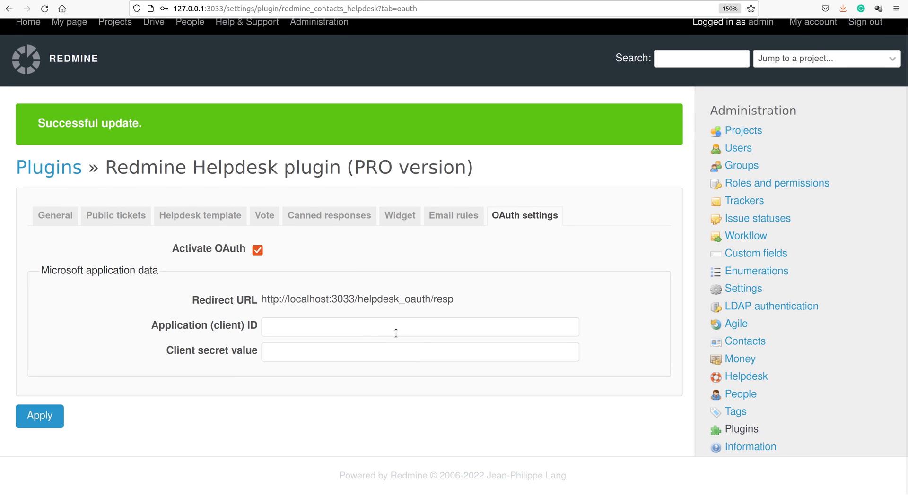
mouse_move(234, 208)
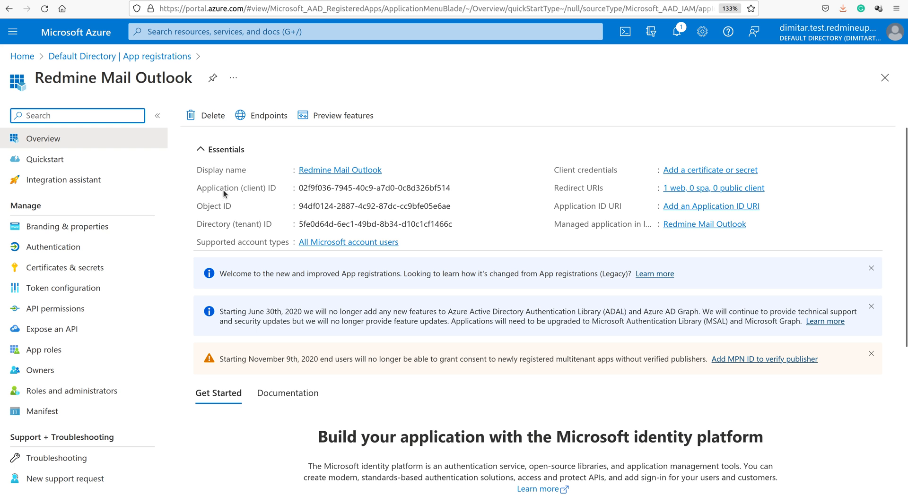
mouse_move(269, 200)
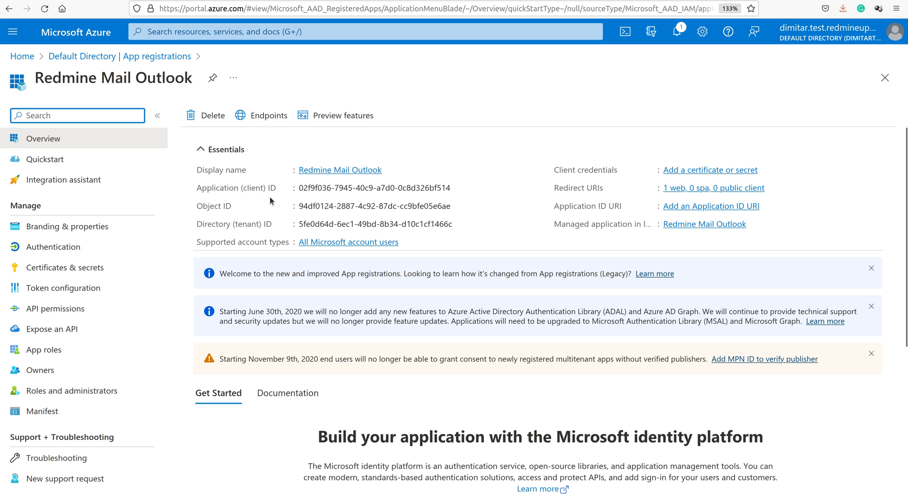
mouse_move(458, 188)
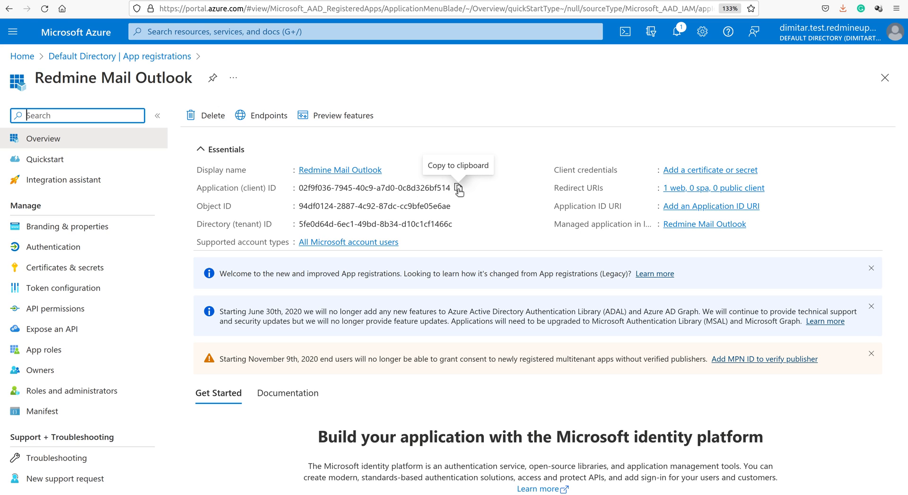
Paste the copied client ID 02f9f036-7945-40c9-a7d0-0c8d326bf514 into Redmine's OAuth client ID field
click(458, 189)
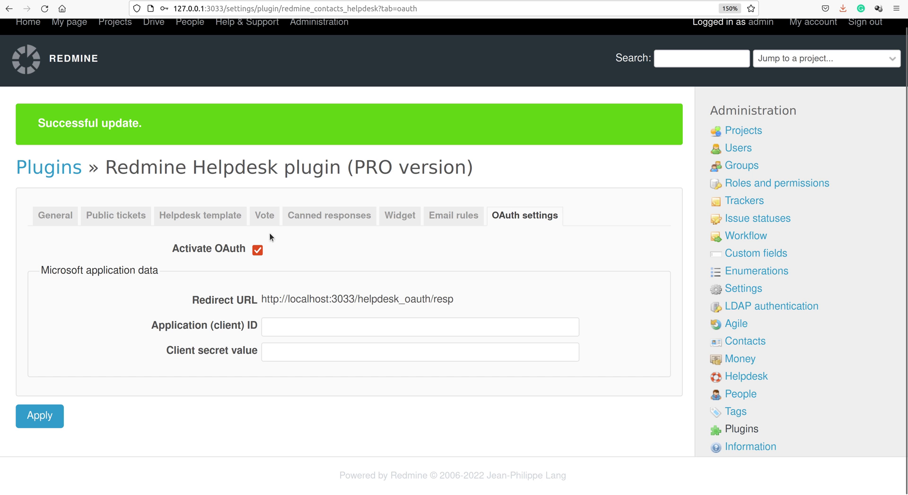
text(02f9f036-7945-40c9-a7d0-0c8d326bf514)
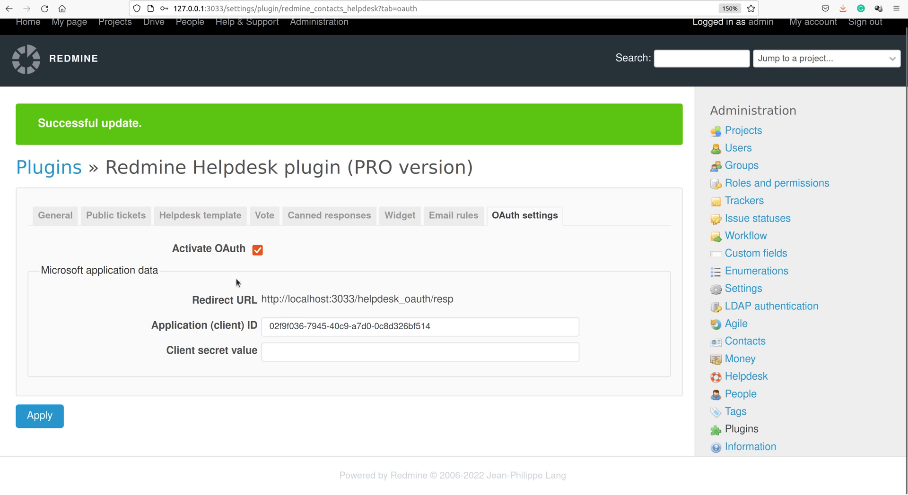
mouse_move(182, 373)
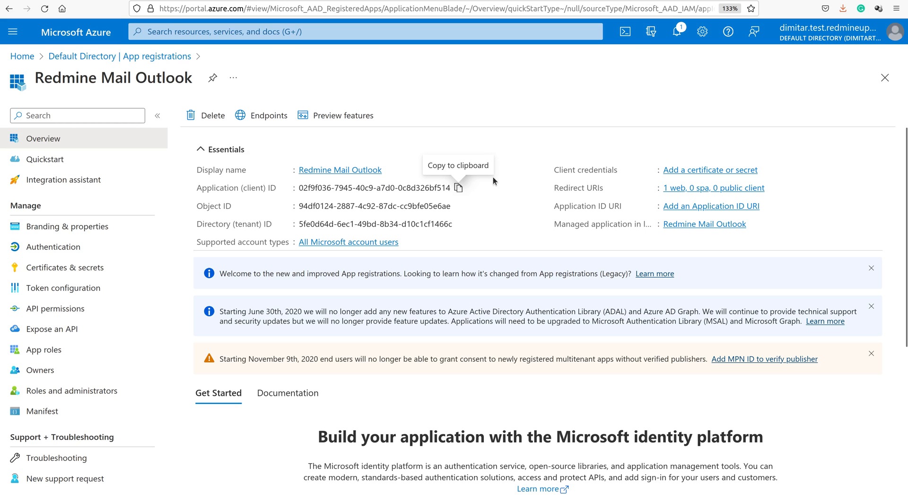
mouse_move(612, 181)
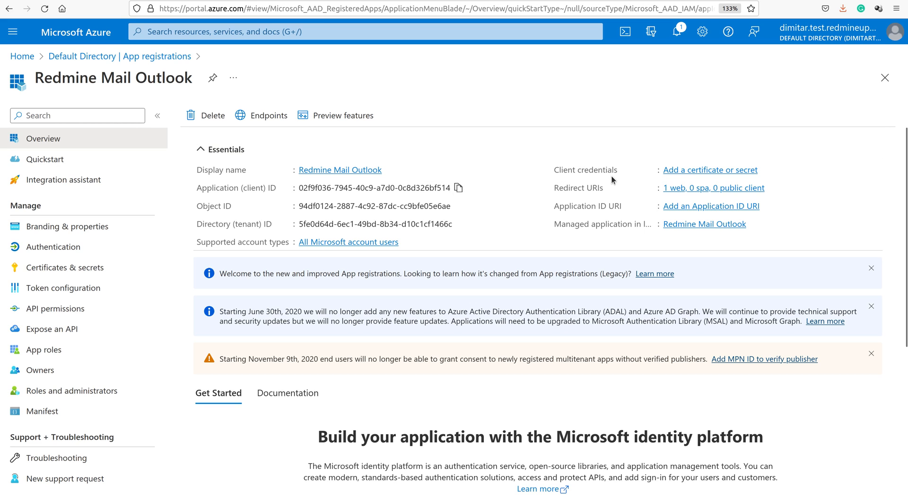
mouse_move(711, 170)
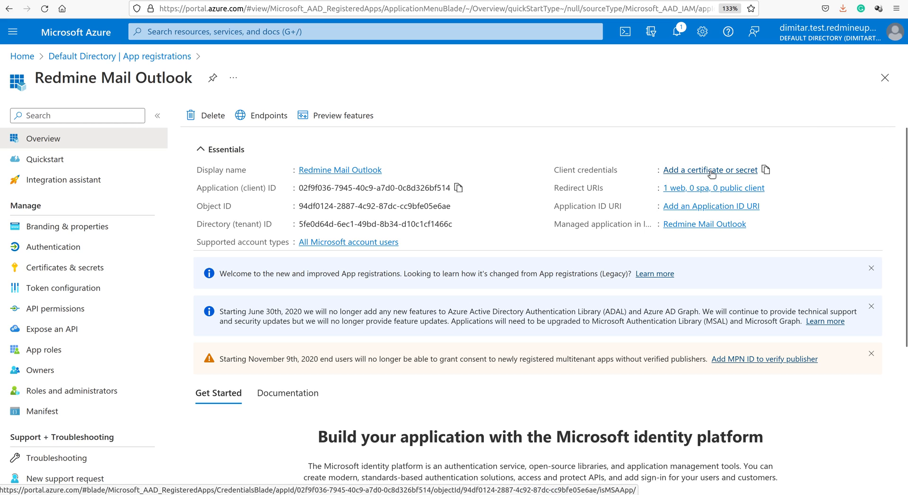
Go to the app's Certificates & secrets page via 'Add a certificate or secret'
click(710, 170)
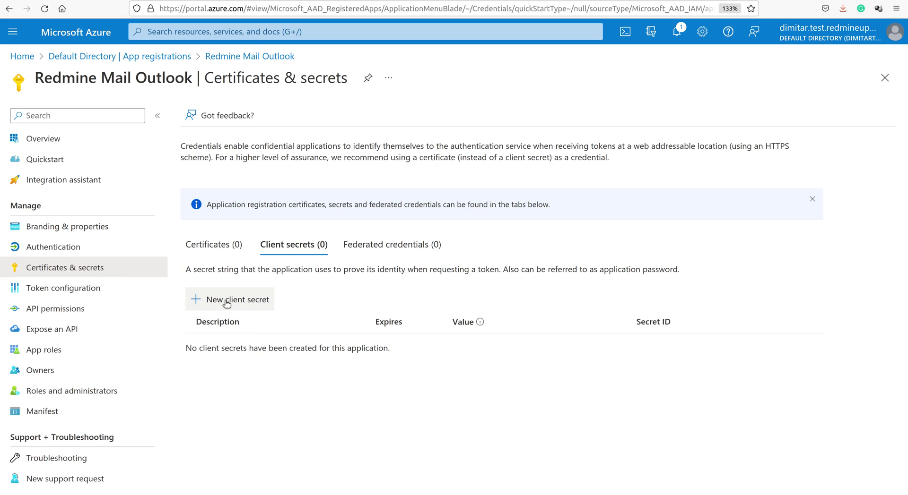
Fill a new client secret with description 'Getting Mail Secret' and a 24-month expiry
click(229, 300)
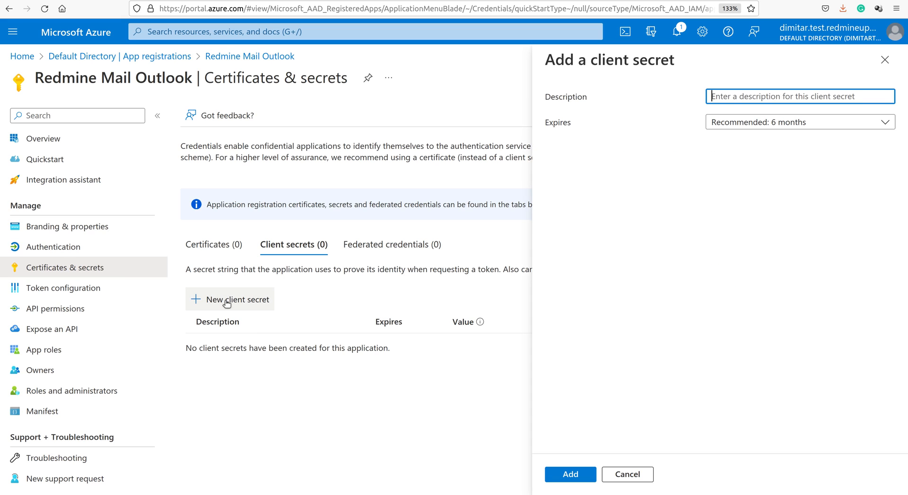
mouse_move(703, 164)
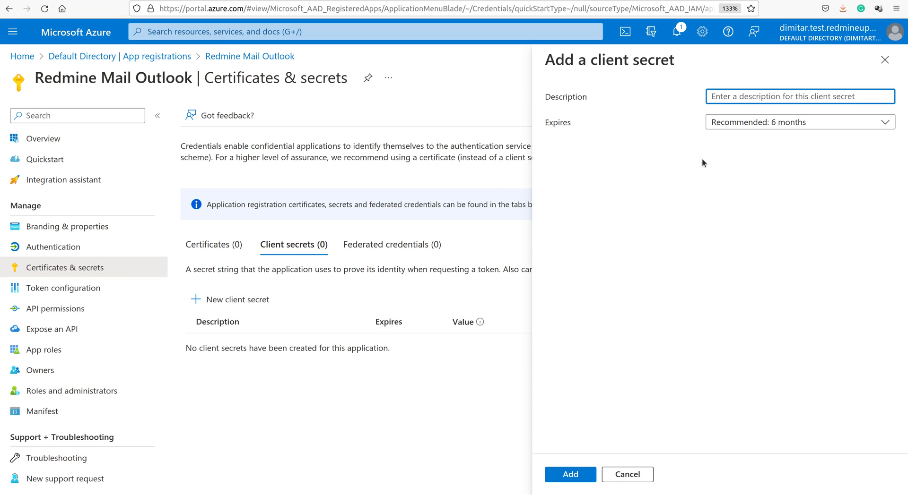
mouse_move(636, 151)
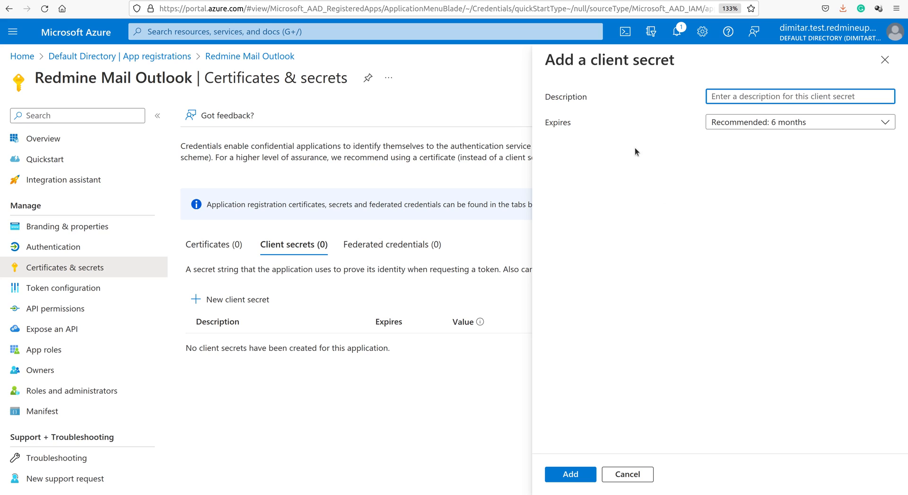
mouse_move(618, 111)
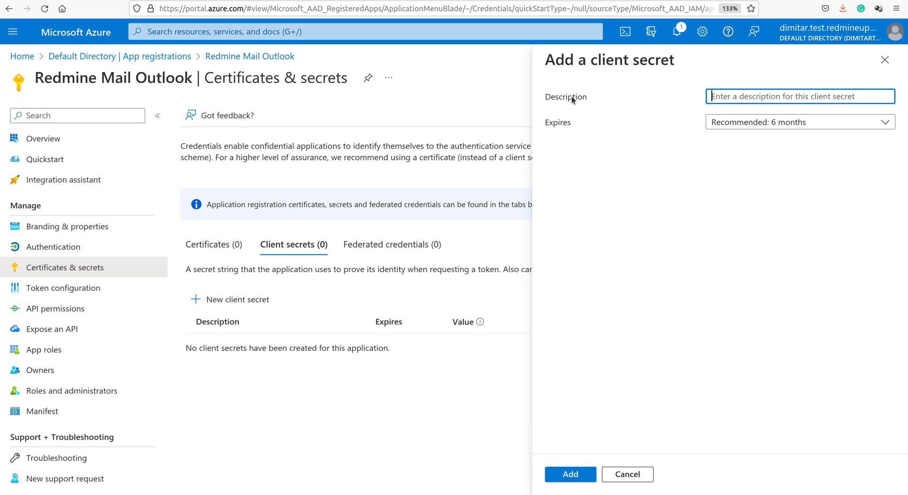
mouse_move(567, 106)
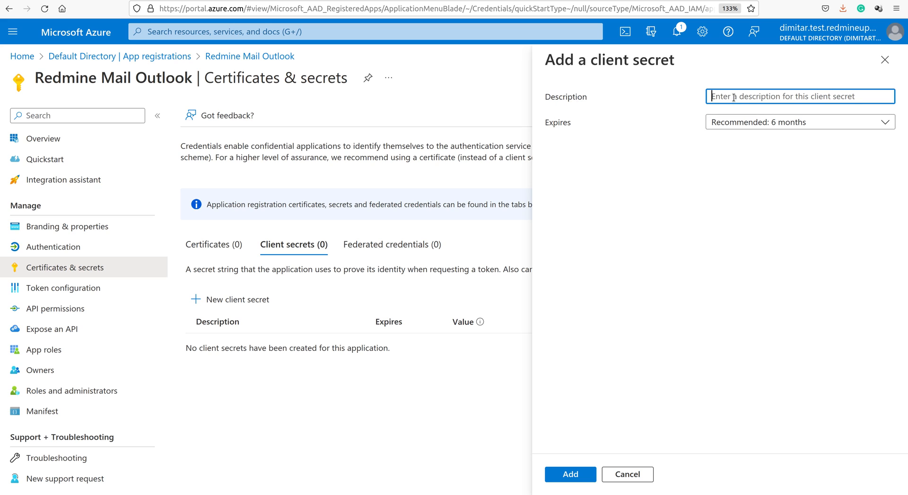
text(Ge)
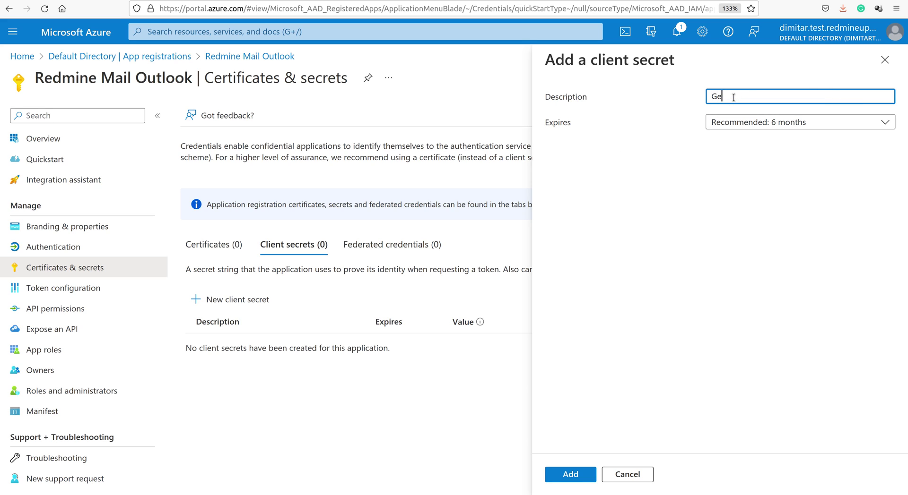
text(tti)
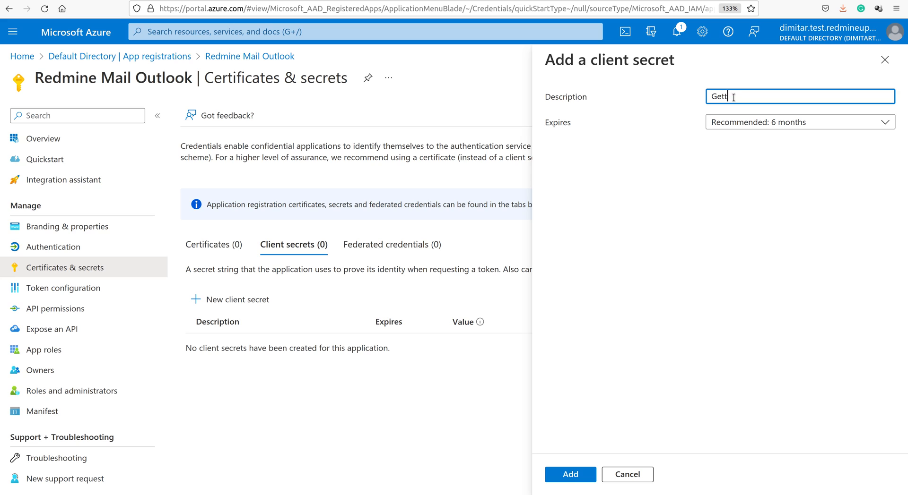
text(ing Mail)
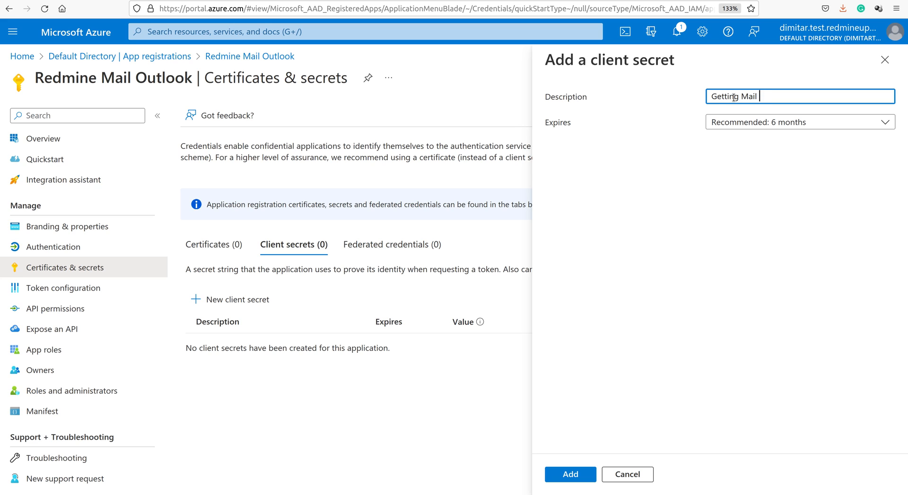
text(Secret)
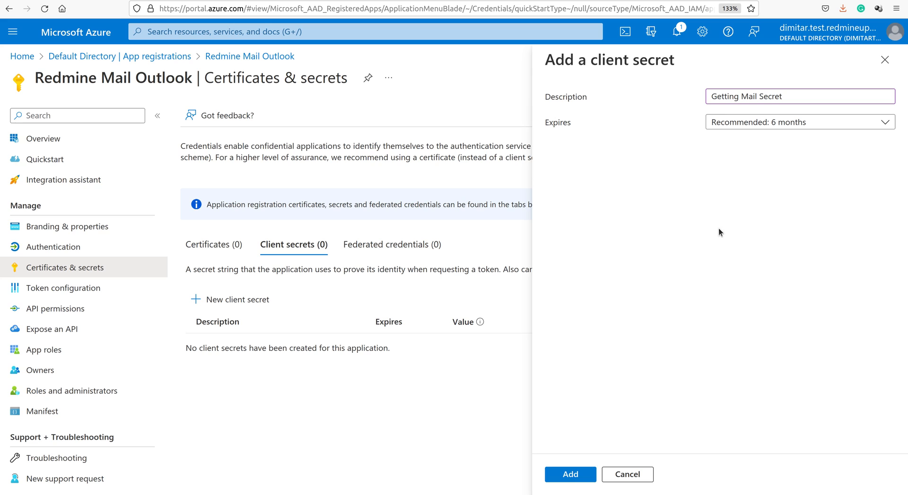
click(799, 122)
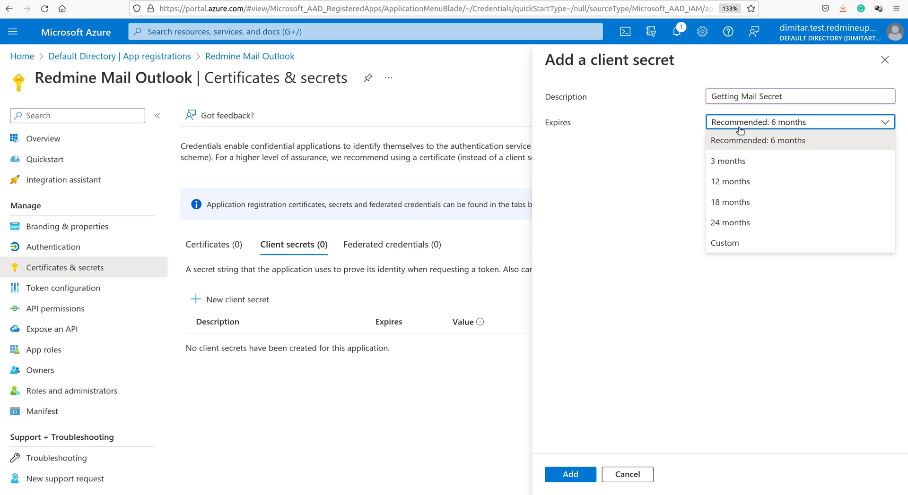
mouse_move(724, 242)
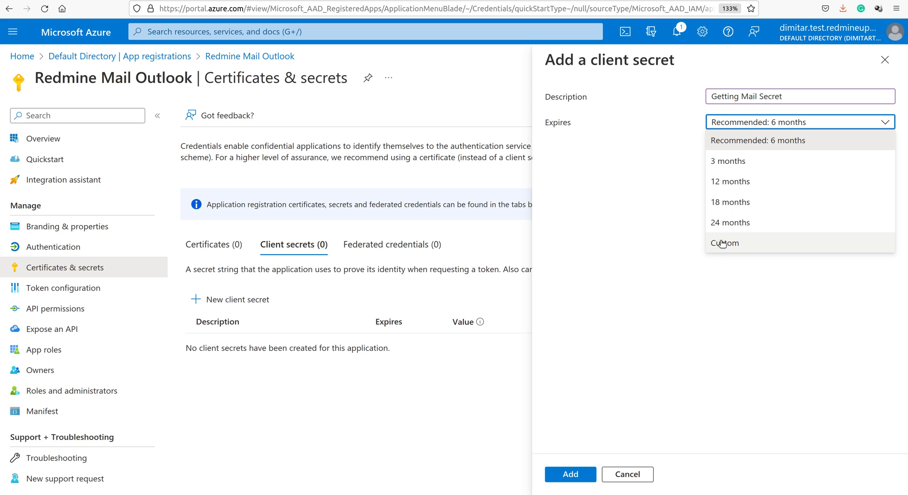
mouse_move(739, 222)
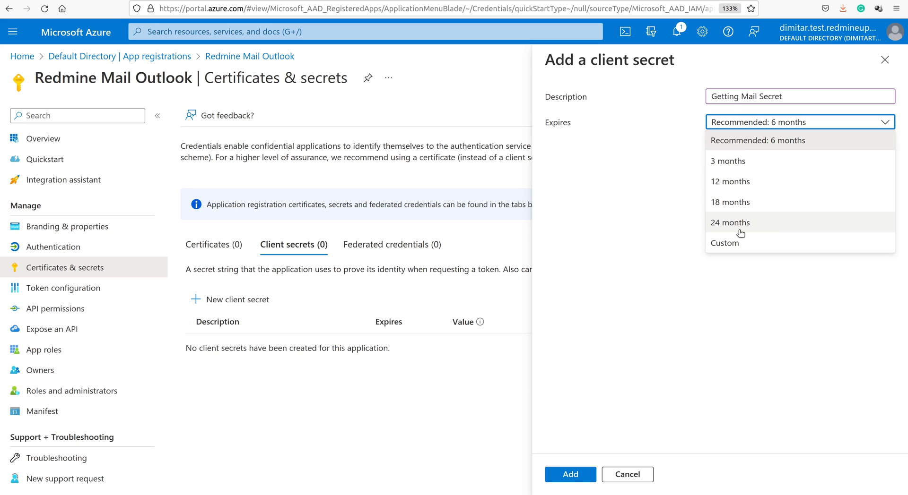
mouse_move(739, 233)
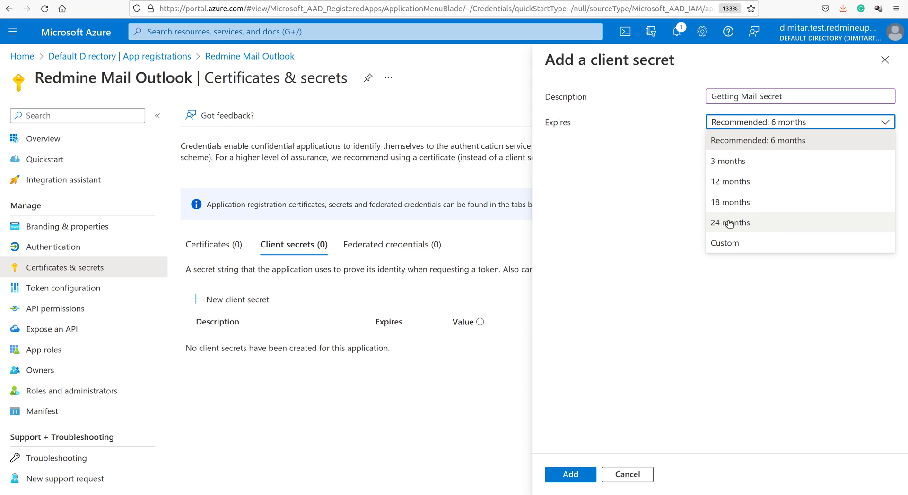
mouse_move(729, 181)
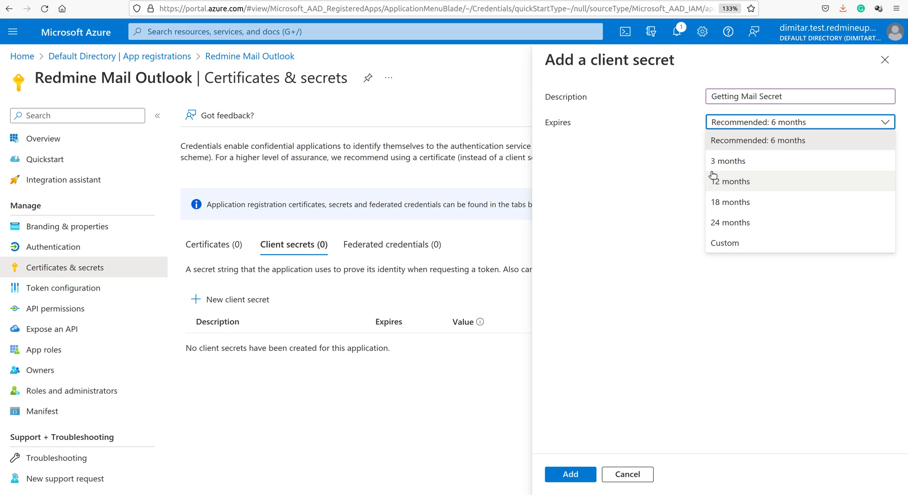
mouse_move(741, 172)
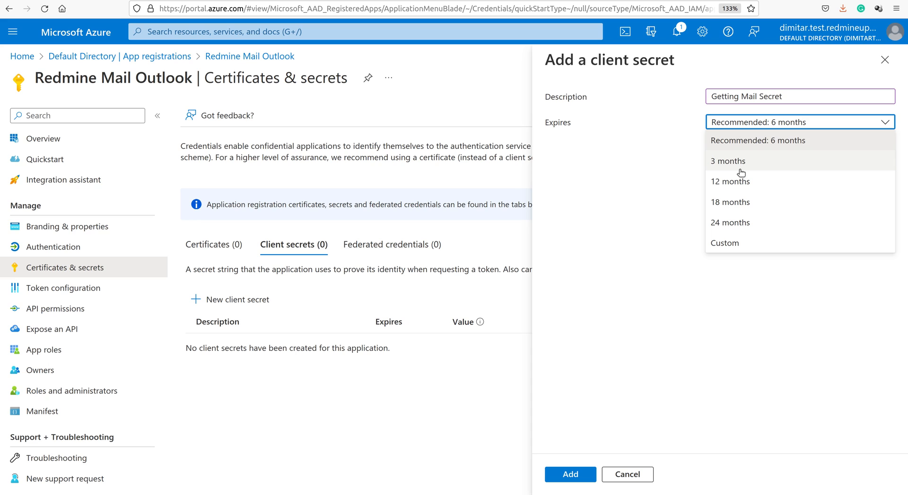
mouse_move(729, 223)
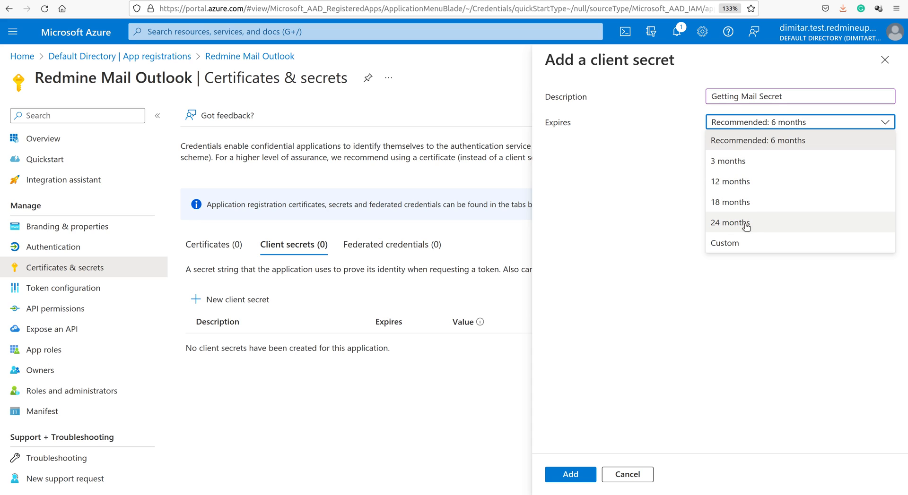
click(731, 223)
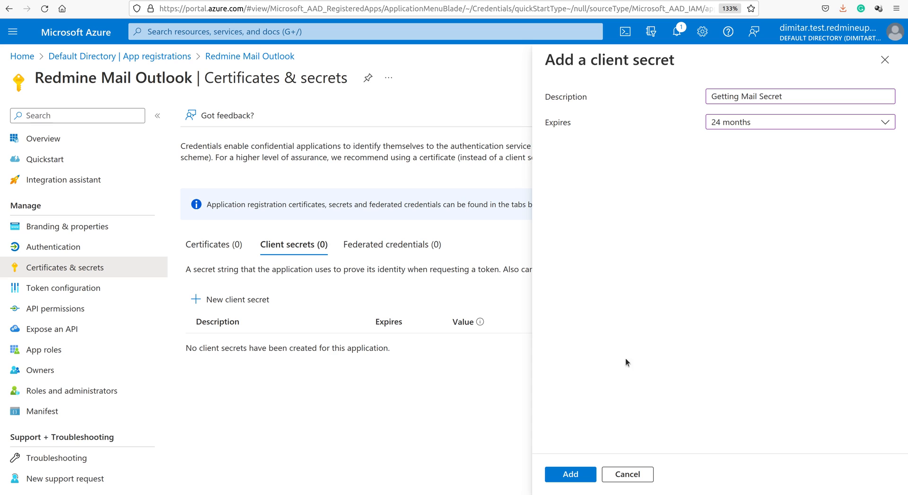
Add the client secret 'Getting Mail Secret' and dismiss the credentials update notification
click(569, 475)
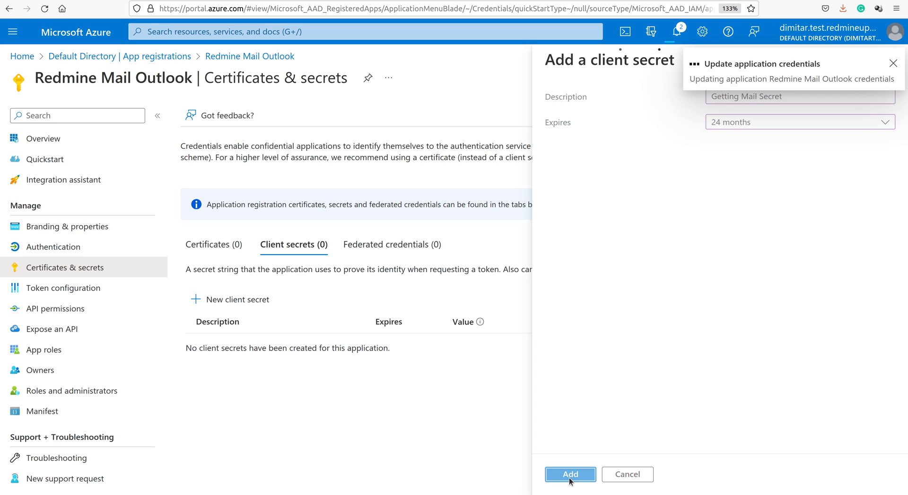
click(569, 475)
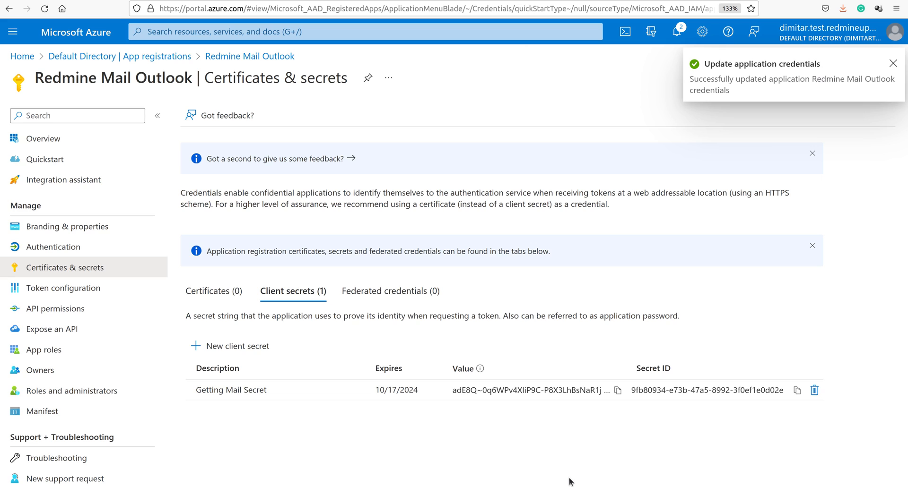
click(891, 63)
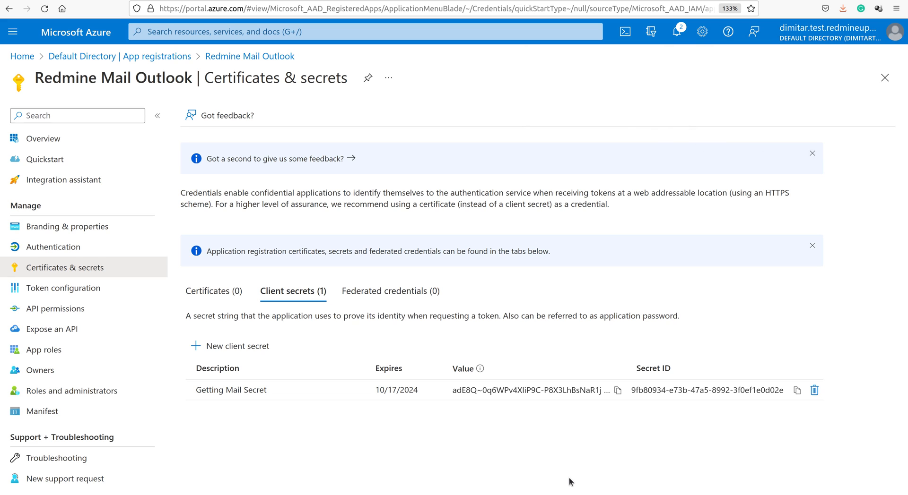
mouse_move(429, 469)
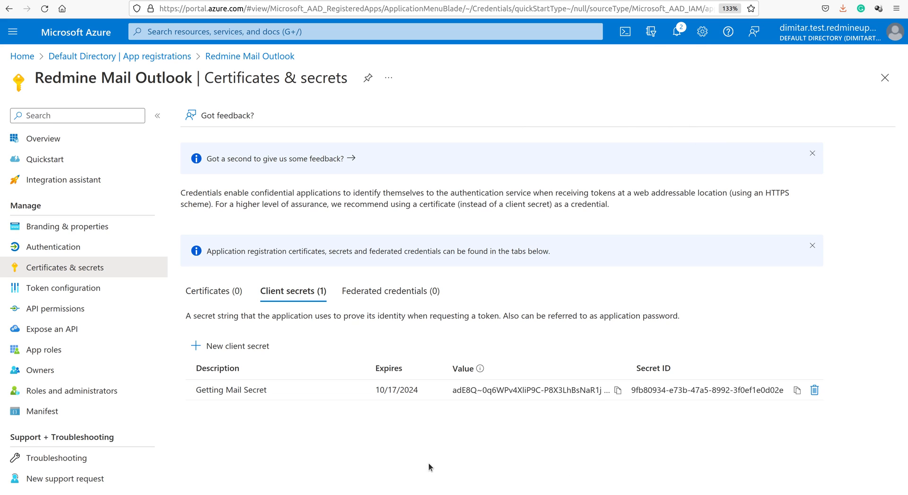
mouse_move(283, 424)
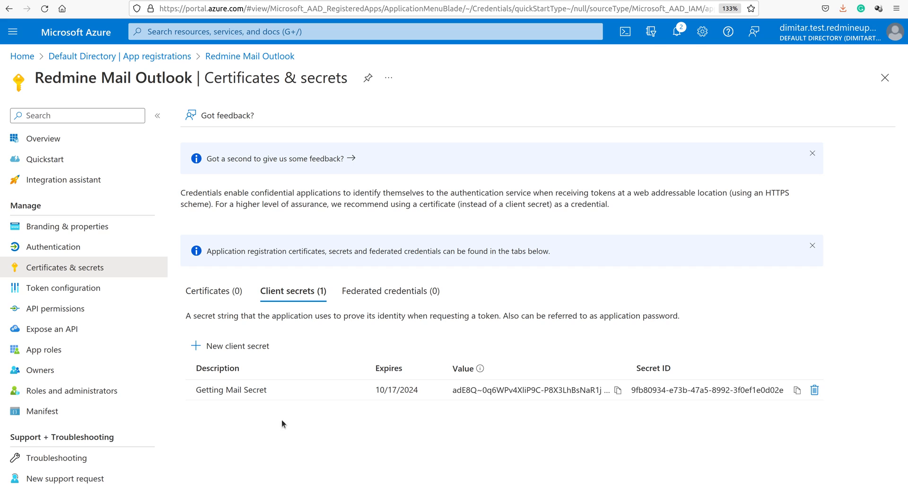
mouse_move(273, 398)
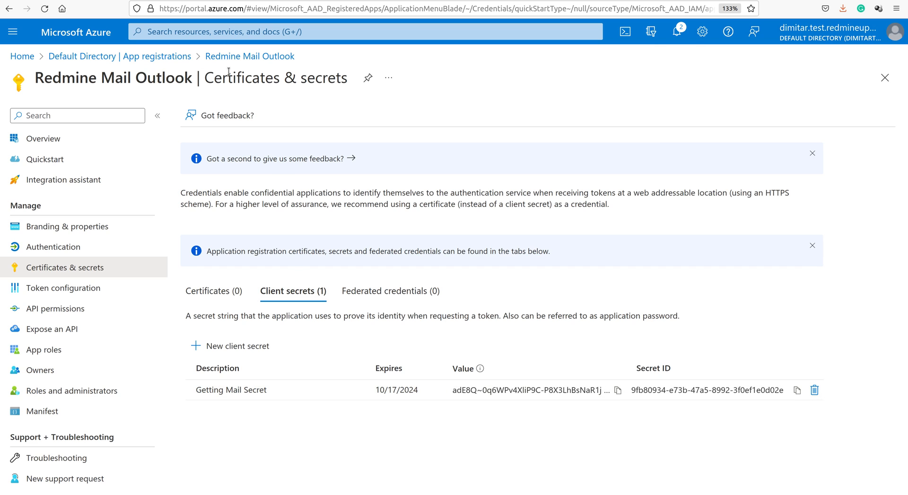
mouse_move(249, 56)
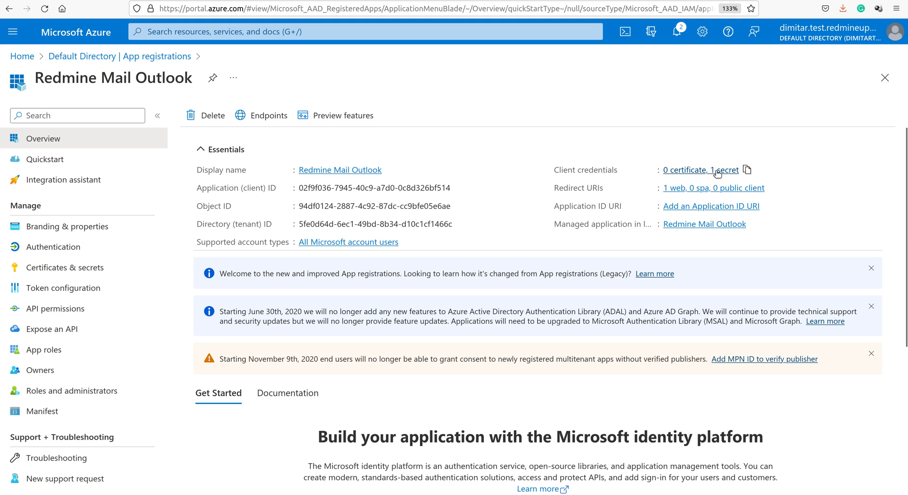
Go to Certificates & secrets via the '0 certificate, 1 secret' client credentials link
click(700, 169)
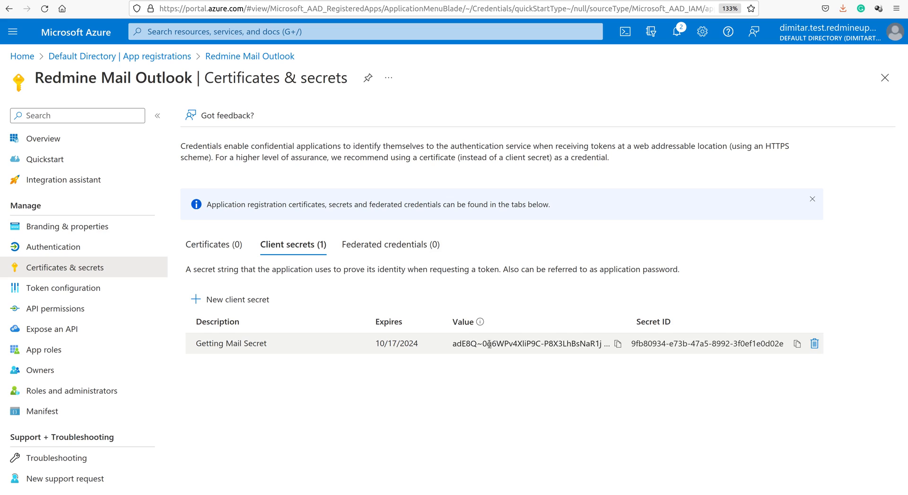
mouse_move(532, 343)
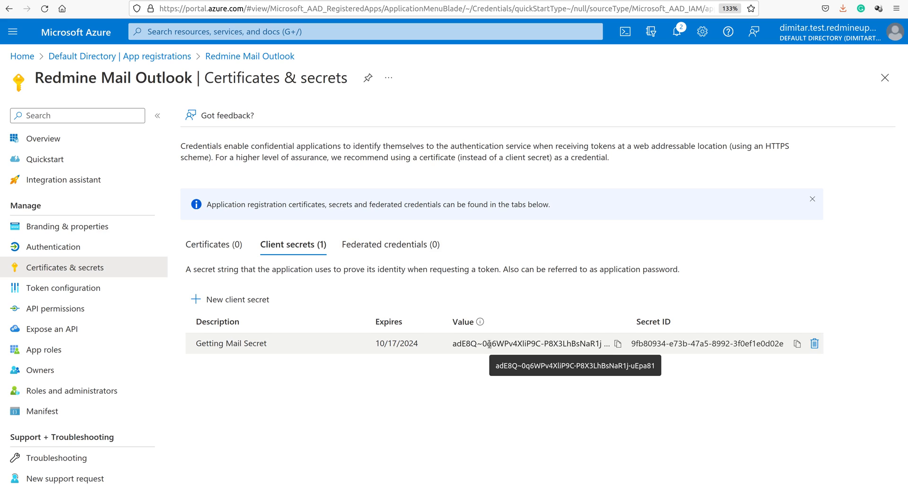
mouse_move(468, 332)
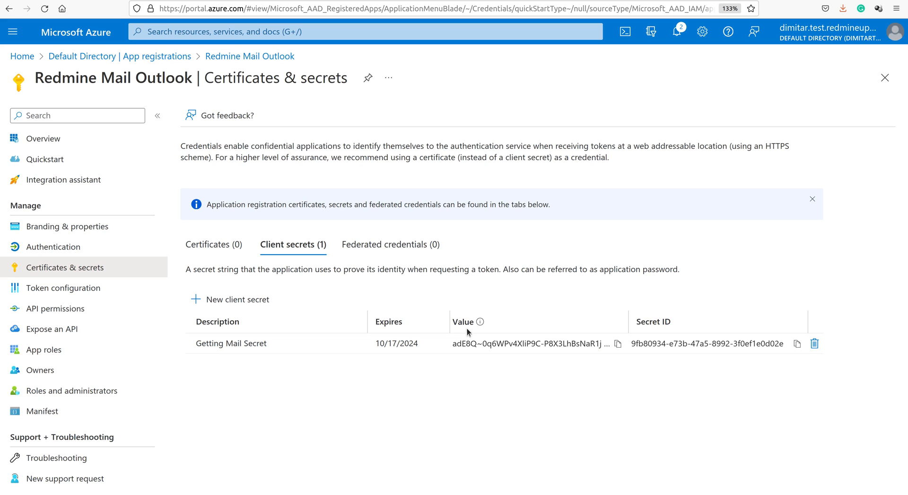
mouse_move(454, 324)
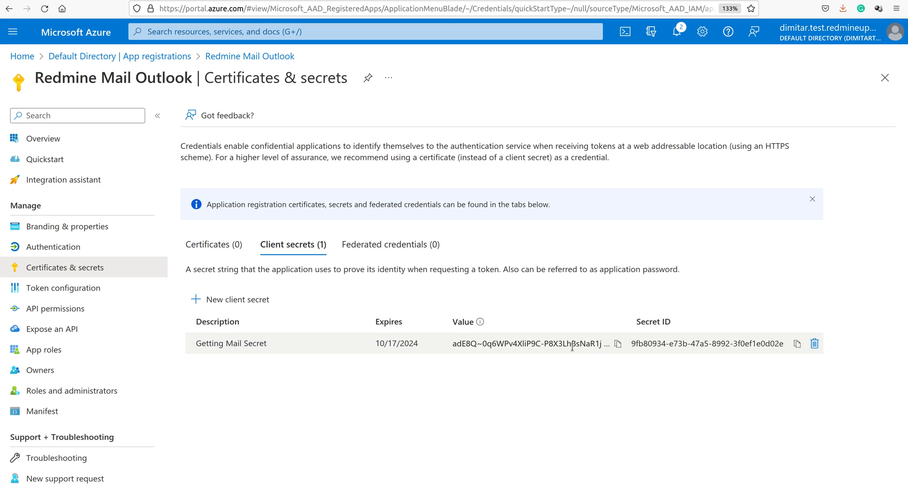
mouse_move(618, 344)
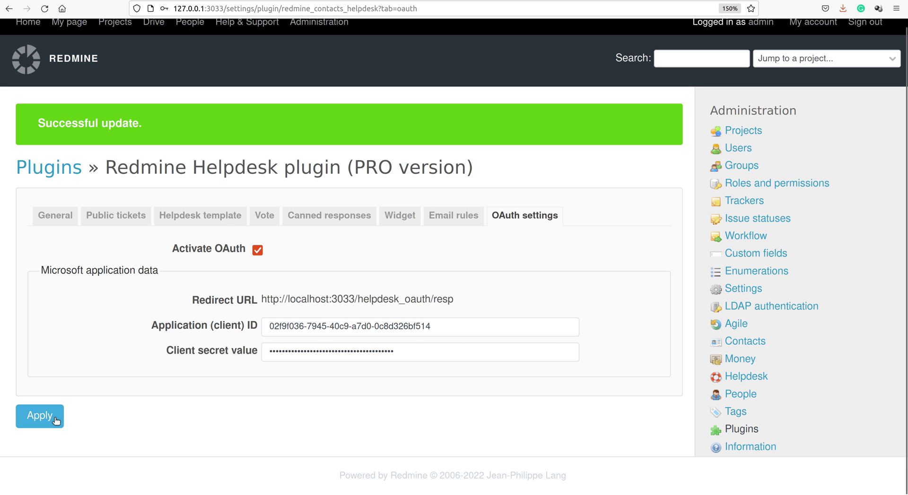
Apply the Helpdesk OAuth settings with the Microsoft application ID and client secret
click(40, 416)
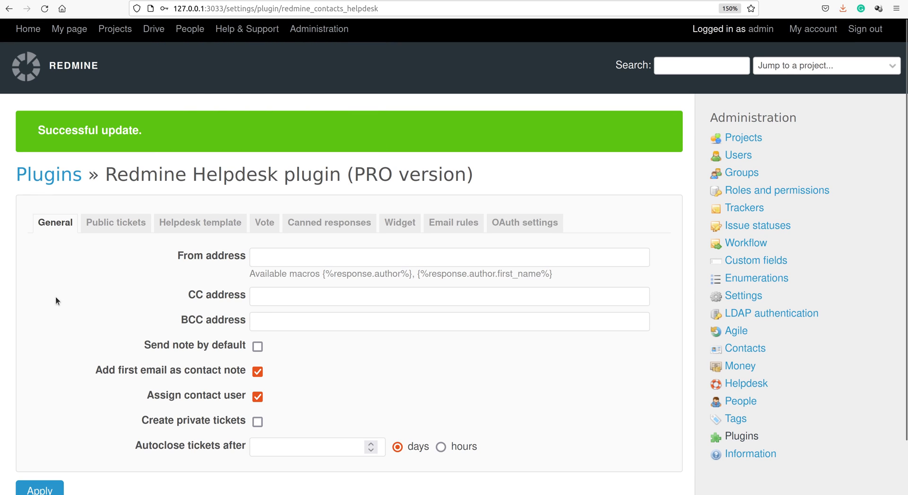
mouse_move(525, 223)
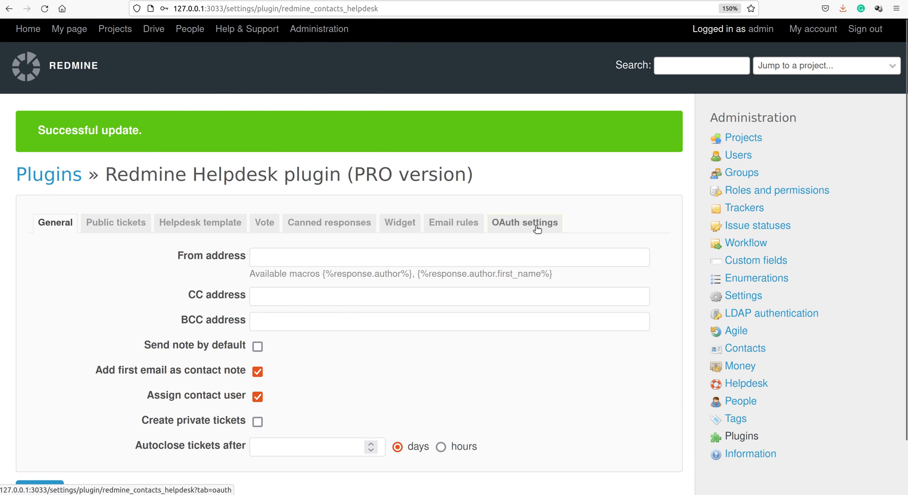
Reopen the OAuth settings tab showing OAuth activated with the saved client ID
click(524, 223)
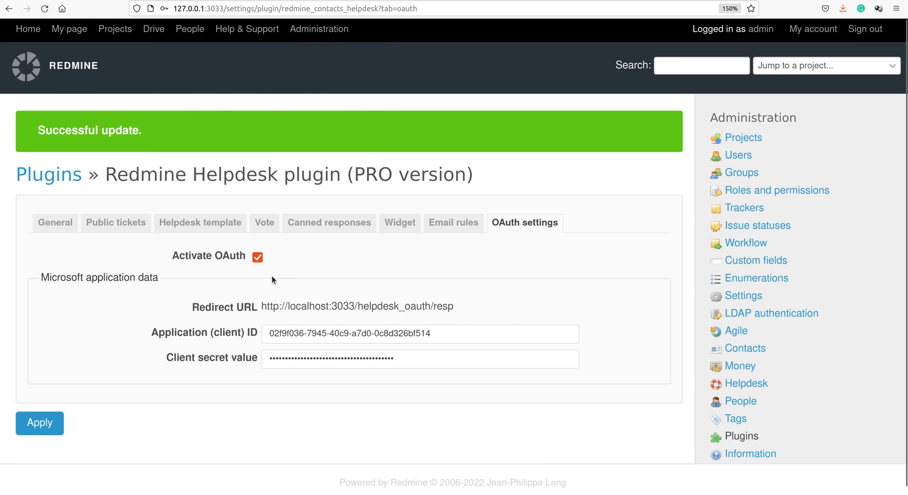
mouse_move(377, 311)
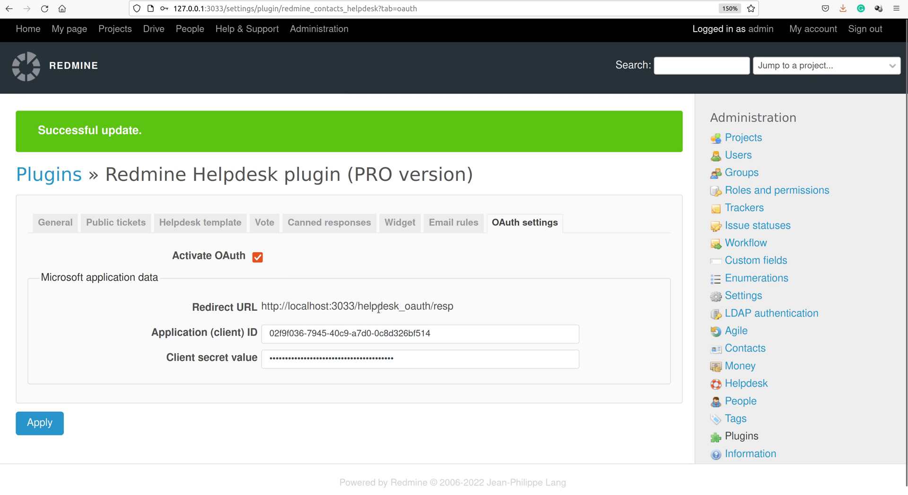
mouse_move(257, 379)
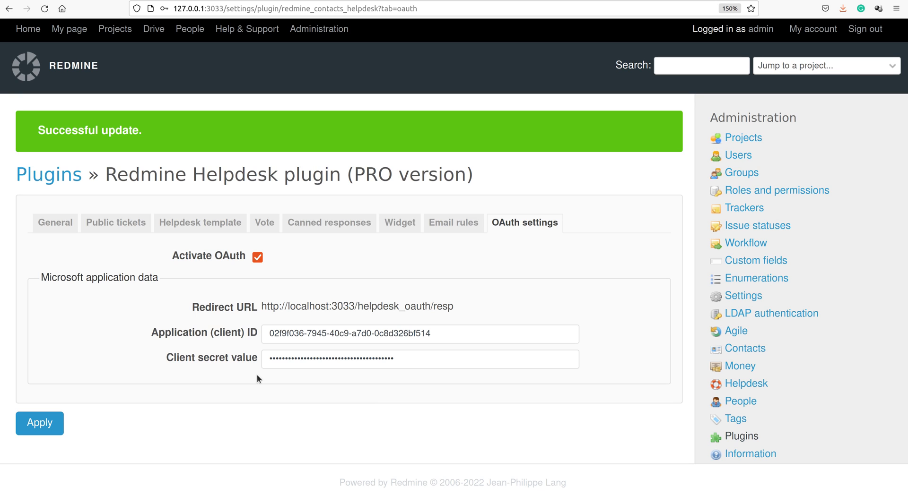
mouse_move(114, 29)
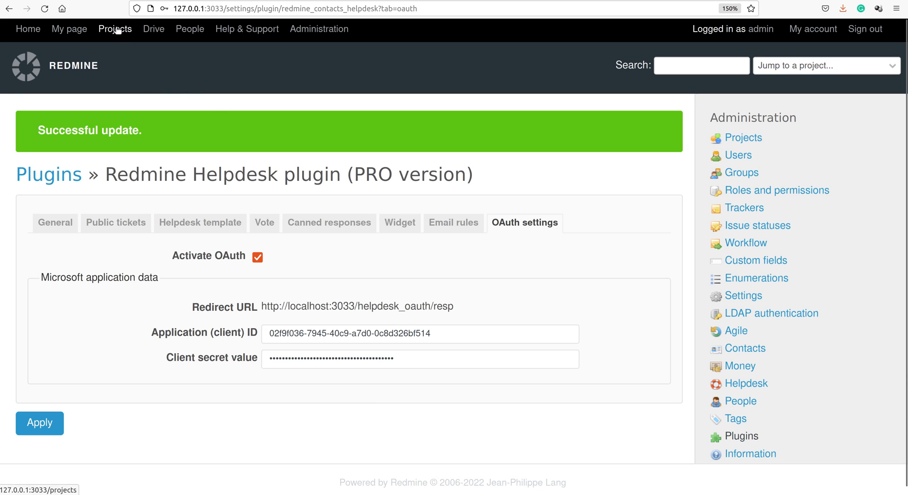
Start a new project named 'Helpdesk Testing the Outlook feature OAuth'
click(115, 29)
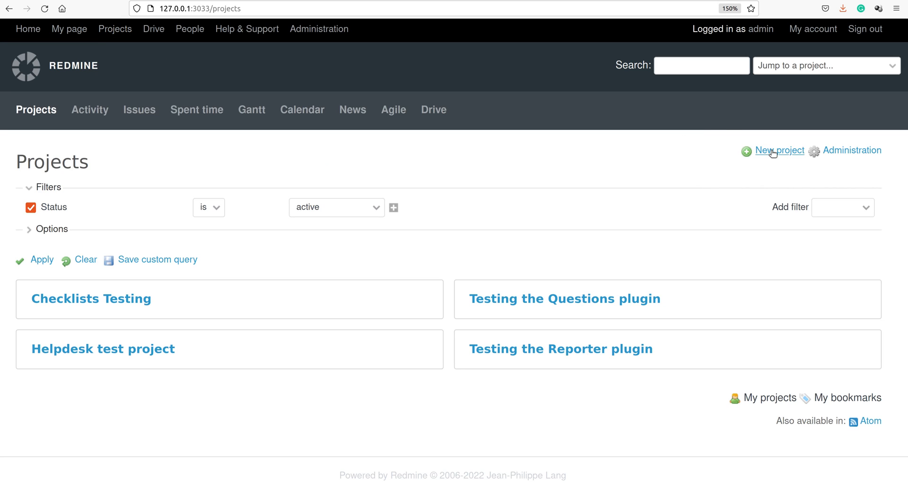
click(778, 150)
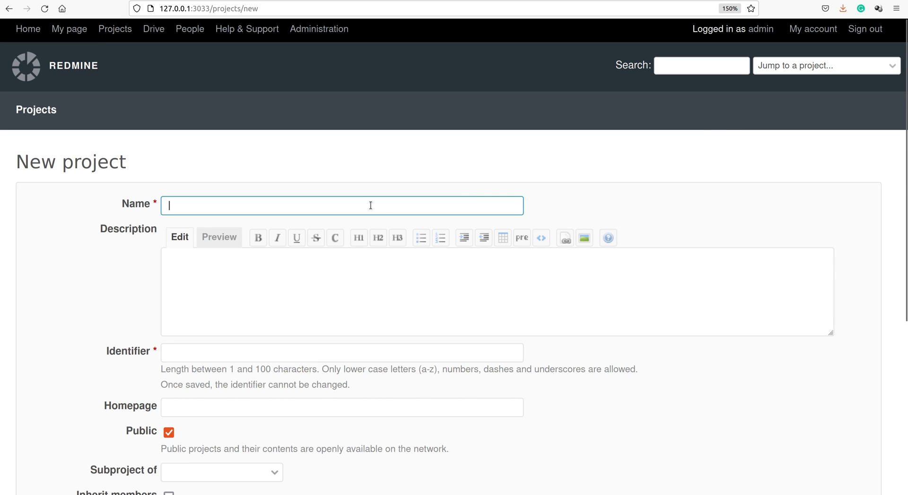
text(Helpdesk)
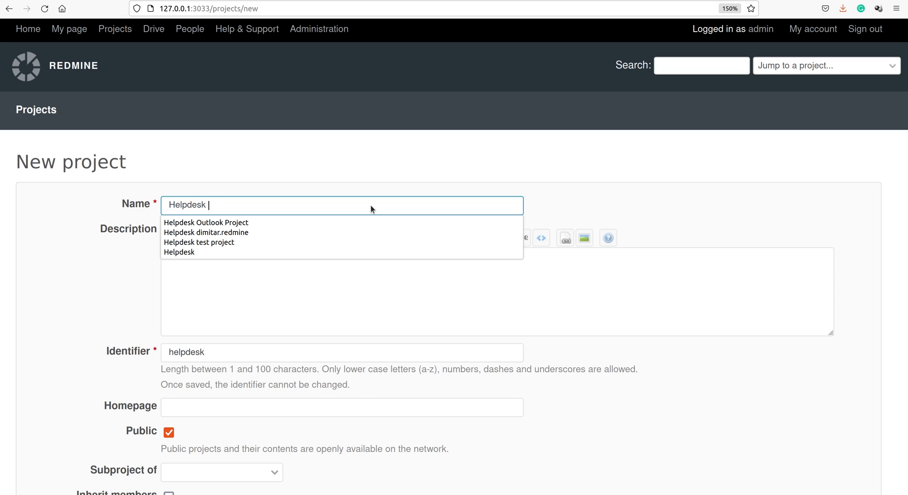
text(Testing the)
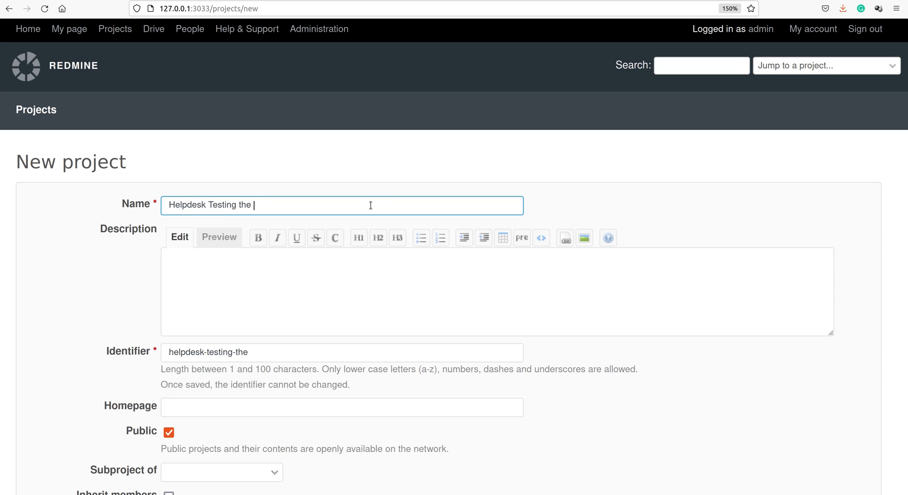
text(Outlook f)
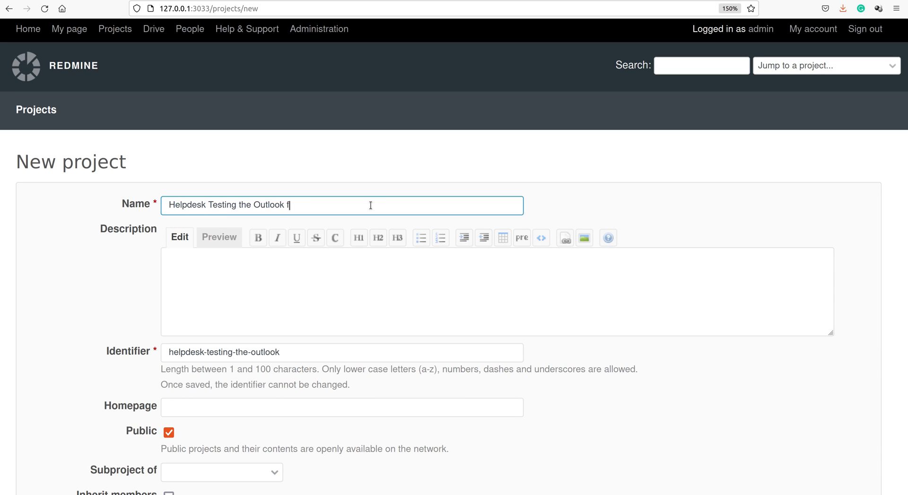
text(eature)
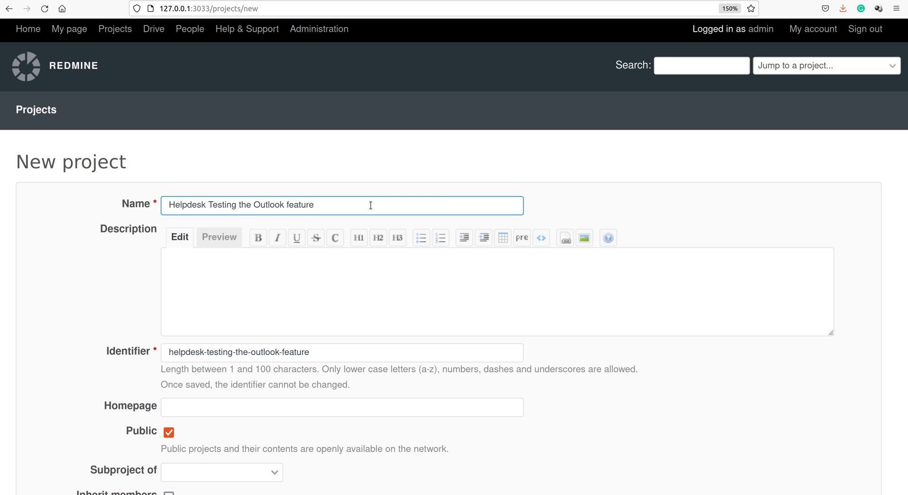
text(OAuth)
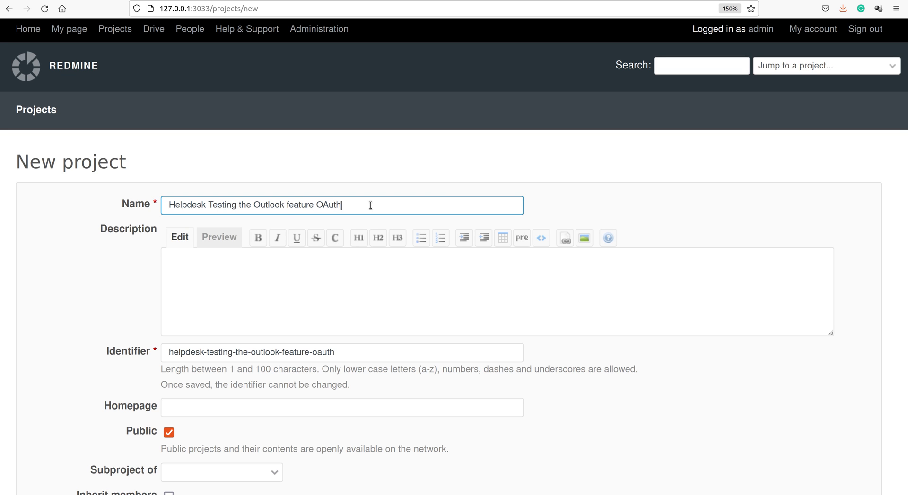
Enable the Contacts and Helpdesk modules and create the project
scroll(down, 3)
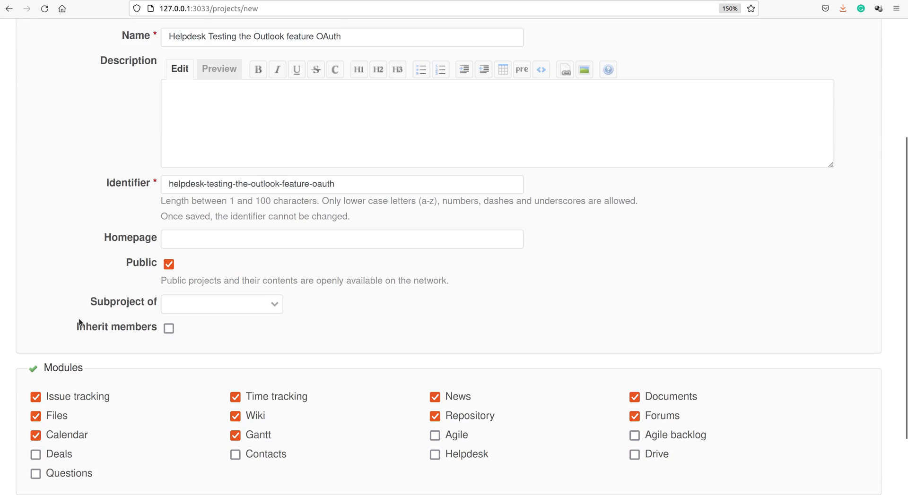
scroll(down, 3)
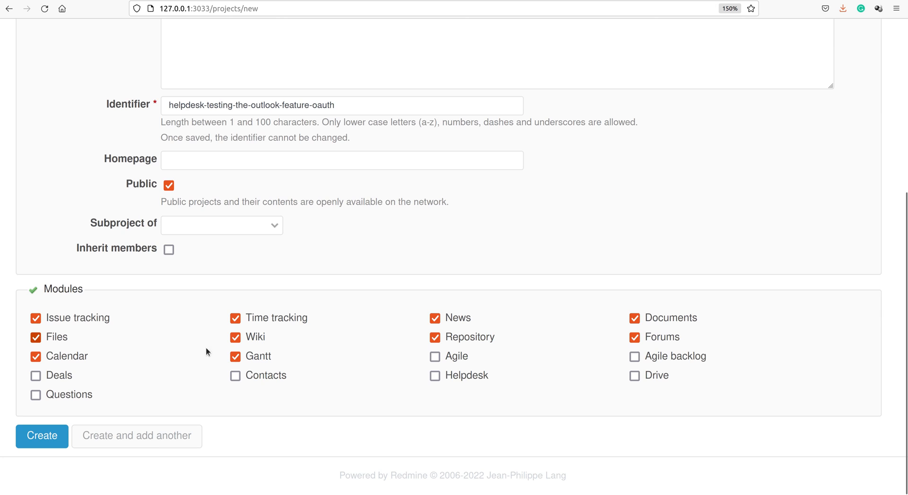
click(236, 375)
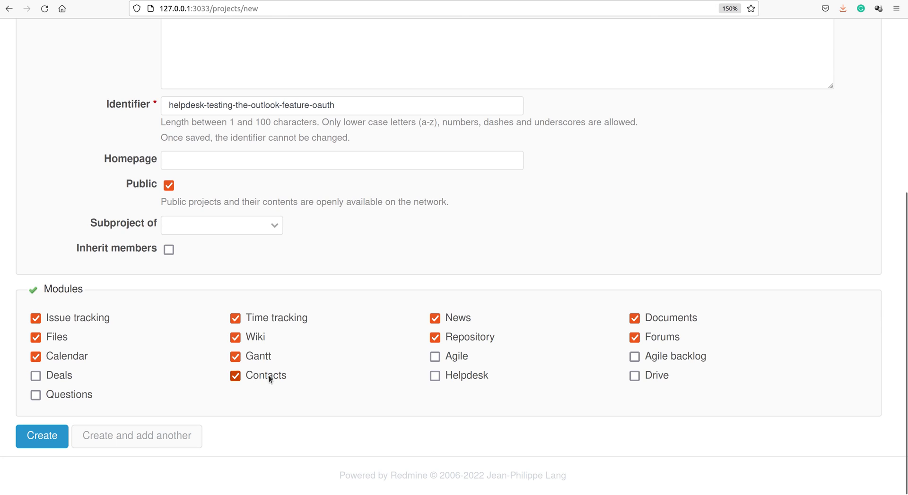
click(434, 375)
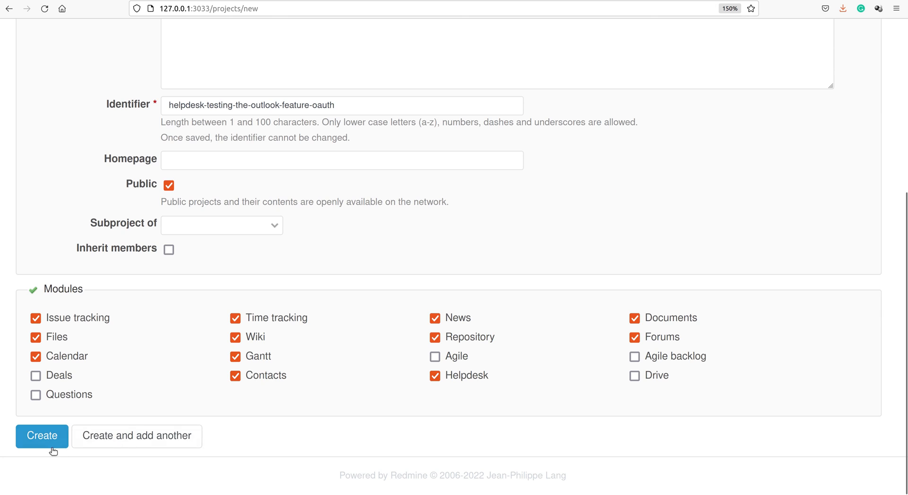
click(42, 436)
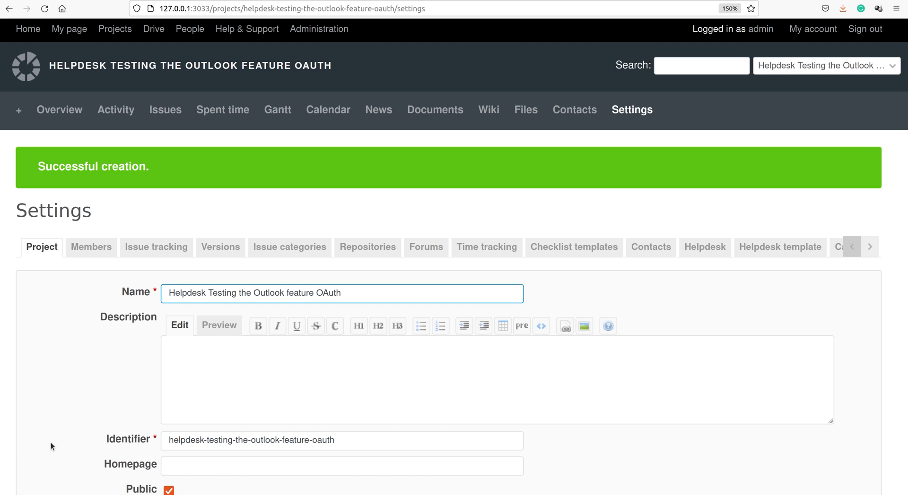
mouse_move(289, 247)
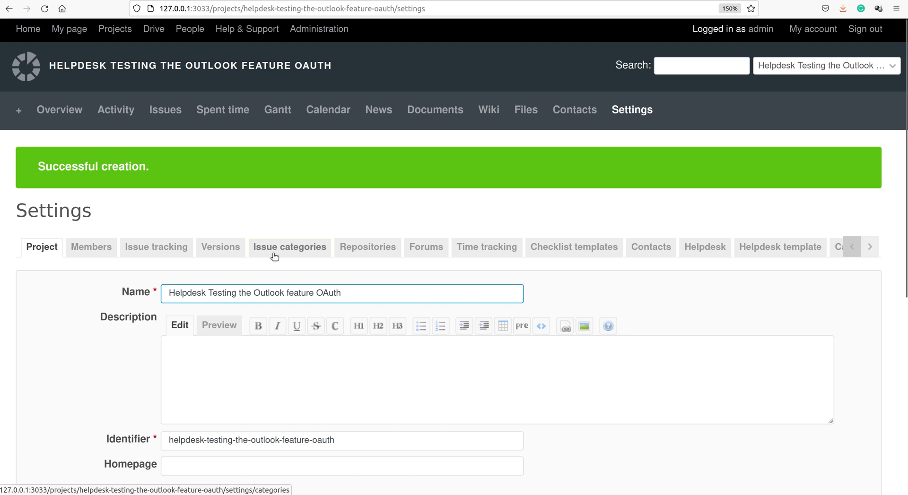
View the project's Issue tracking settings with test_tracker enabled
click(156, 247)
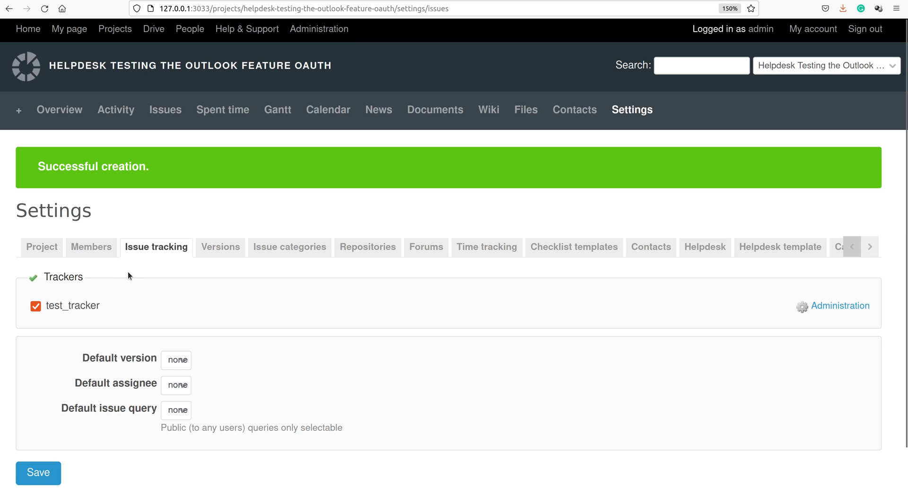
mouse_move(22, 310)
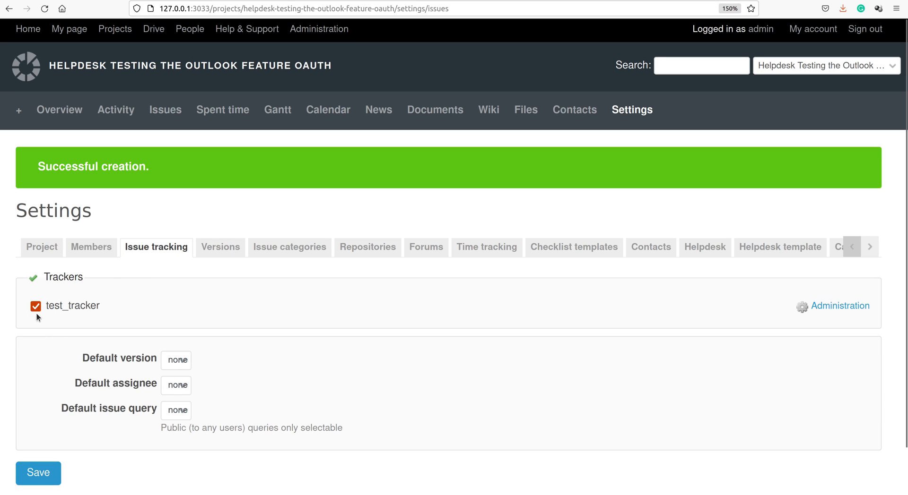
mouse_move(238, 290)
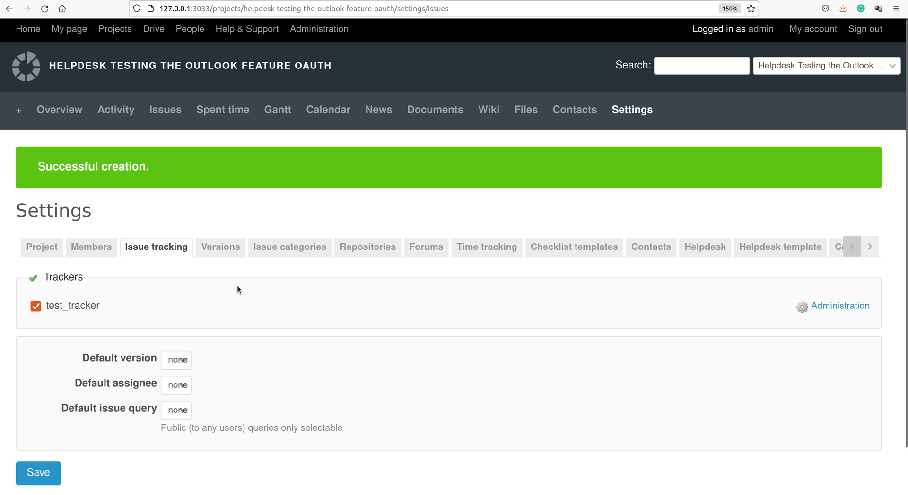
mouse_move(704, 247)
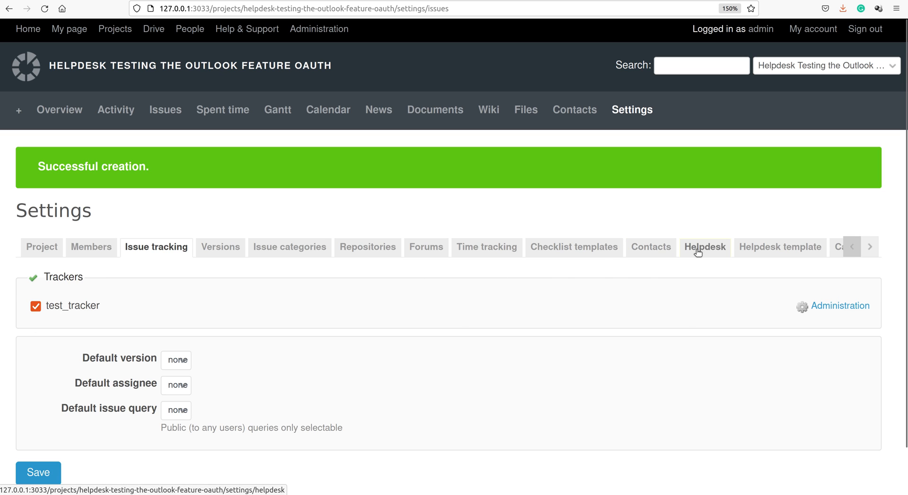
In the project's Helpdesk settings, set the Ticket tracker to 'all'
click(704, 247)
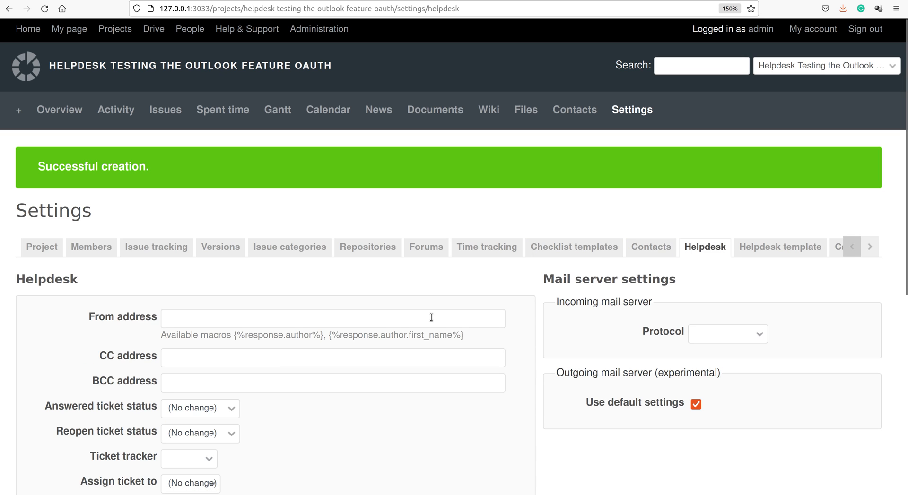
scroll(down, 3)
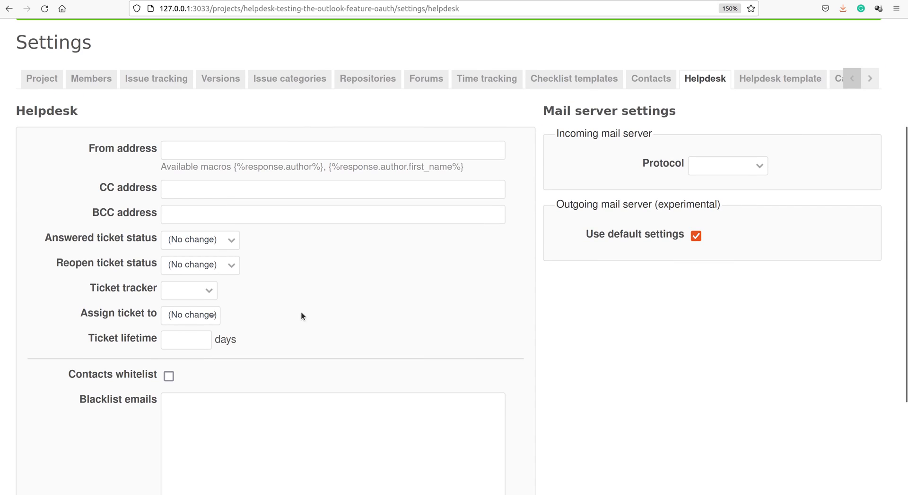
click(188, 291)
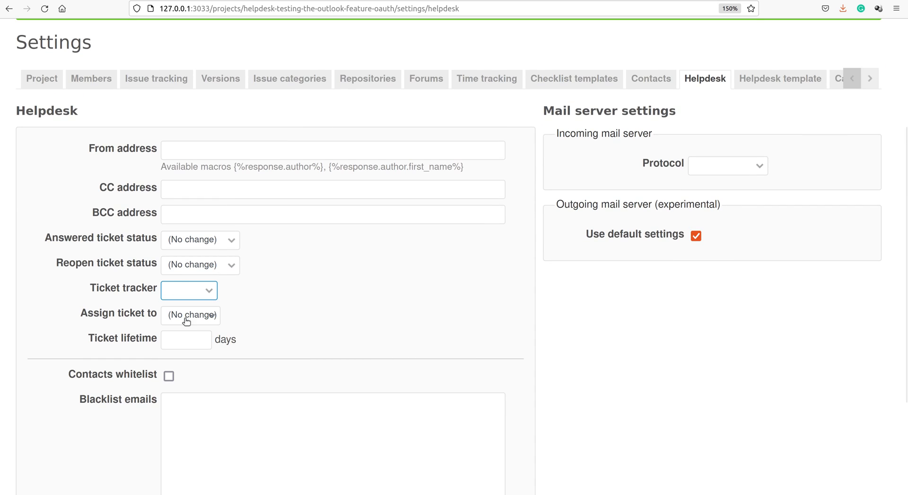
click(188, 290)
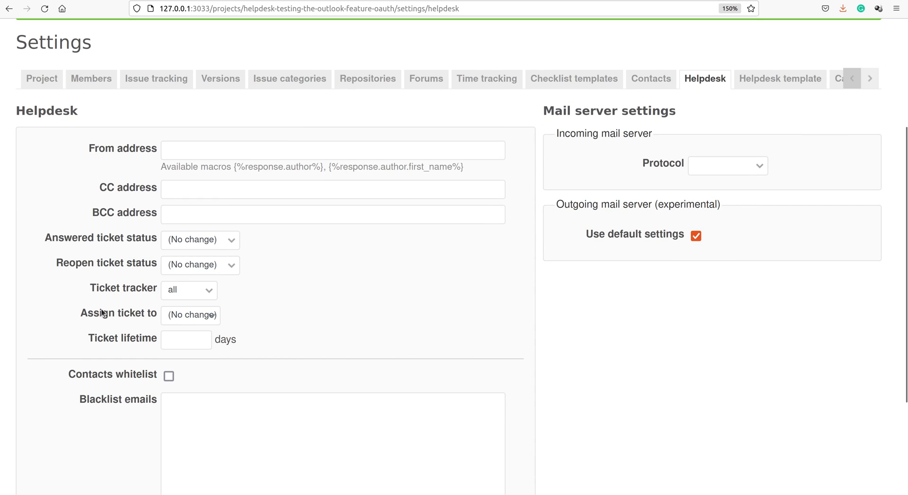
Save the project's helpdesk settings and confirm the successful update
scroll(down, 3)
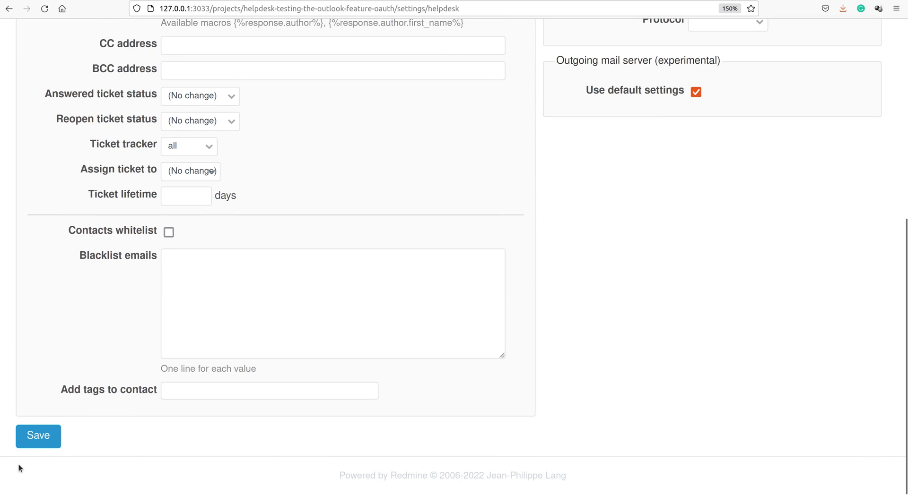
click(38, 437)
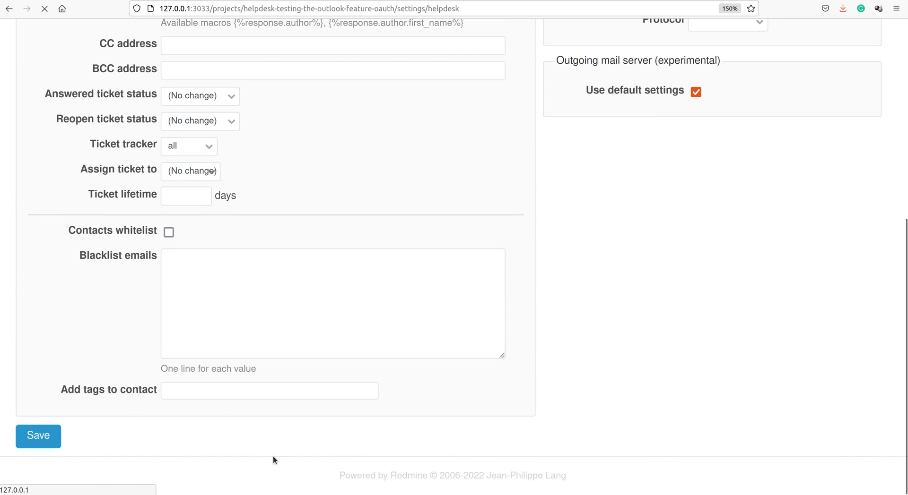
scroll(up, 3)
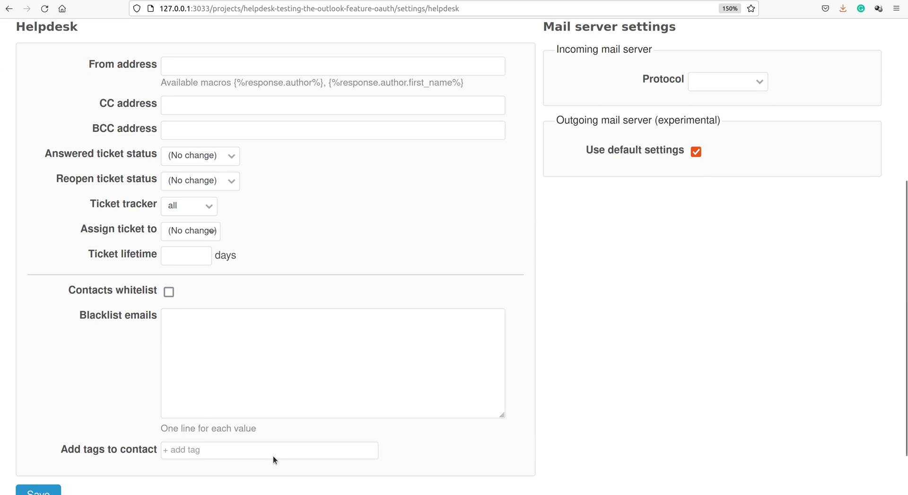
click(38, 491)
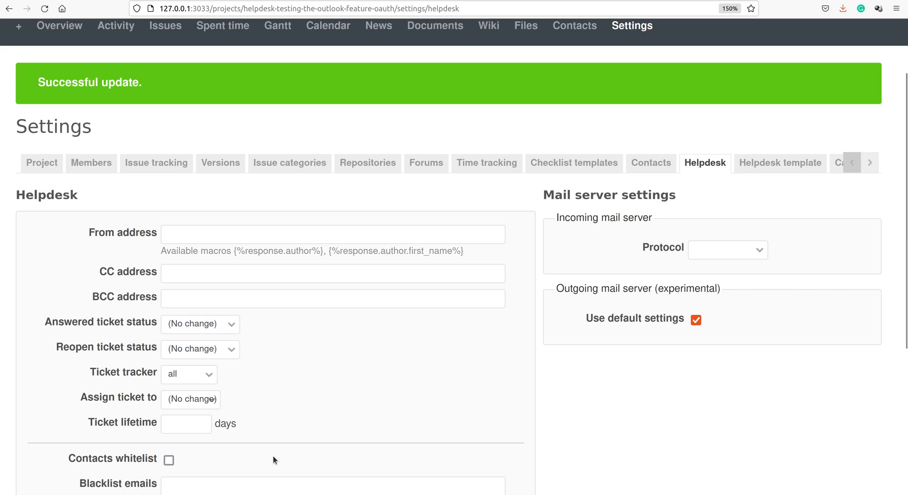
mouse_move(581, 207)
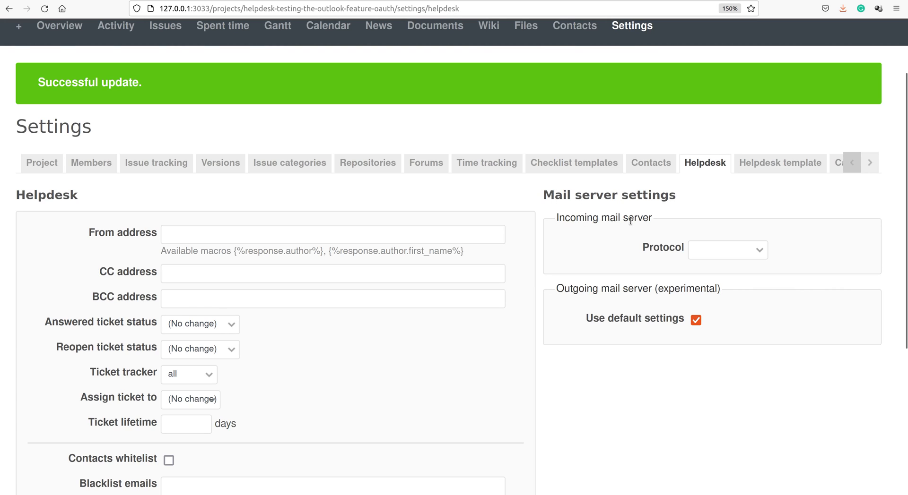
click(727, 250)
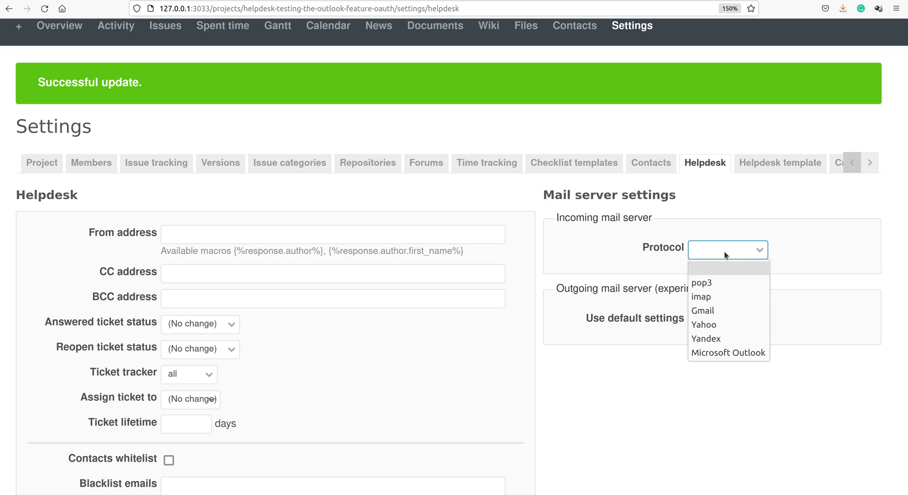
click(728, 353)
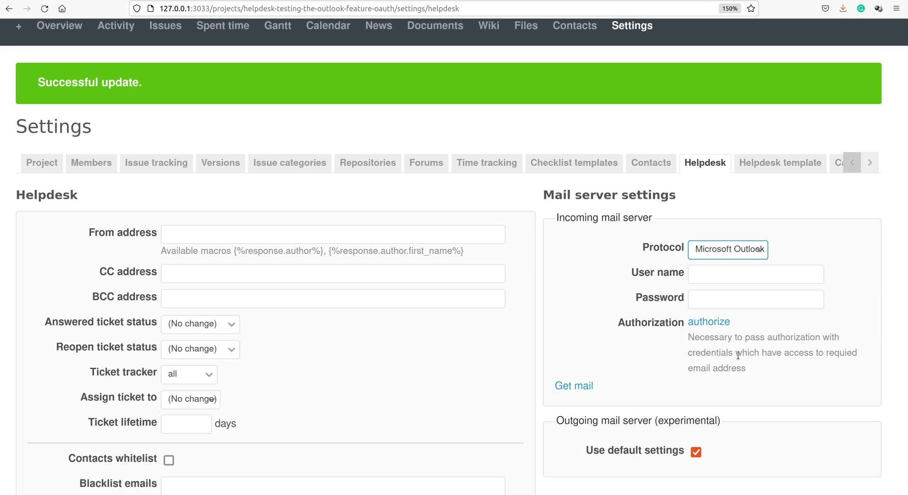
mouse_move(733, 284)
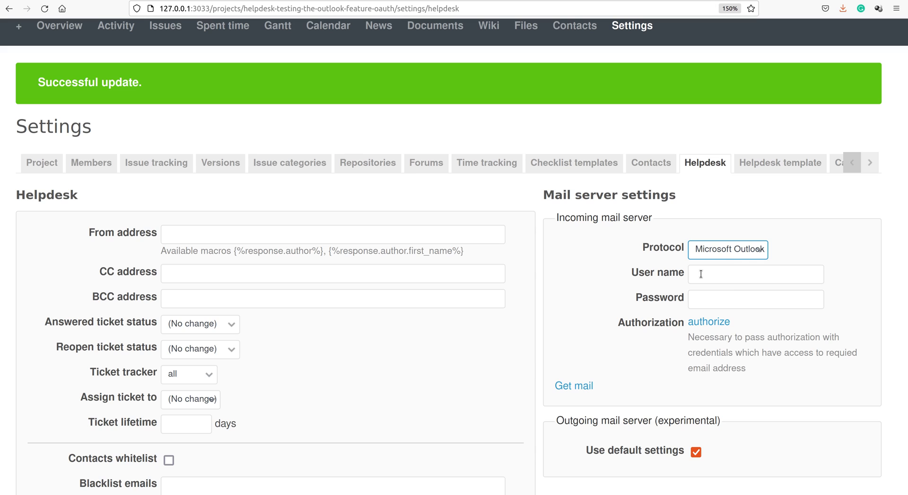
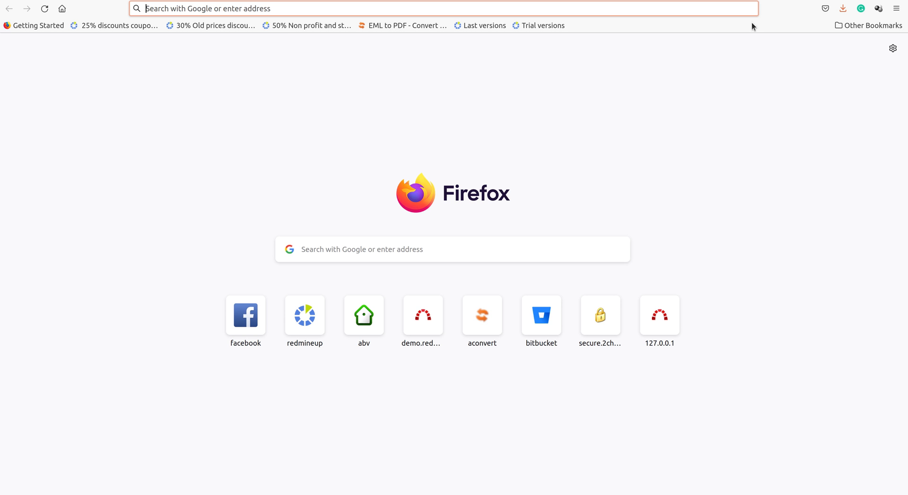
mouse_move(896, 9)
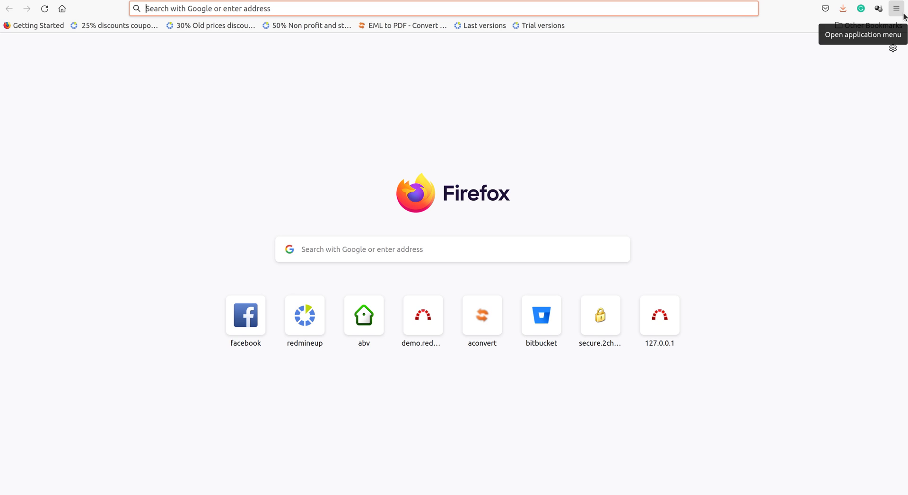
Browse the Firefox application menu entries on the new tab page
click(896, 9)
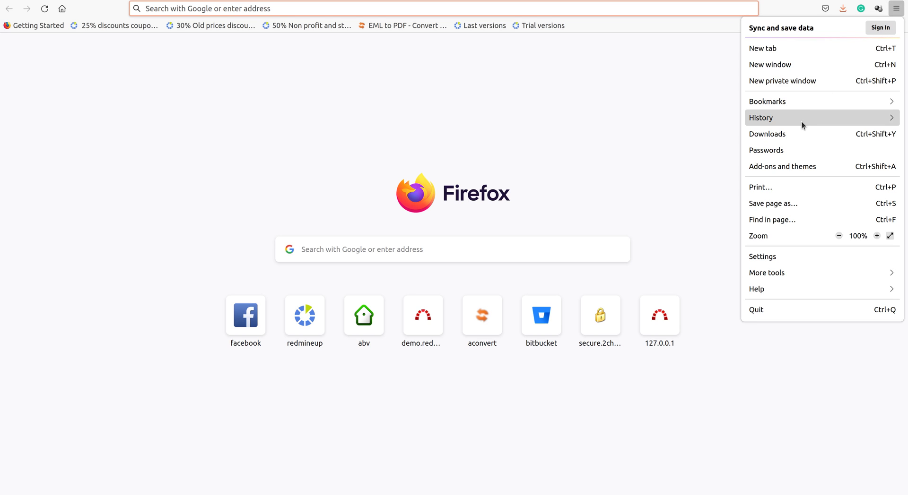
click(760, 117)
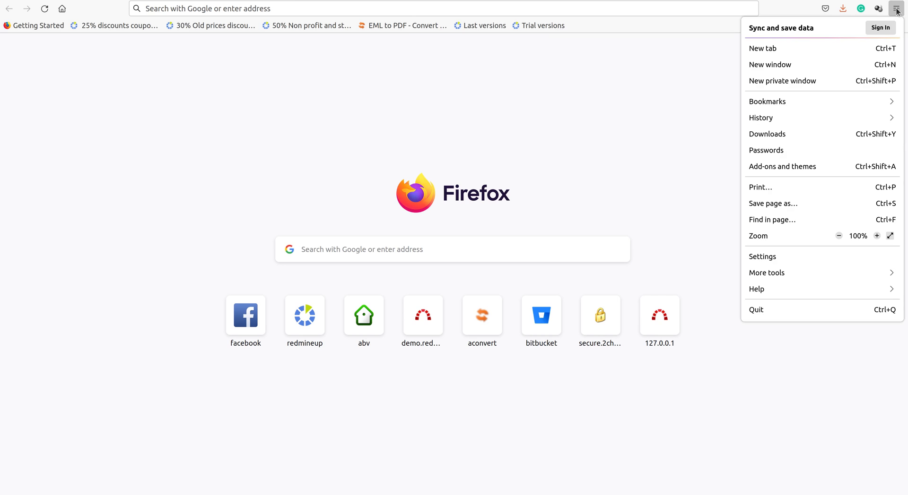
mouse_move(776, 187)
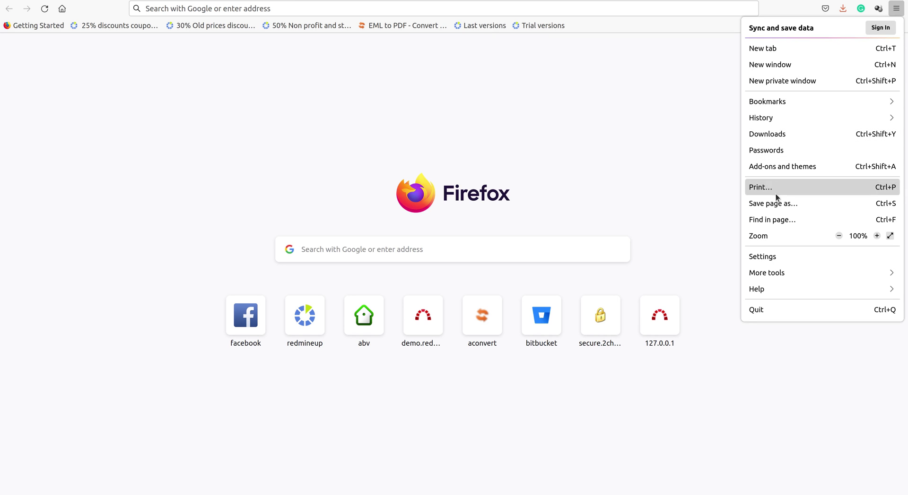
mouse_move(646, 136)
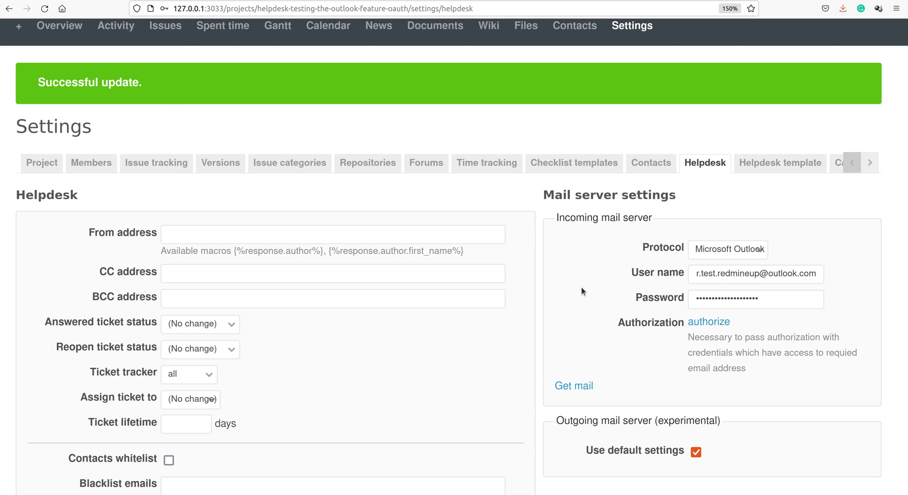
Save the Outlook mailbox credentials and decline Firefox's offer to store the login
scroll(down, 3)
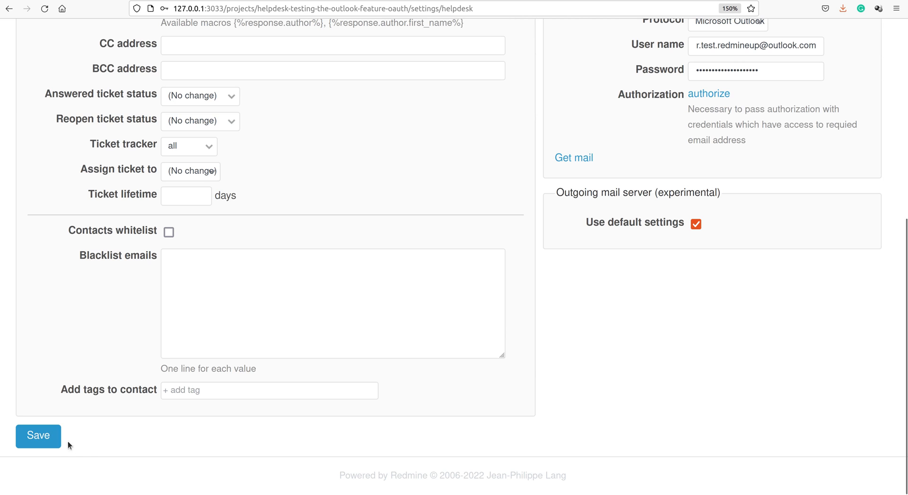
click(38, 436)
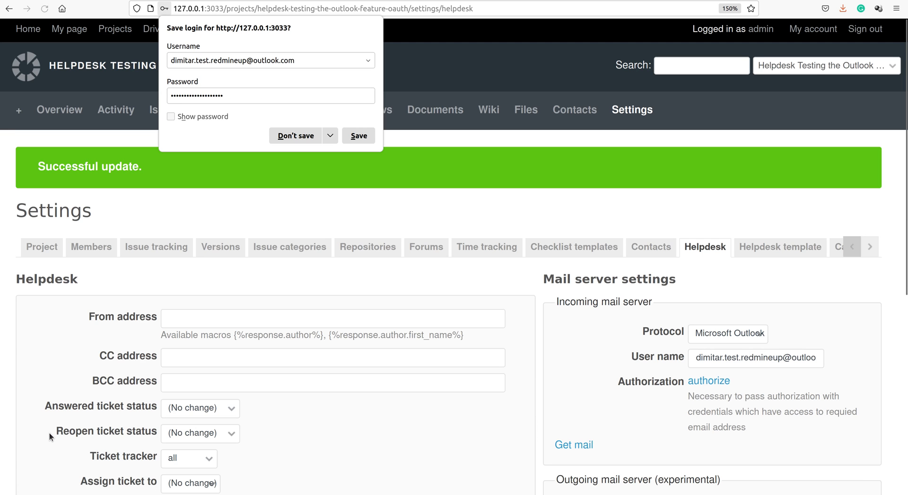
click(295, 135)
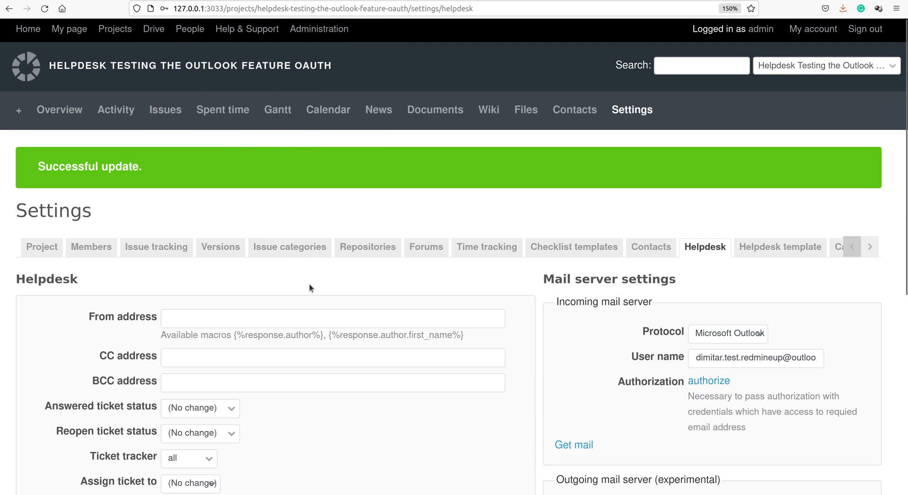
scroll(down, 3)
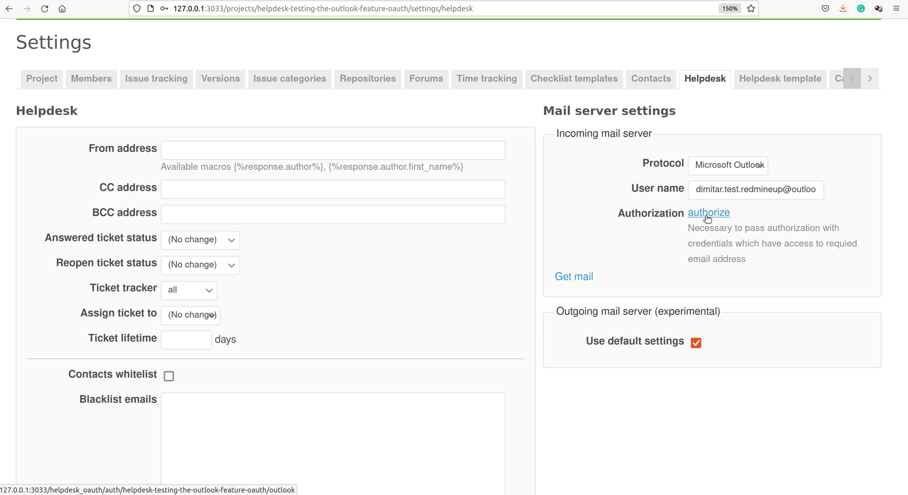
Authorize Redmine with the Outlook mailbox and approve the Redmine Mail Outlook app's access request
click(708, 213)
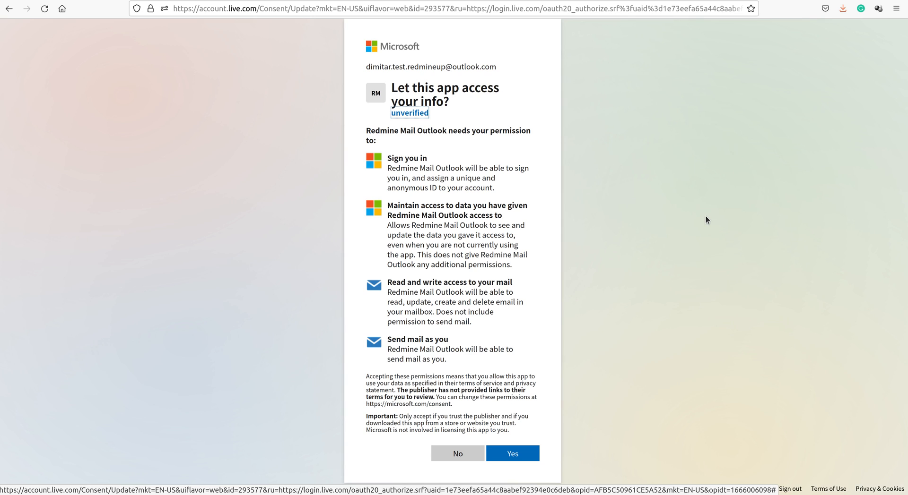
mouse_move(213, 13)
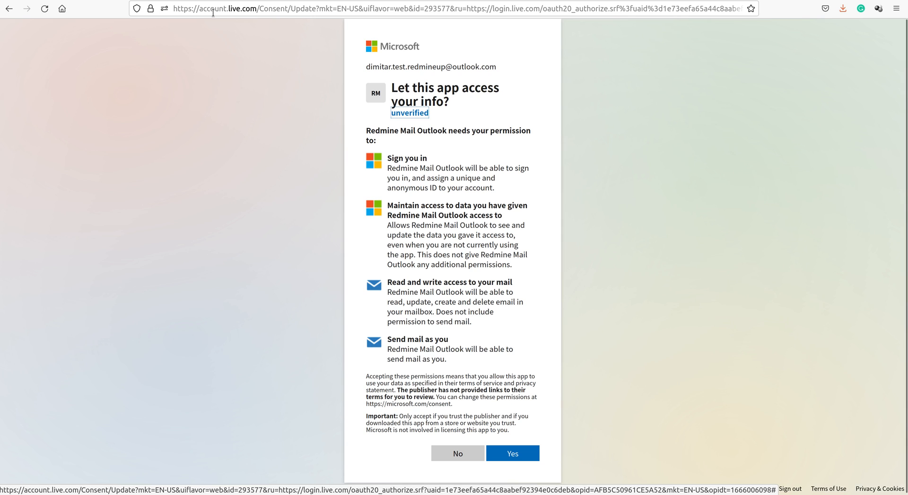
mouse_move(239, 168)
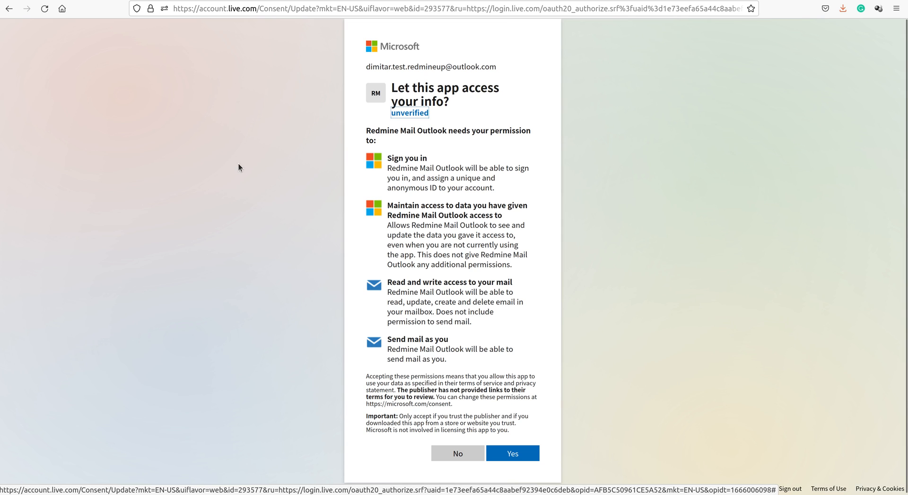
mouse_move(257, 254)
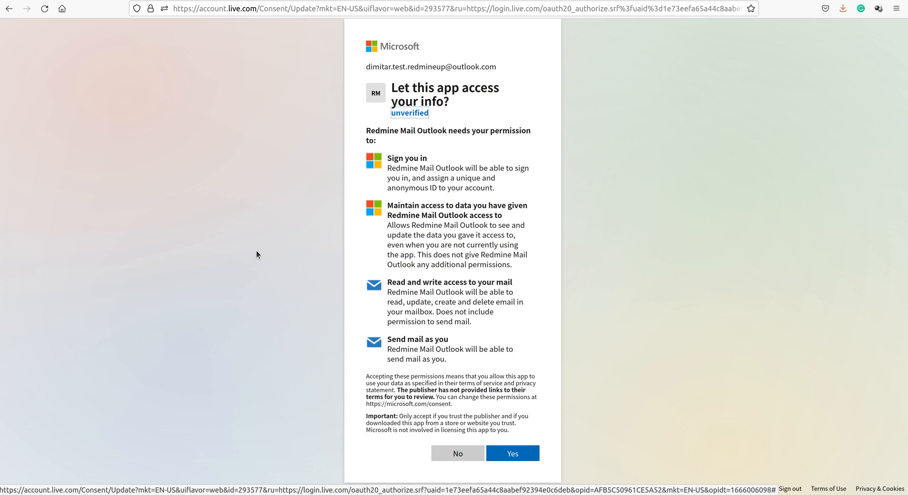
mouse_move(445, 120)
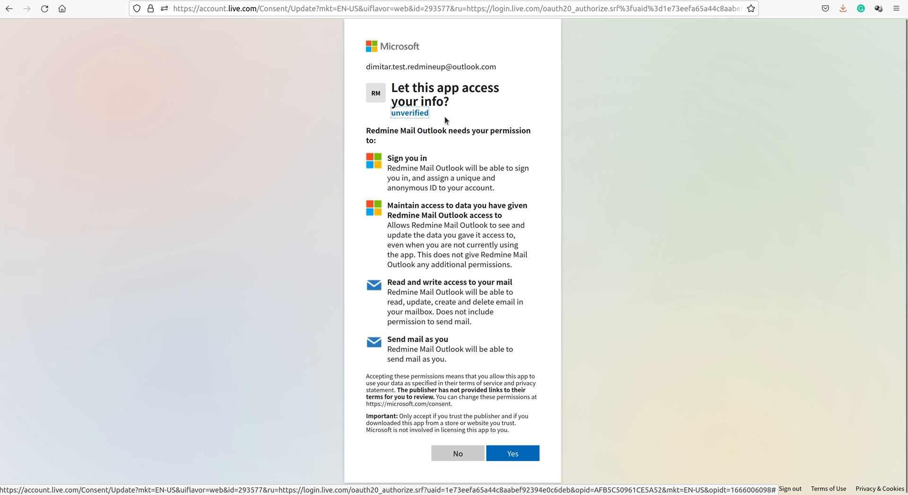
mouse_move(399, 281)
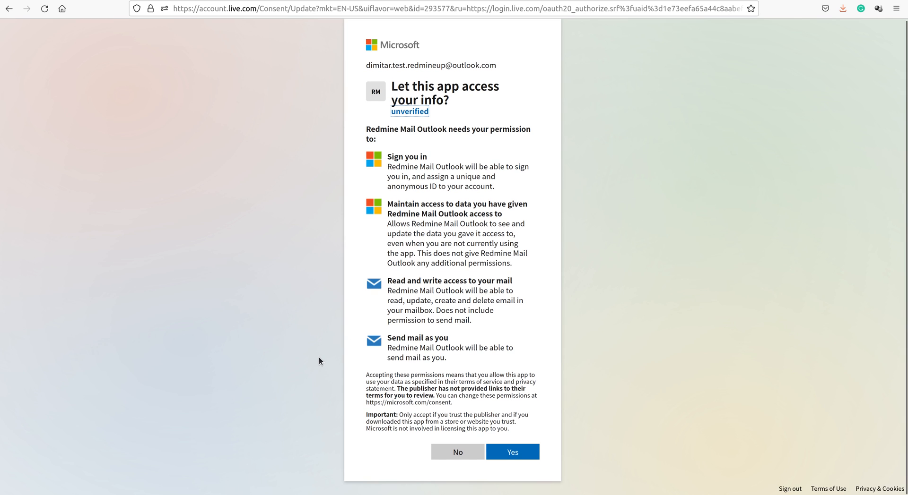
mouse_move(512, 452)
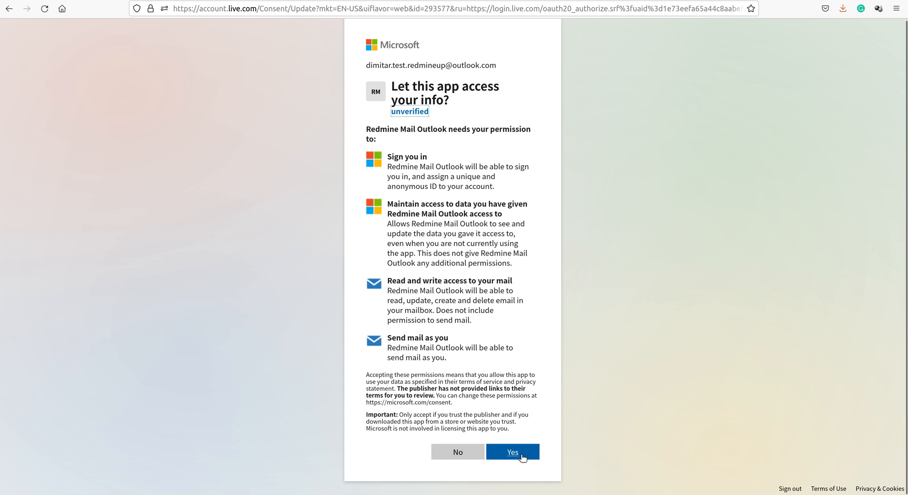
click(511, 452)
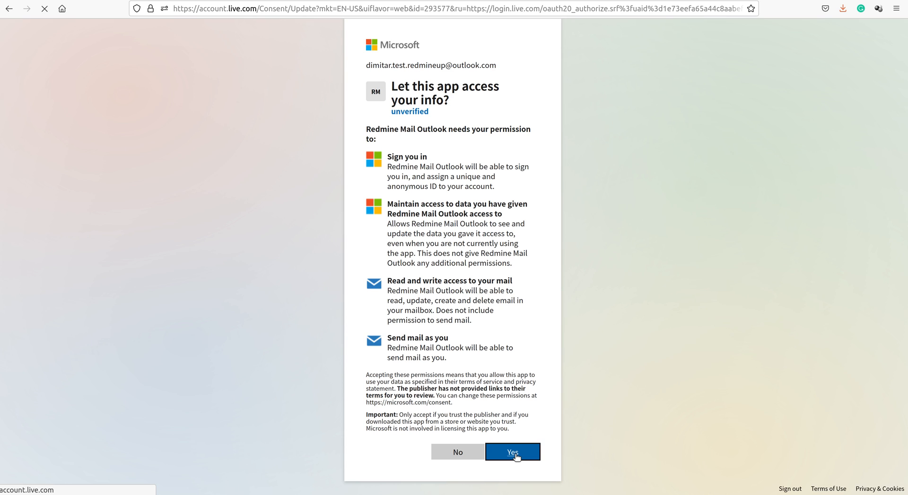
click(512, 452)
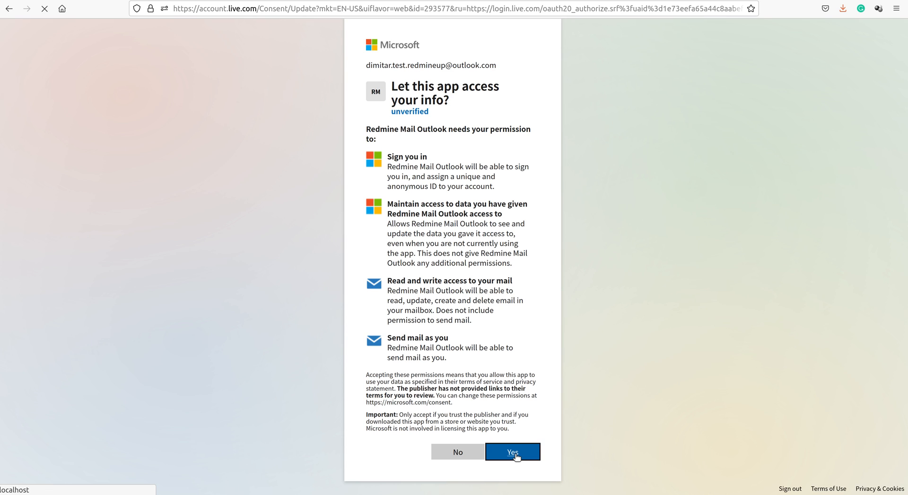
click(512, 452)
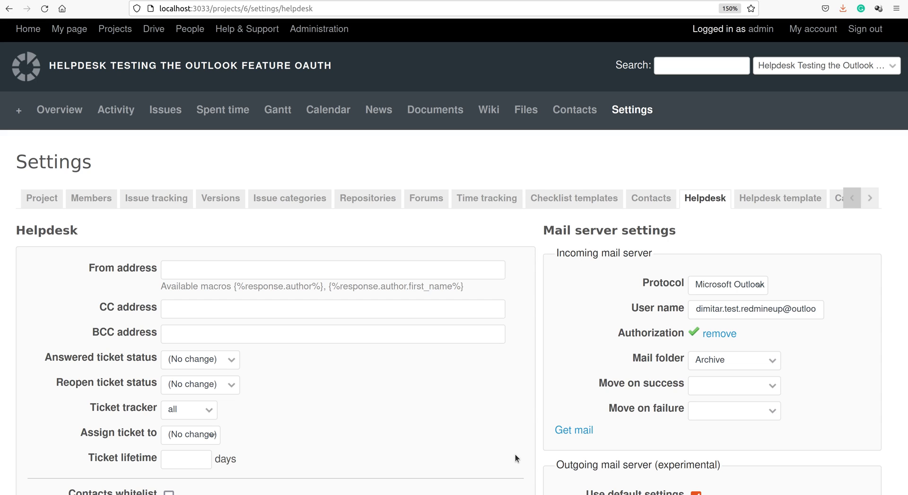
mouse_move(615, 329)
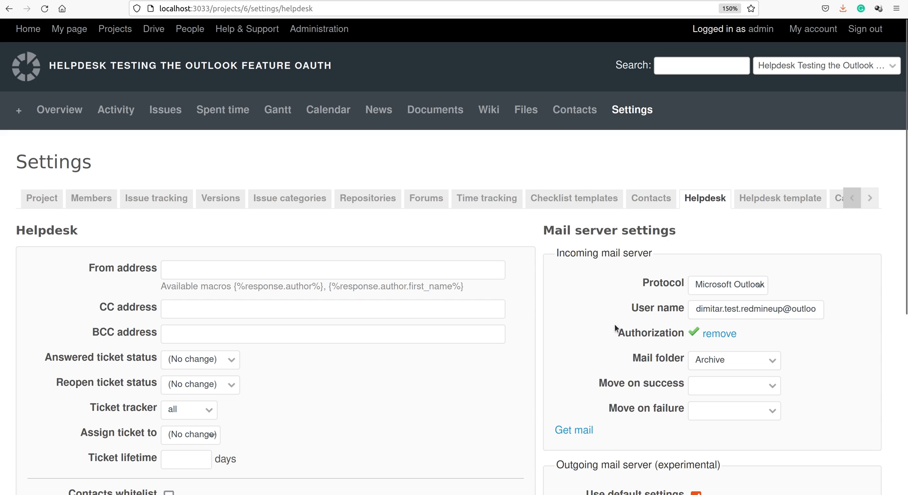
mouse_move(687, 346)
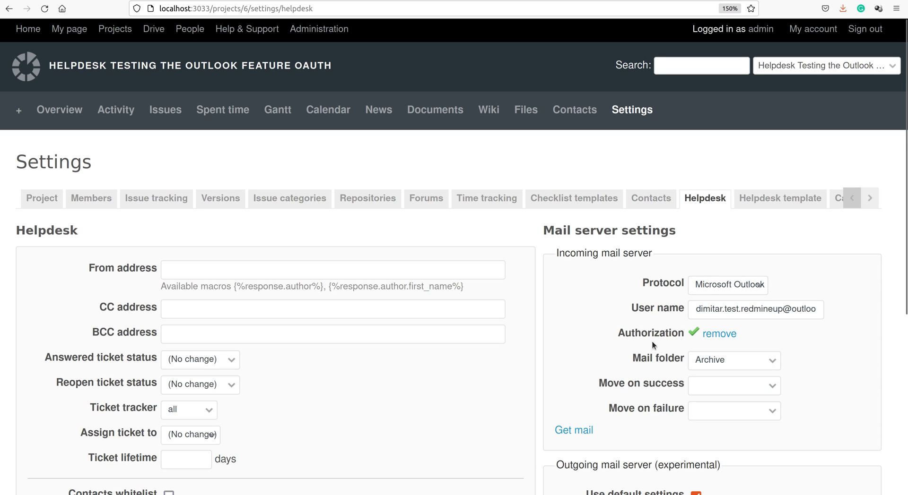
mouse_move(682, 337)
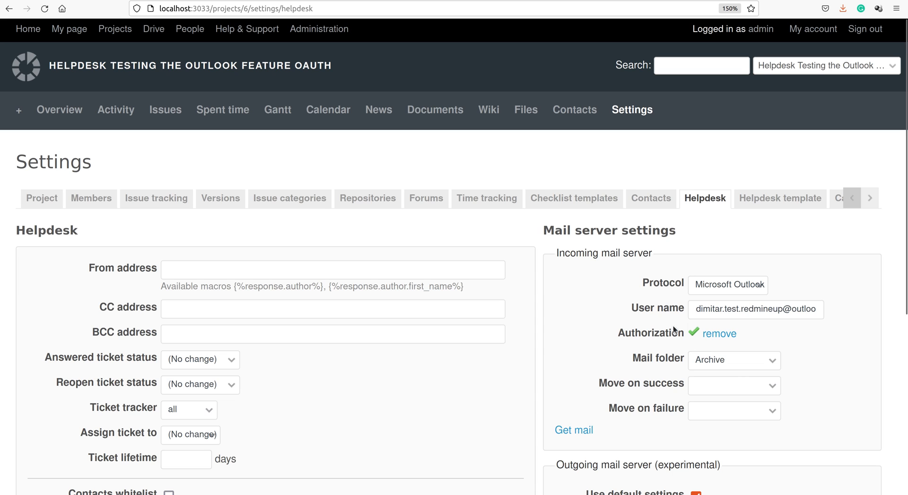
mouse_move(658, 354)
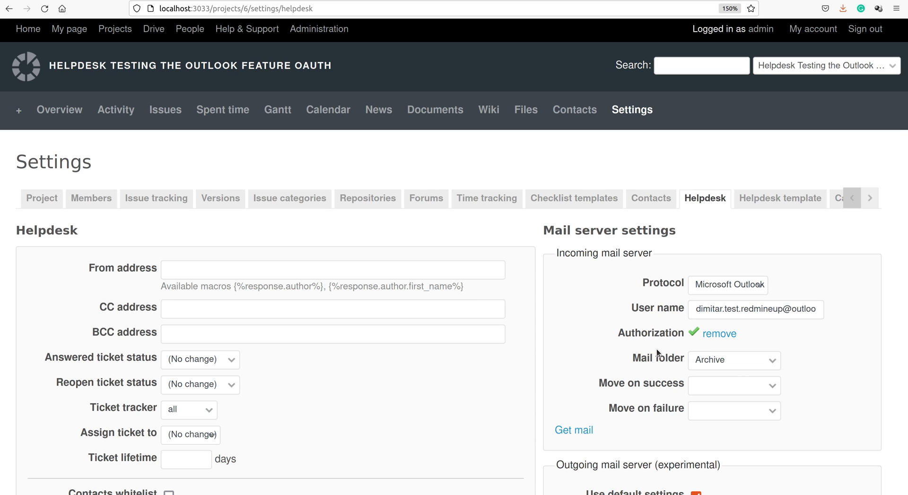
mouse_move(642, 362)
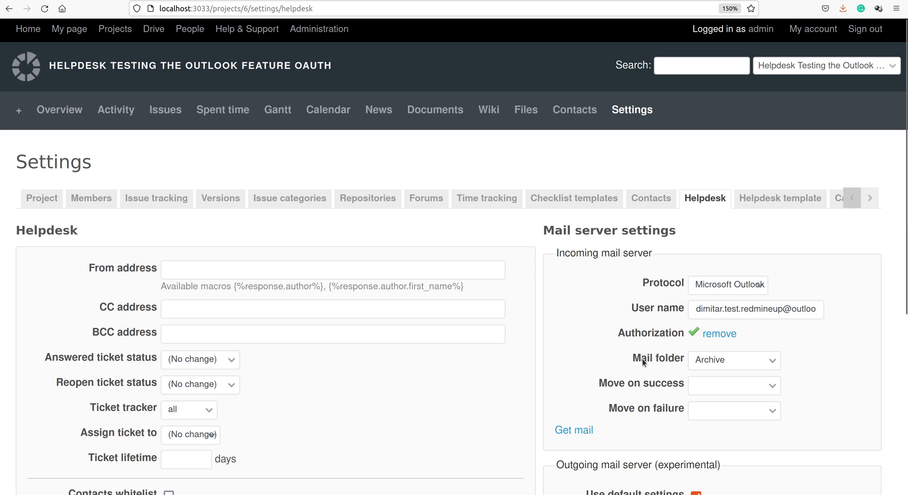
mouse_move(626, 379)
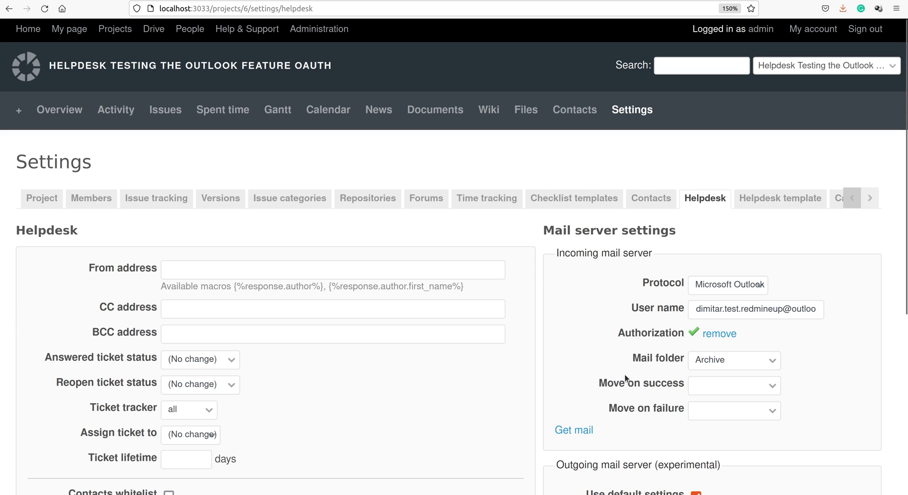
mouse_move(632, 415)
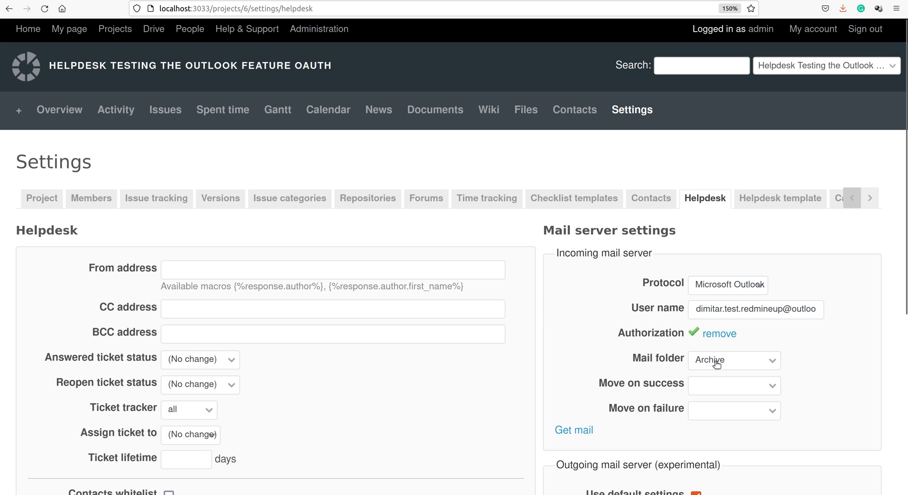
Choose Inbox as the mail folder the Outlook account reads incoming helpdesk mail from
click(734, 360)
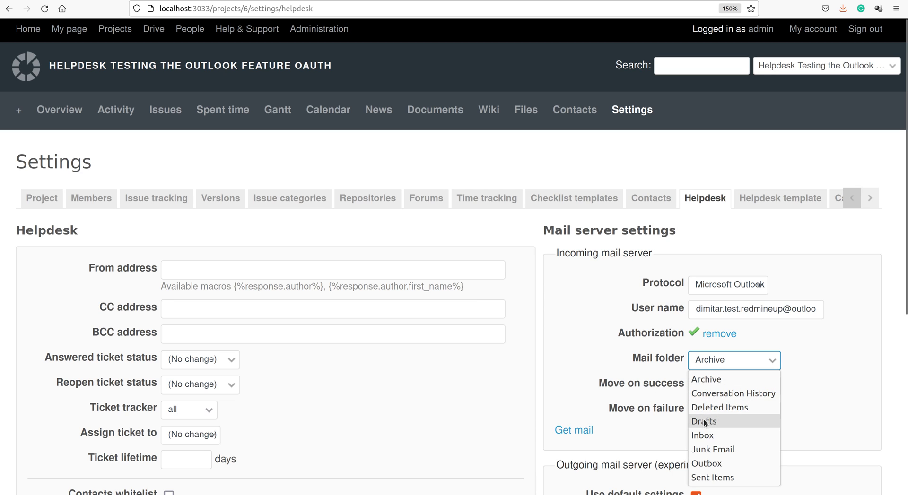
click(702, 435)
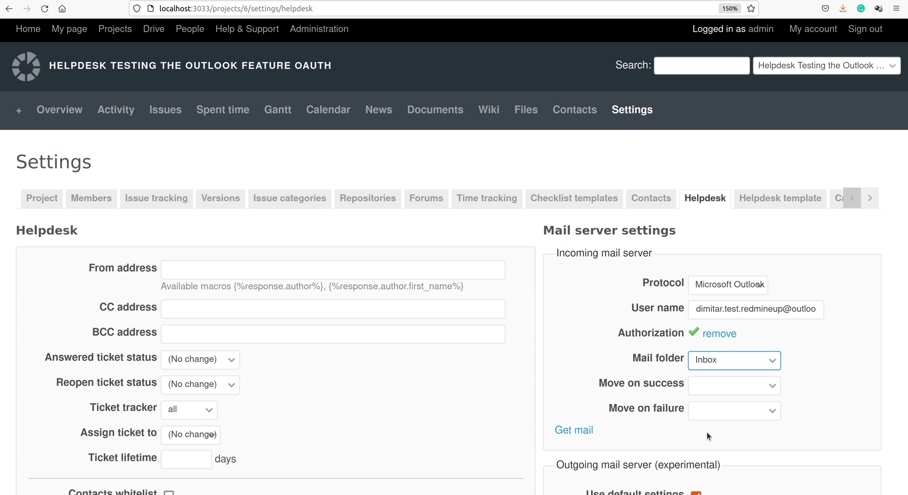
mouse_move(600, 435)
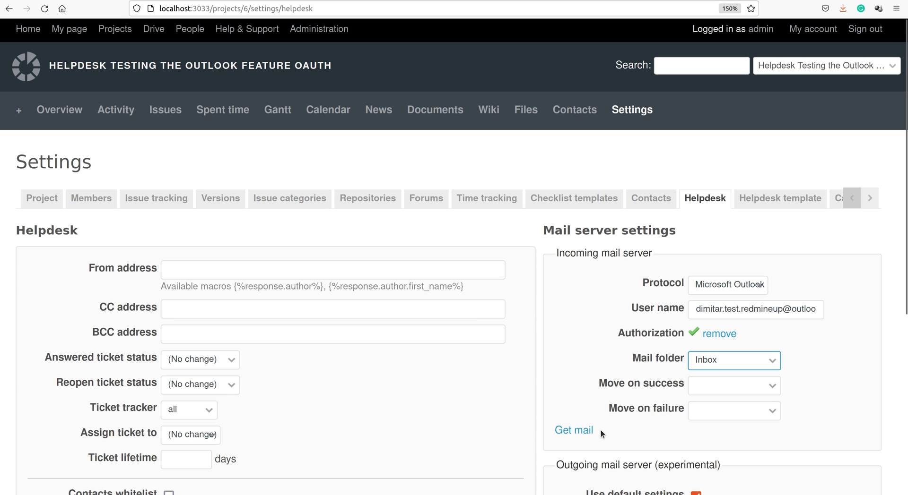
scroll(down, 3)
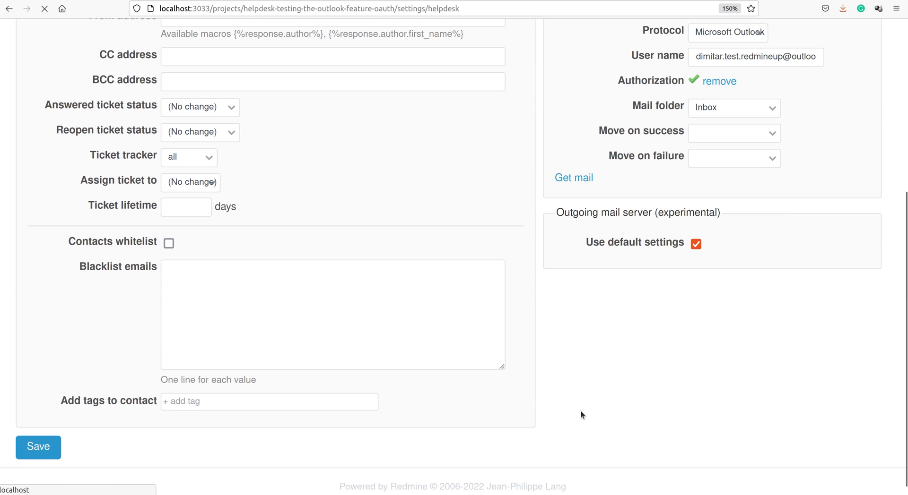
scroll(up, 3)
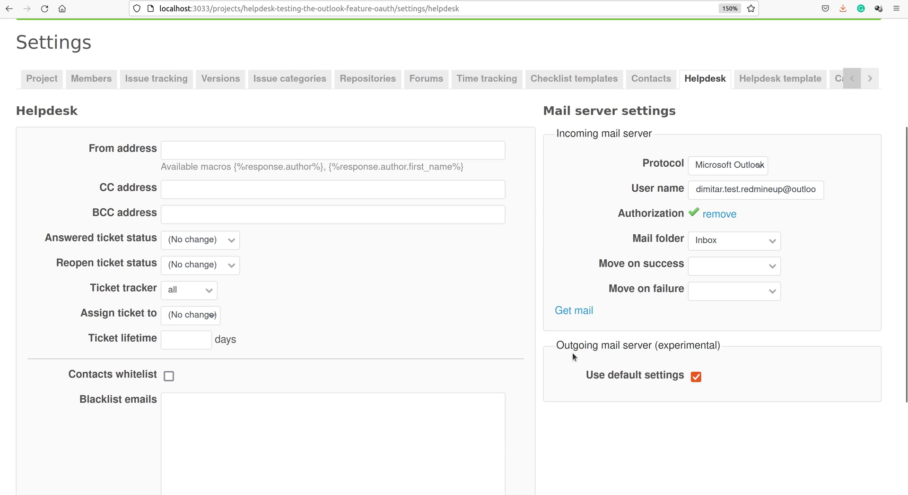
mouse_move(619, 345)
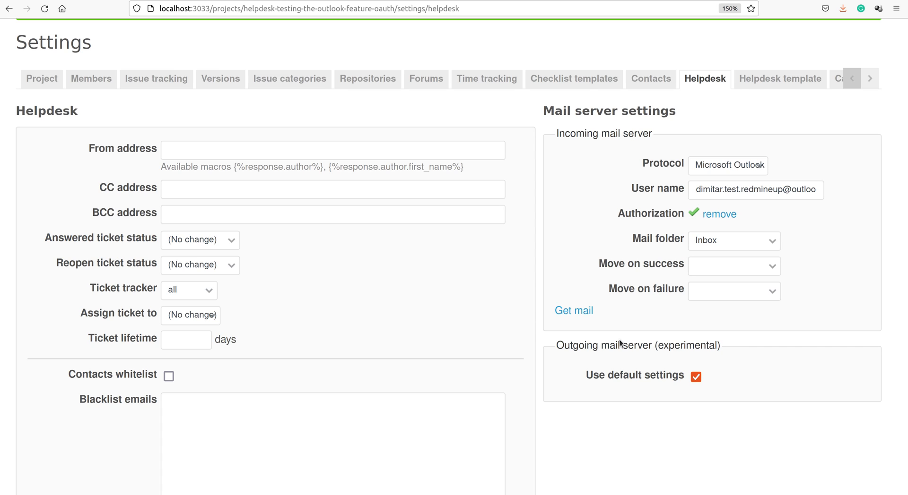
mouse_move(688, 371)
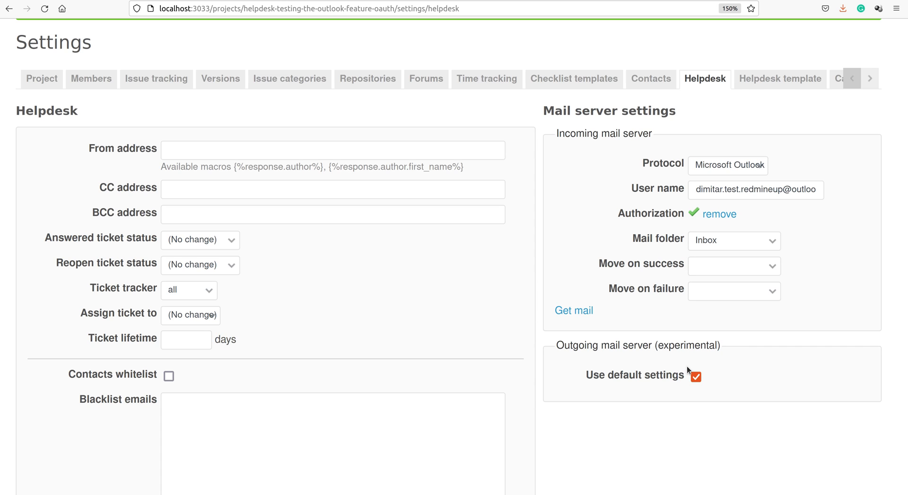
mouse_move(682, 379)
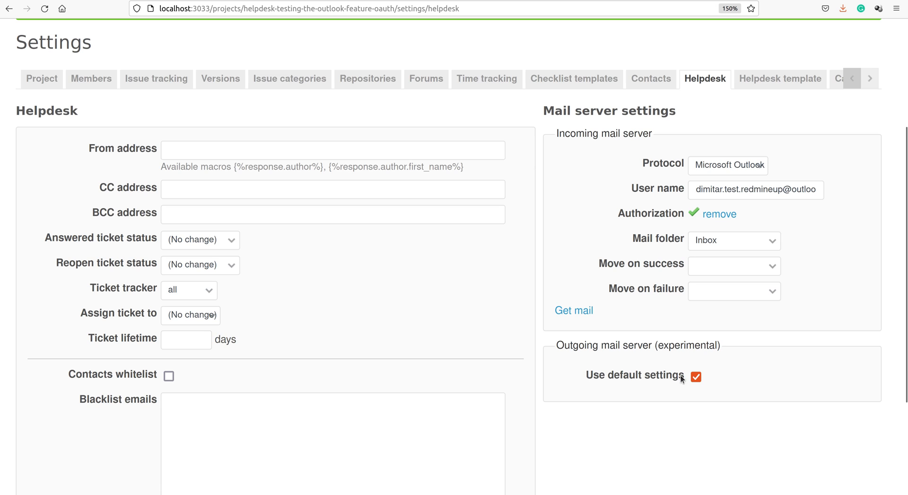
Turn off default outgoing settings and make Microsoft Outlook the outgoing mail protocol
click(695, 377)
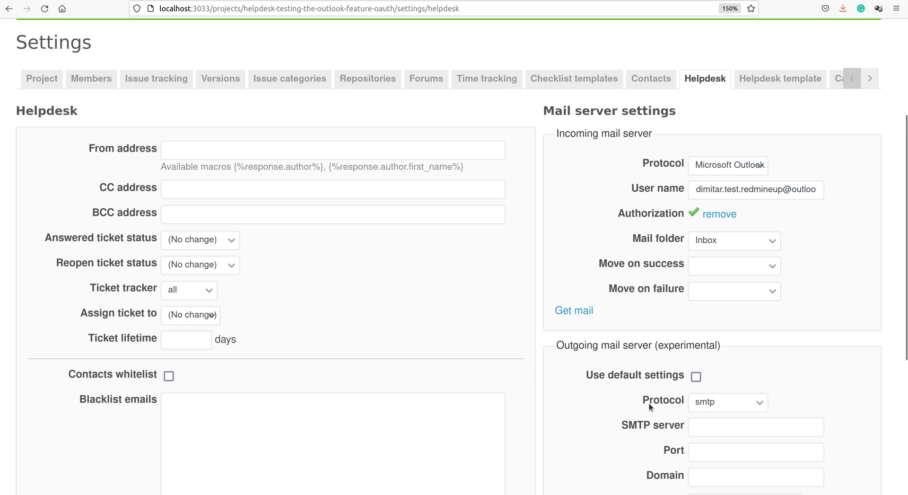
click(727, 401)
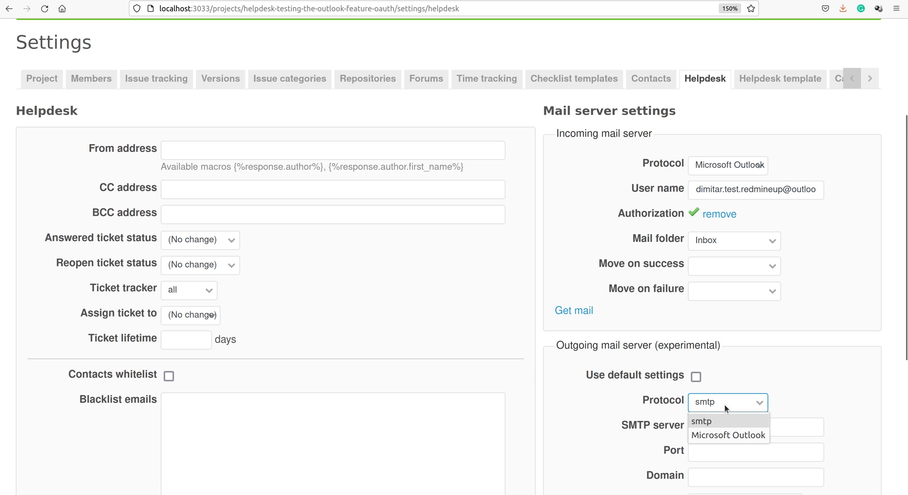
mouse_move(728, 435)
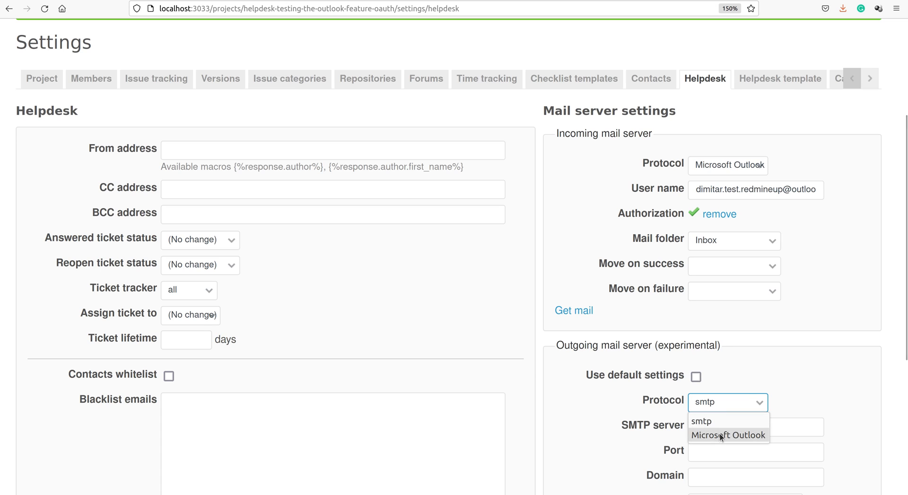
click(728, 435)
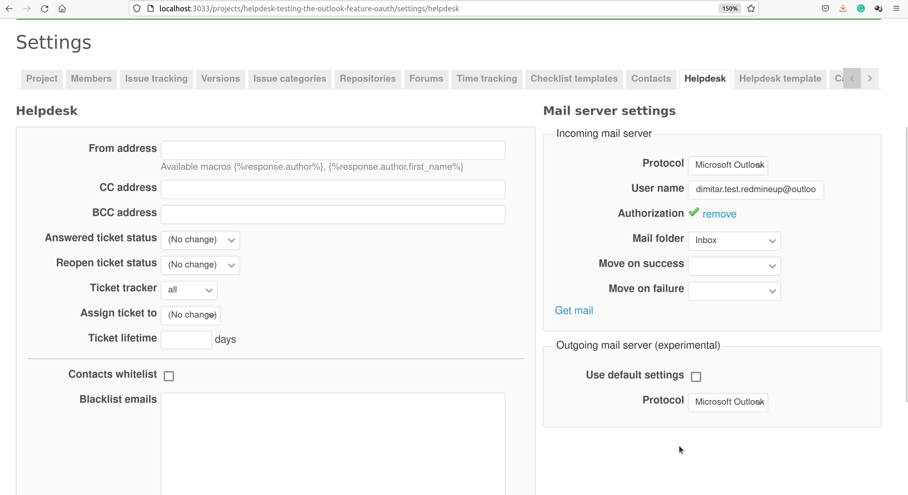
mouse_move(391, 266)
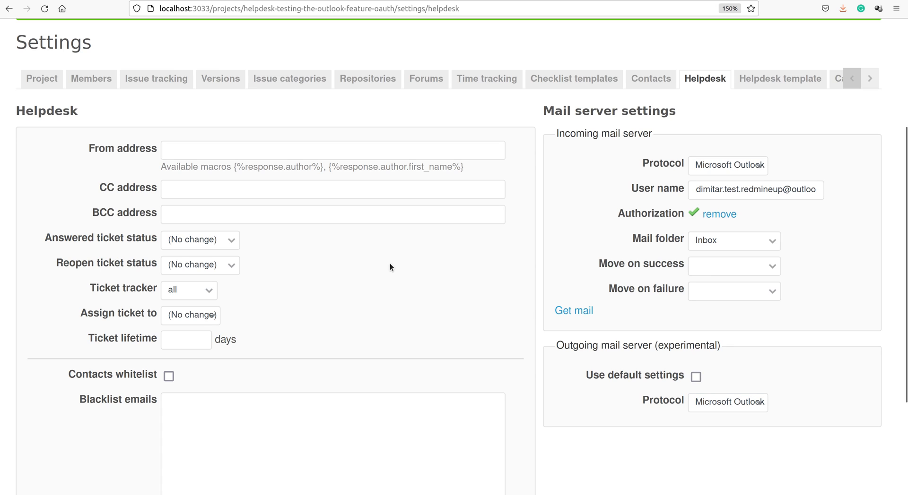
double_click(122, 149)
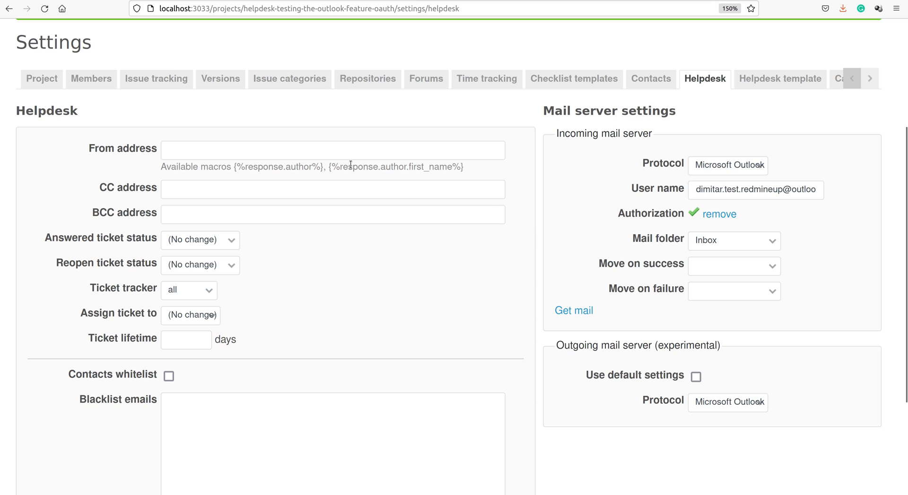
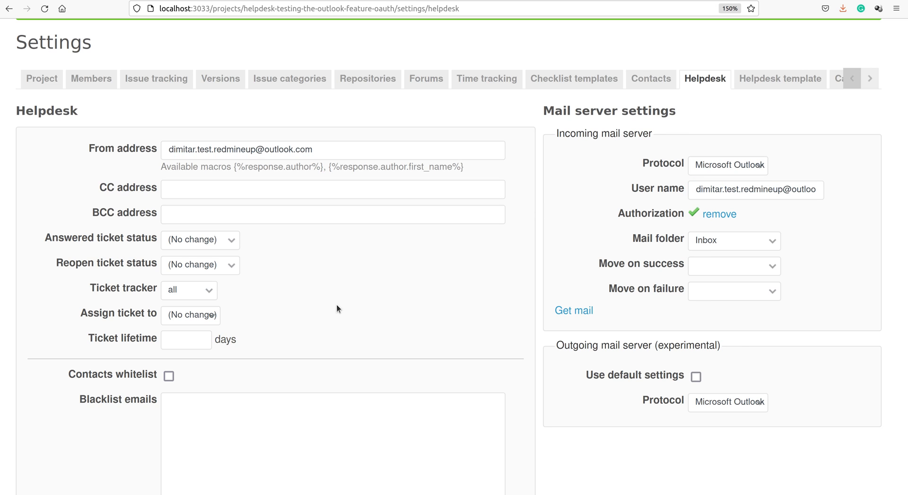
scroll(down, 3)
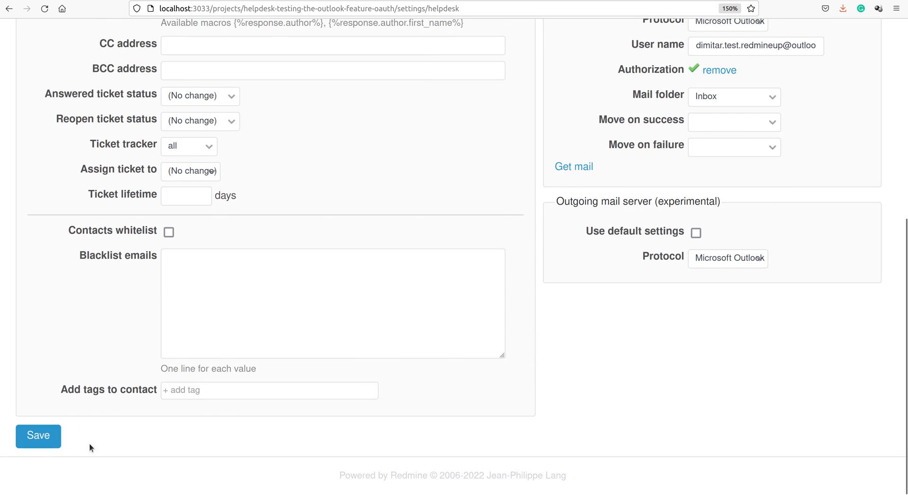
click(38, 437)
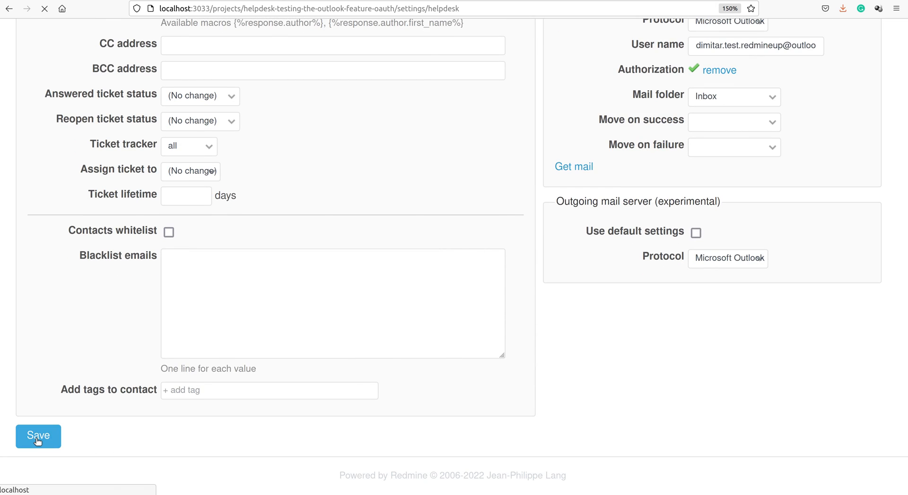
click(38, 437)
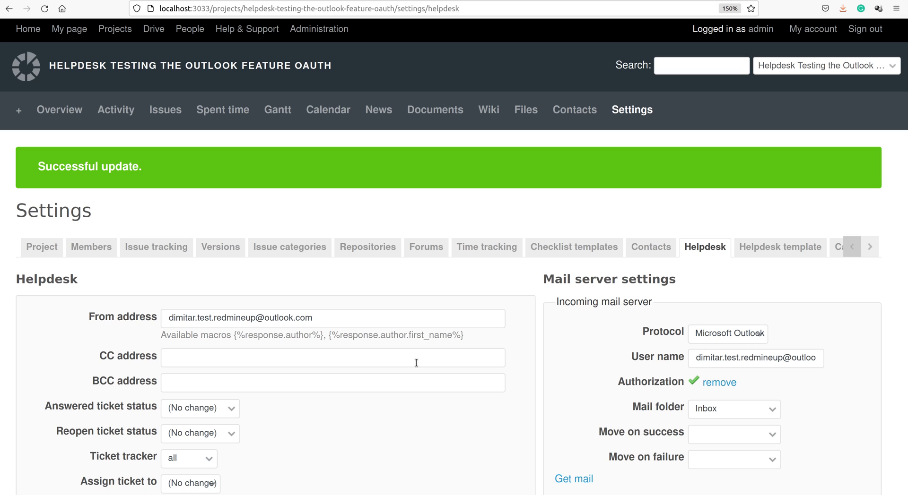
Switch to Gmail and show the personal account's inbox
scroll(down, 3)
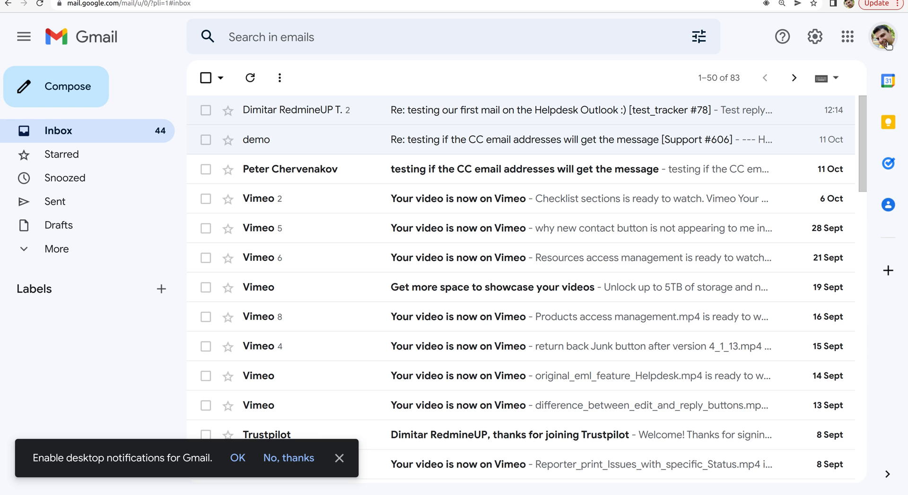
click(883, 37)
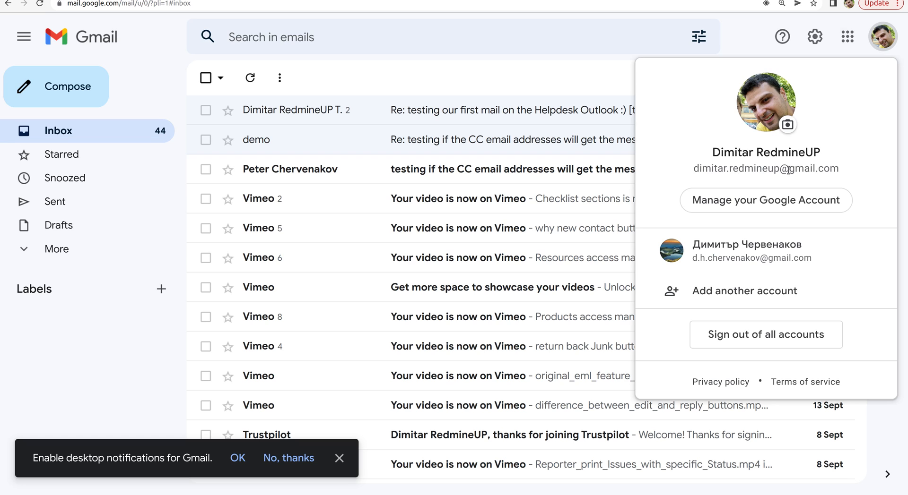
click(483, 83)
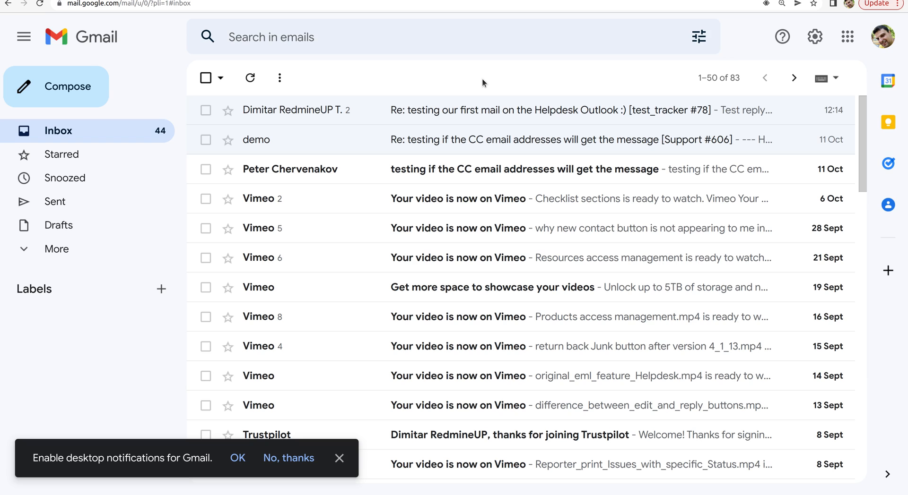
mouse_move(781, 63)
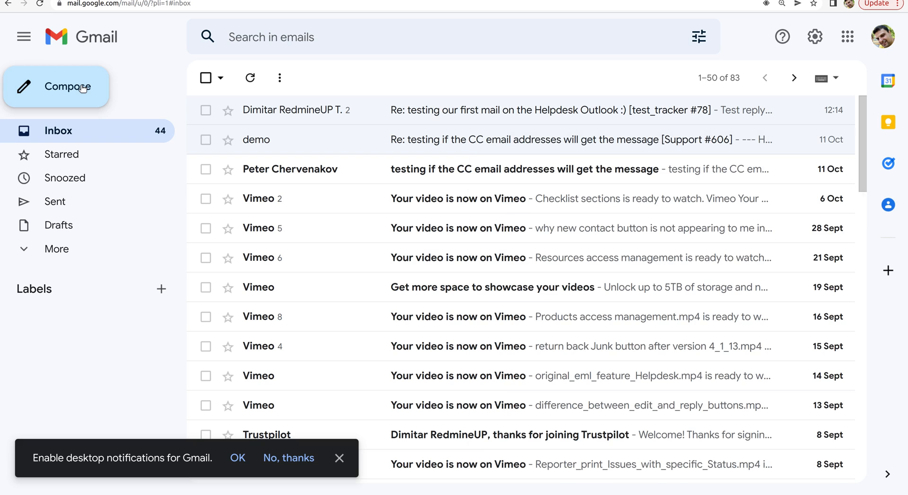
click(56, 87)
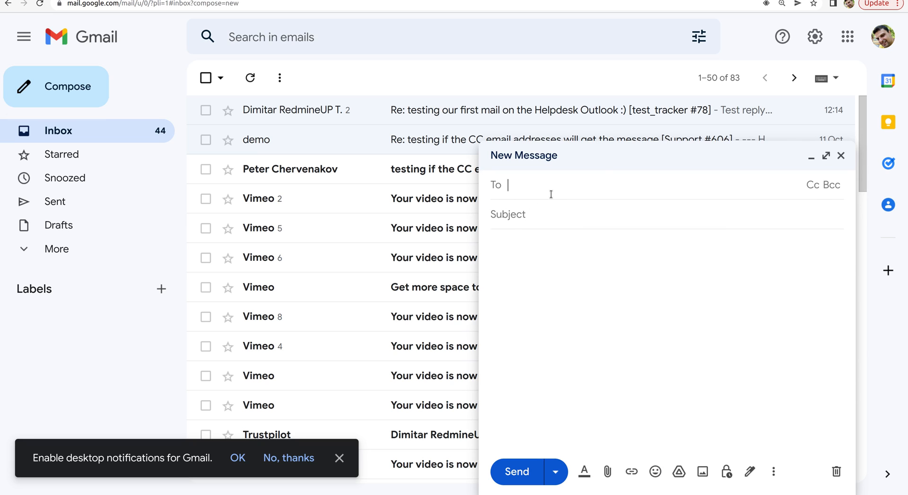
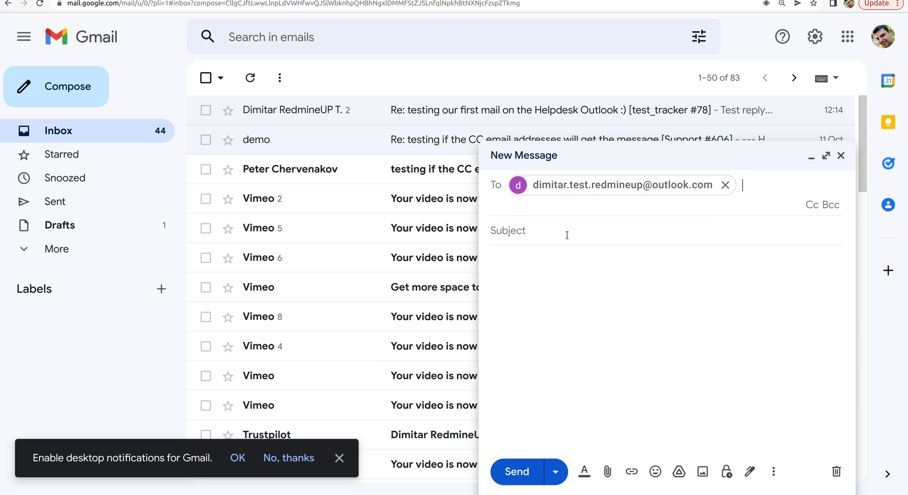
text(Testg)
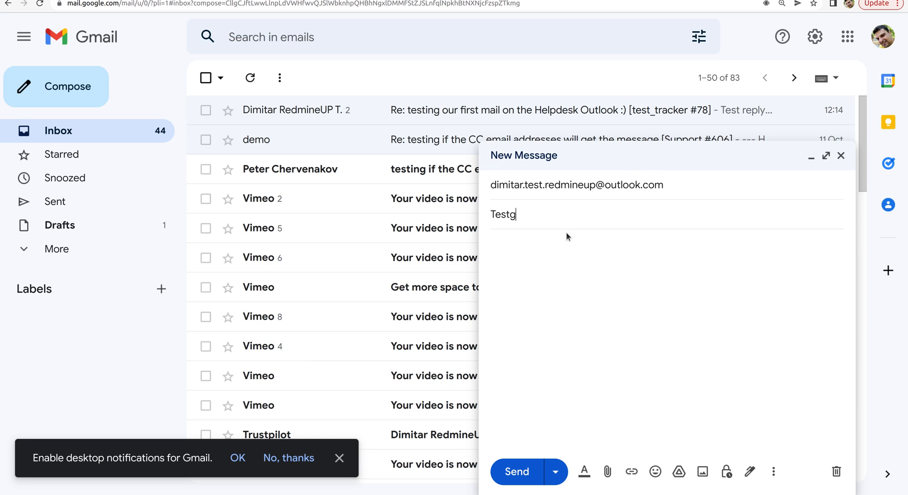
text(ing)
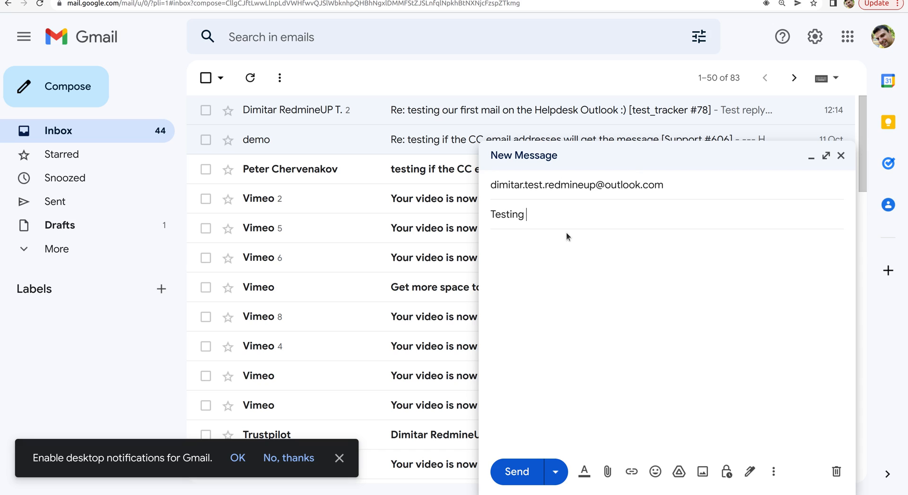
text(the new Outlook Conf)
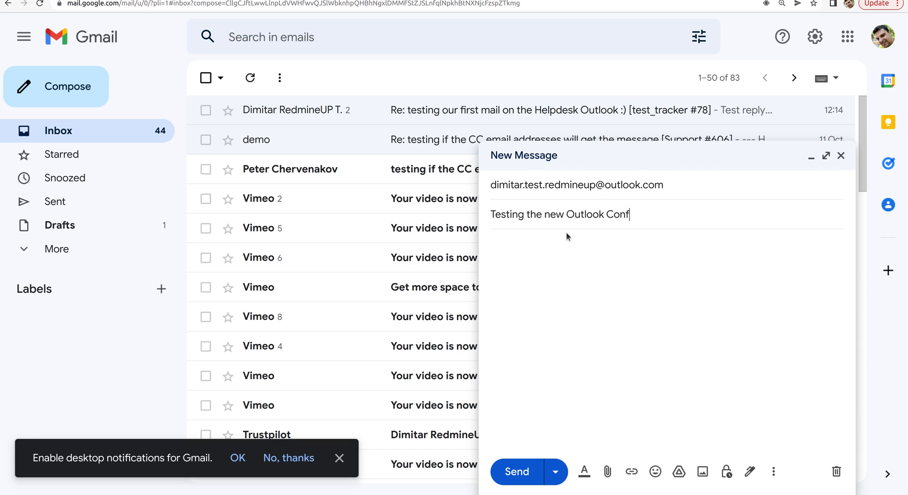
text(iguration of)
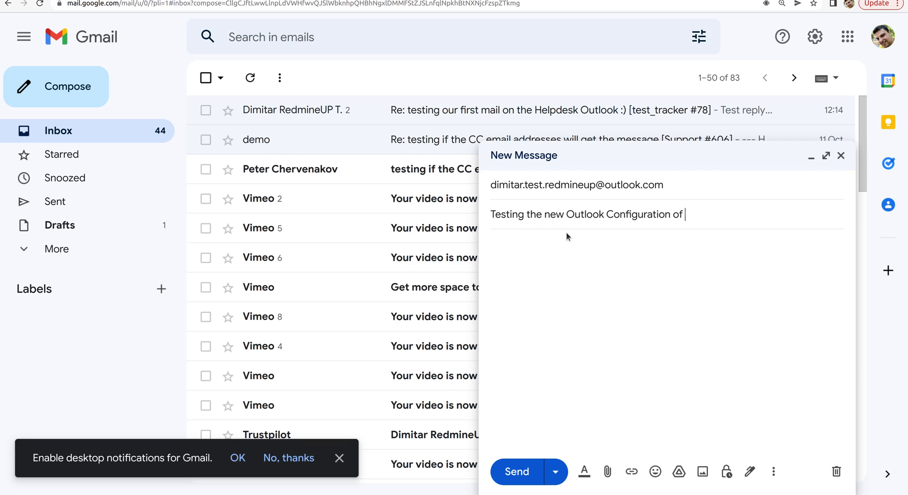
text(the Helpdesk newest version an)
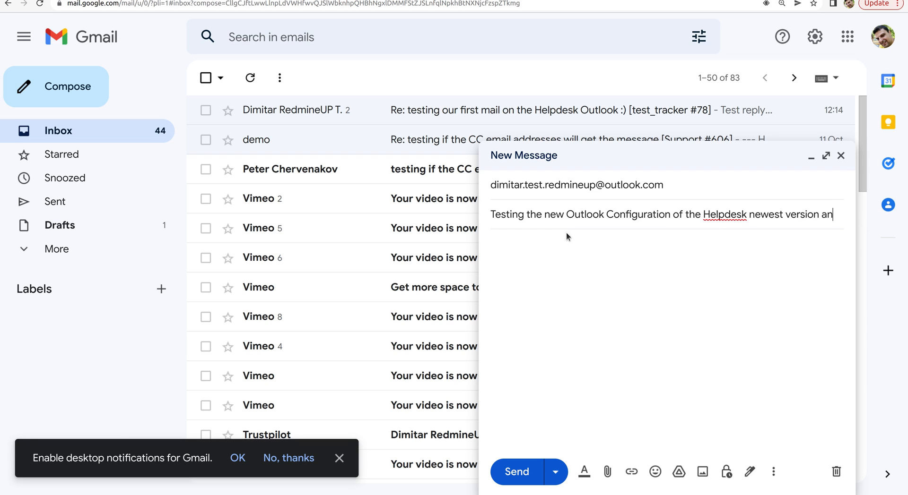
text(d new)
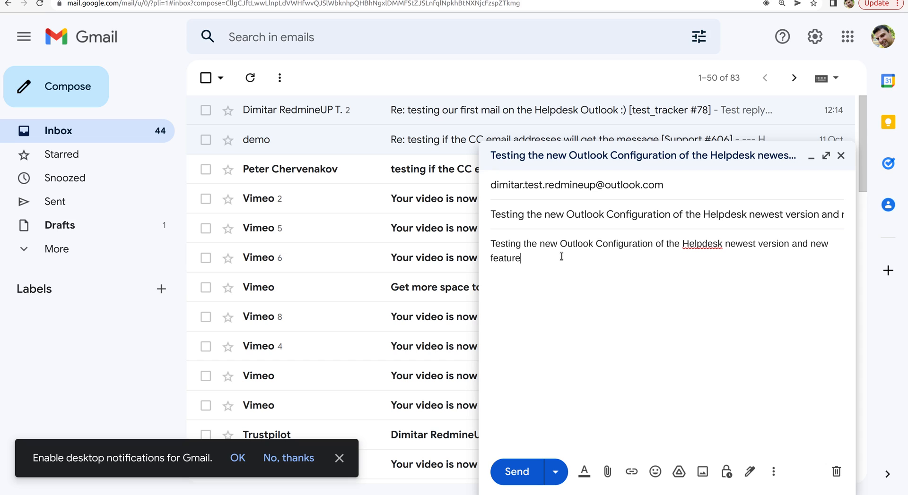
Add 'Let's see if this email will reach the Helpdesk.' to the body and send the test email
text(. Let's see)
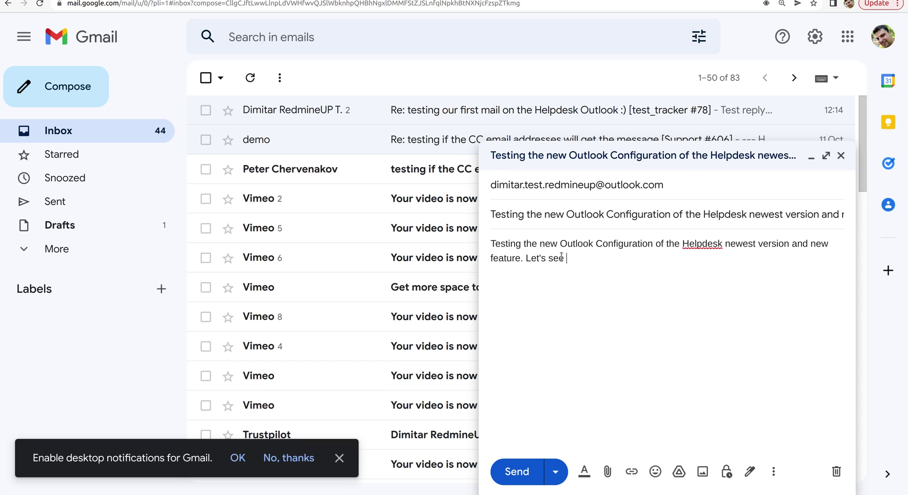
text(if this email w)
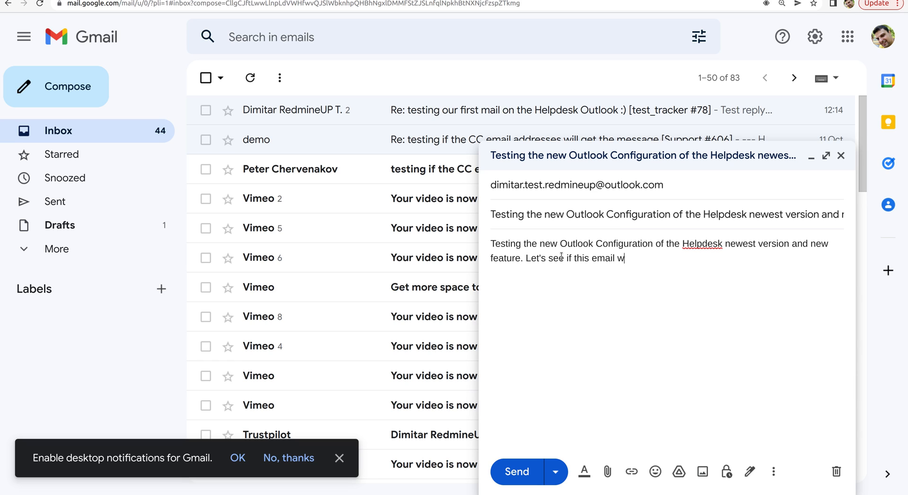
text(ill reach the)
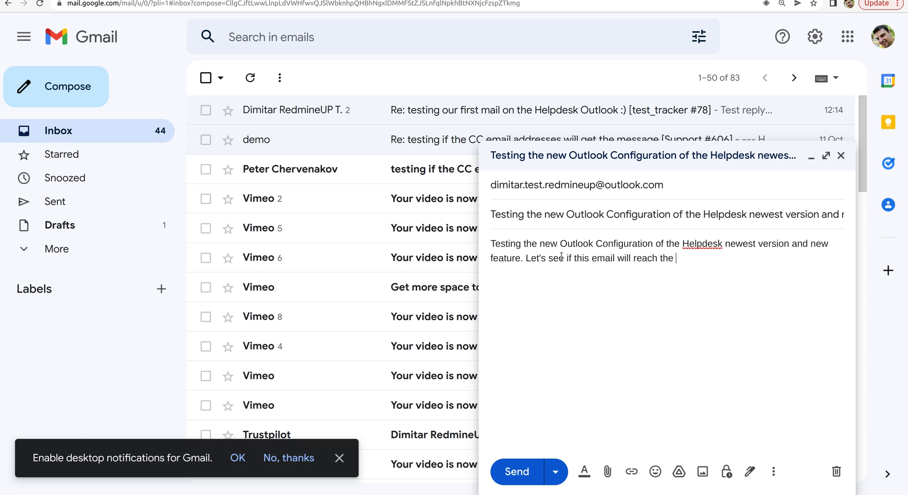
text(Helpdesk.)
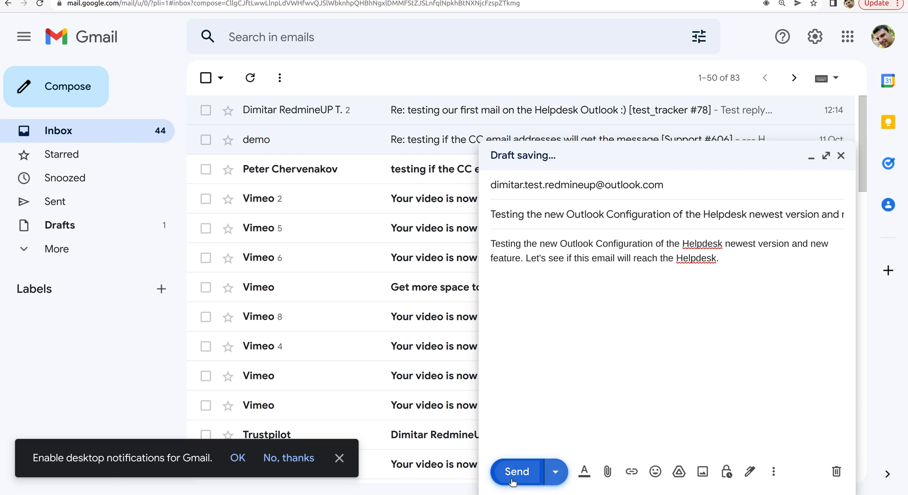
click(516, 473)
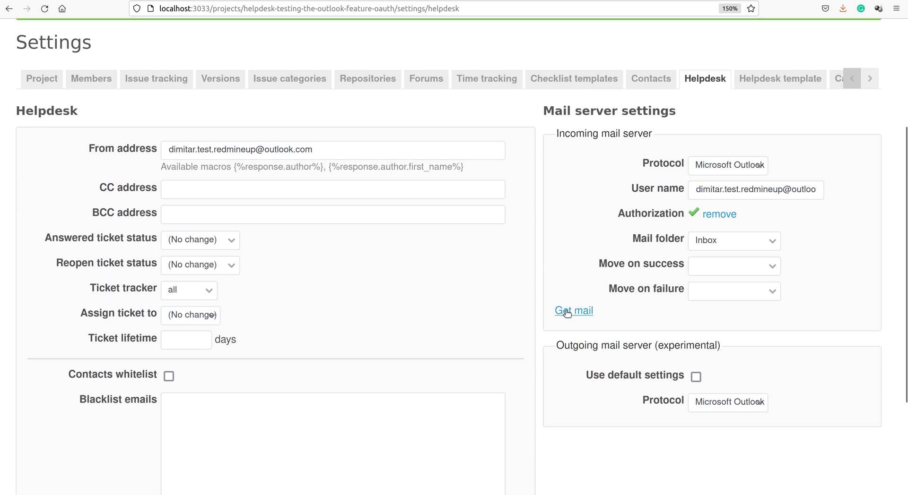
Fetch new helpdesk mail with Get mail and check the project's issue list for the ticket
click(573, 311)
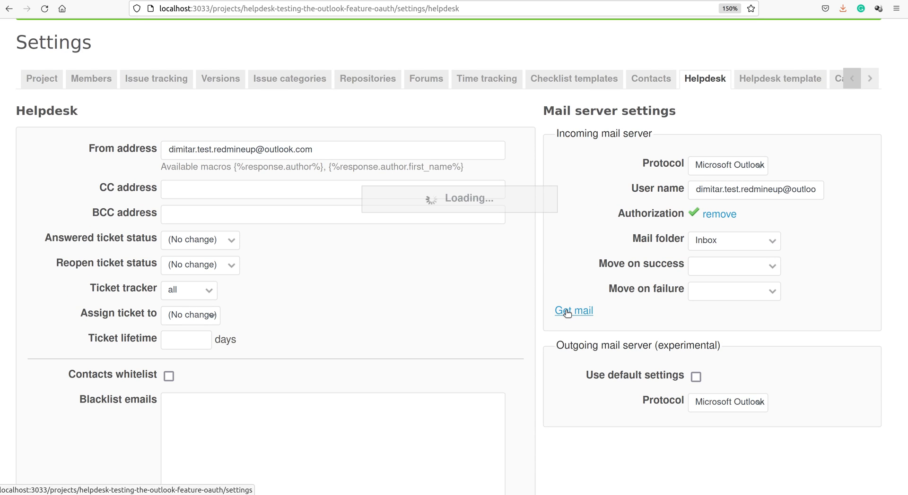
click(573, 311)
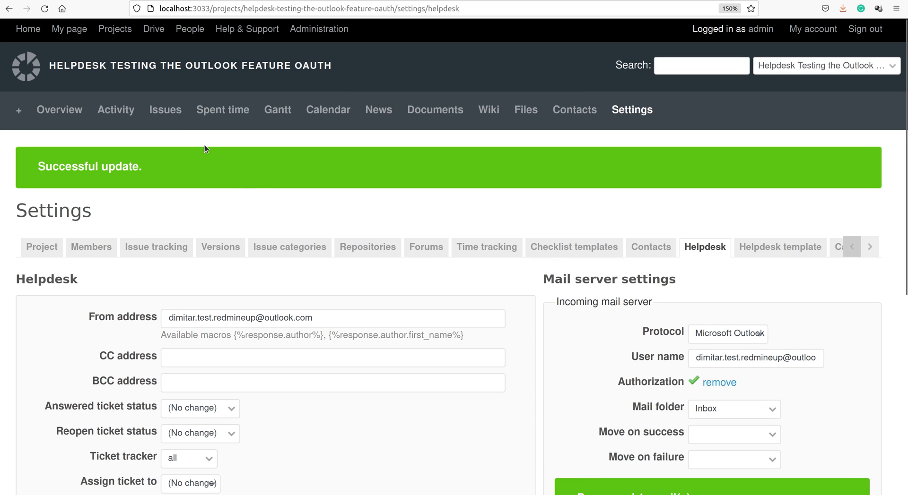
mouse_move(164, 110)
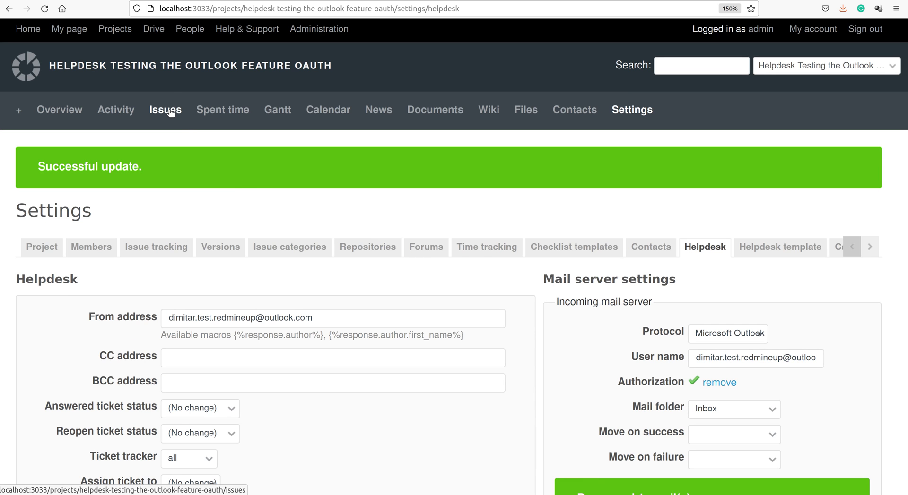
click(165, 110)
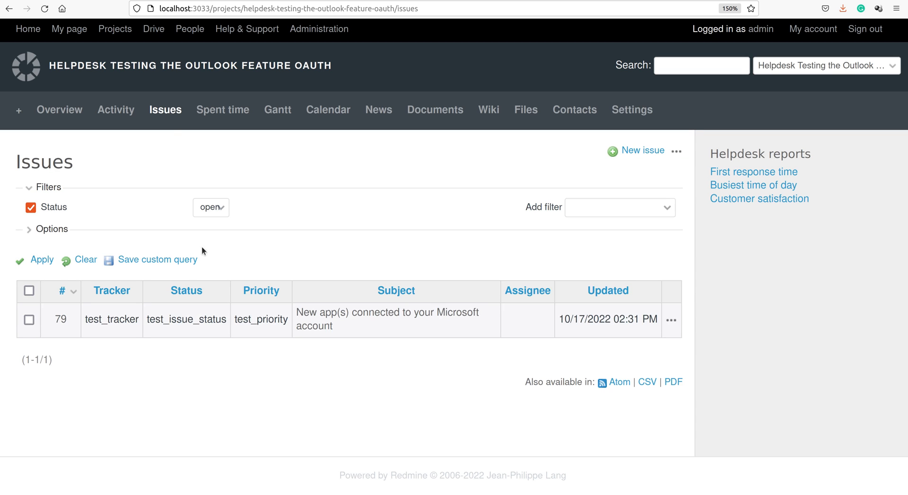
mouse_move(170, 256)
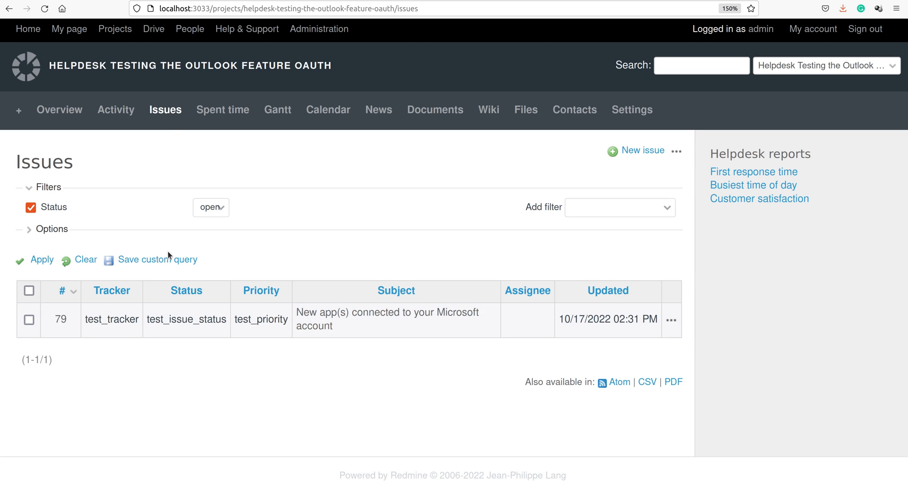
mouse_move(344, 319)
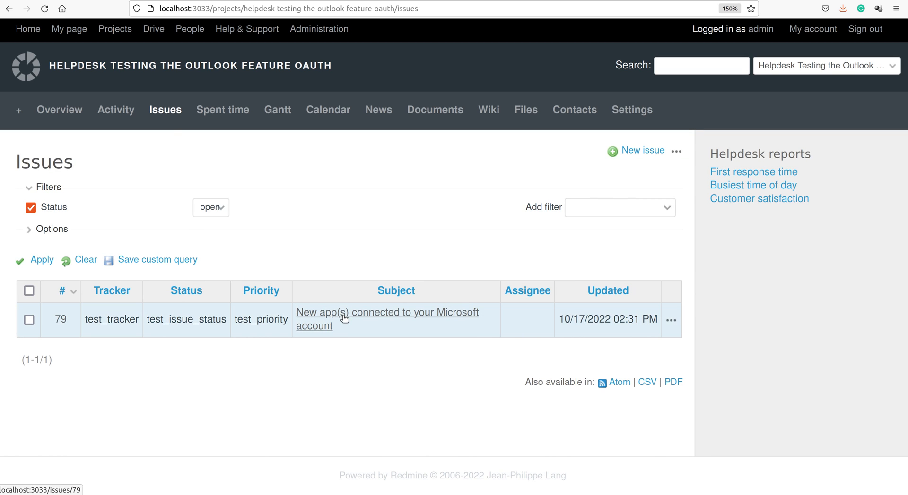
mouse_move(324, 328)
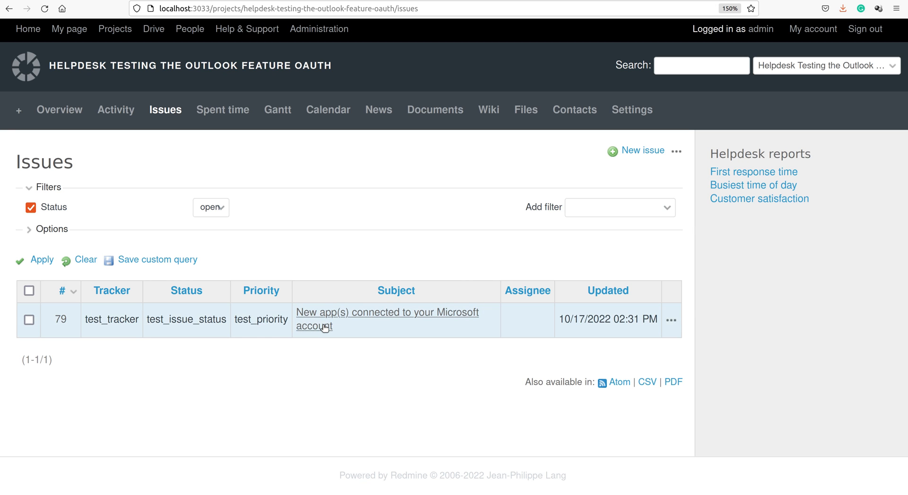
mouse_move(631, 109)
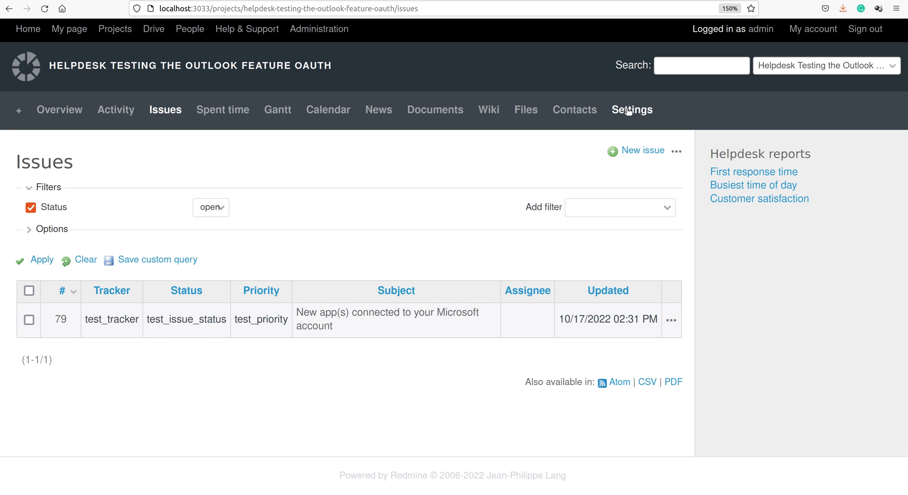
Return to Helpdesk settings, fetch mail again and view the issue list with new issue #80
click(630, 110)
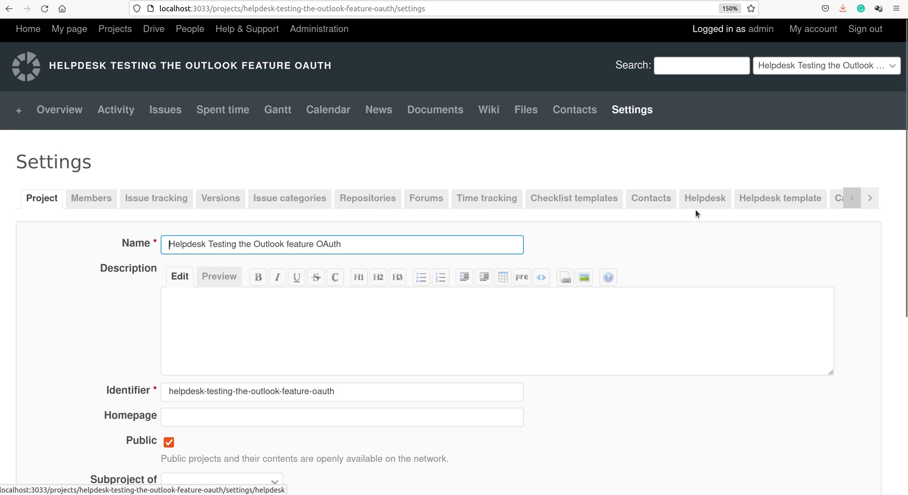
click(705, 198)
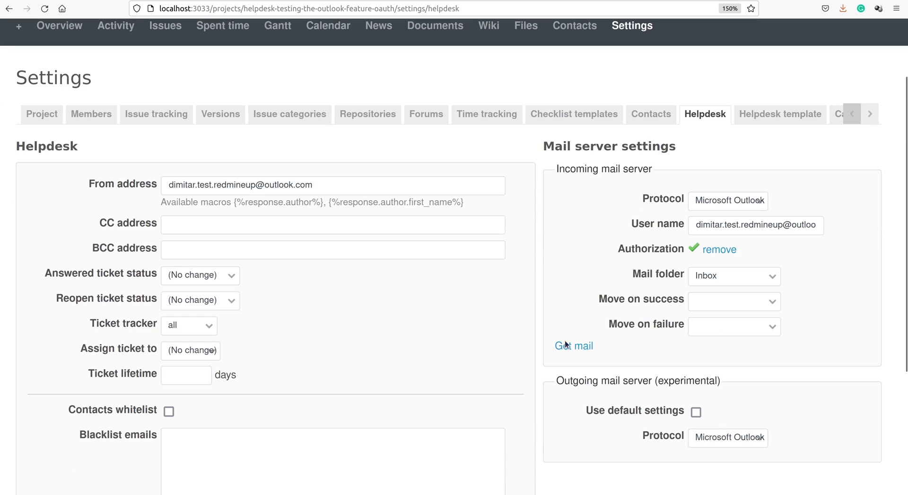
click(573, 346)
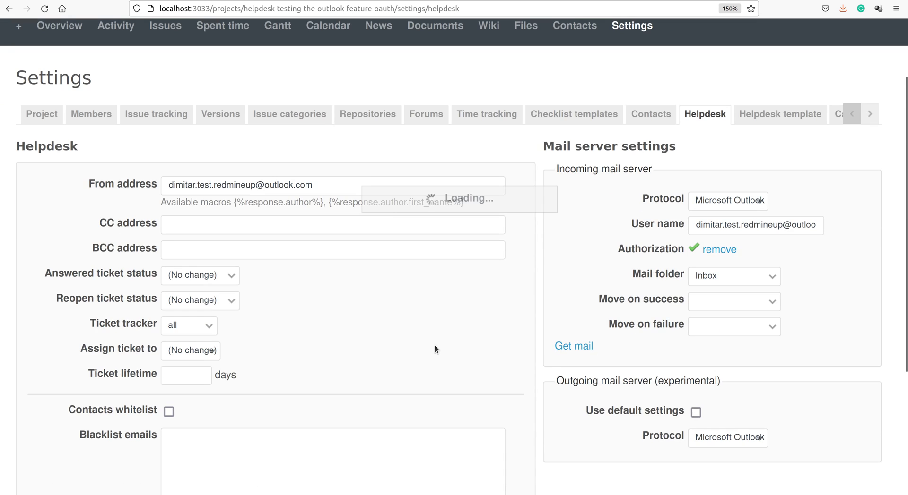
click(573, 345)
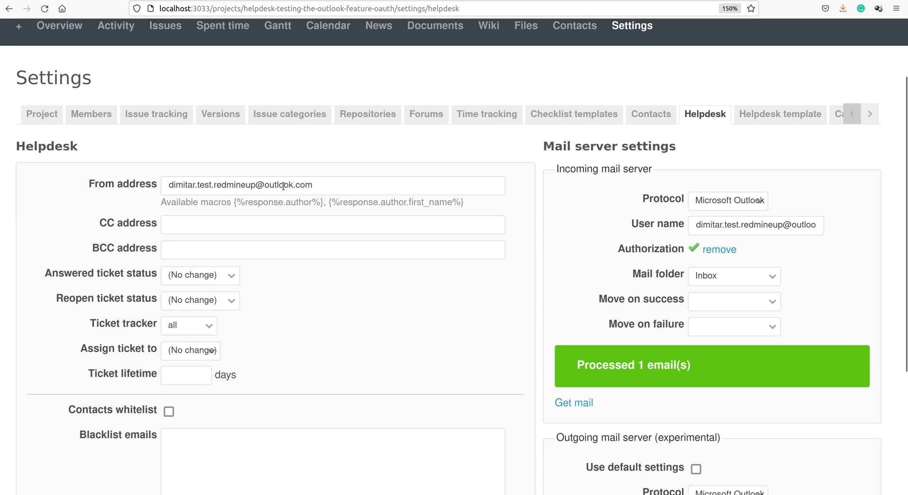
click(164, 26)
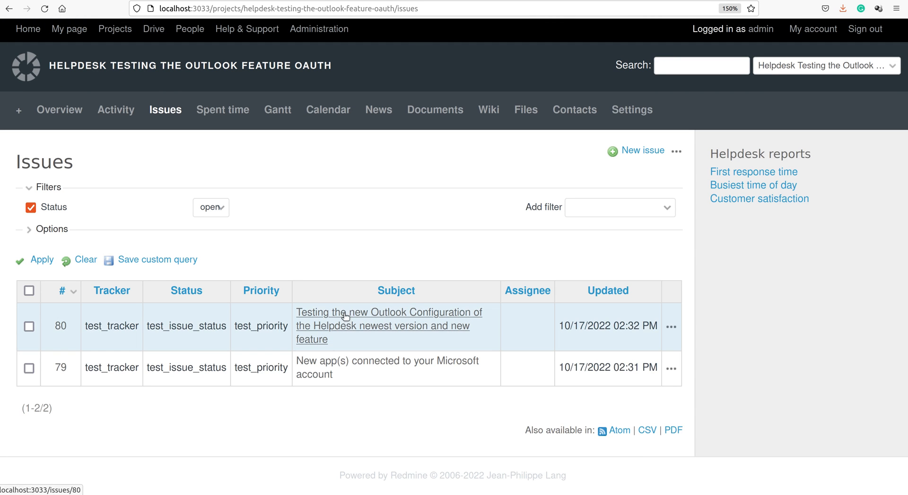
mouse_move(405, 320)
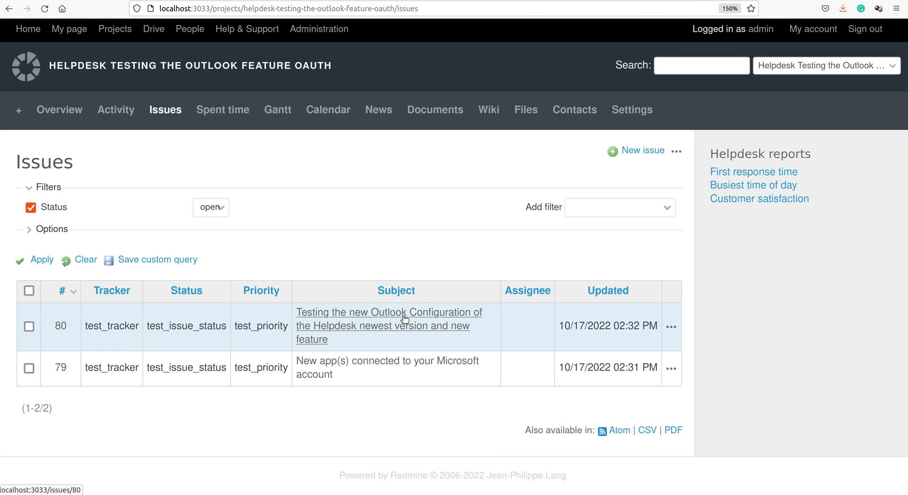
mouse_move(347, 327)
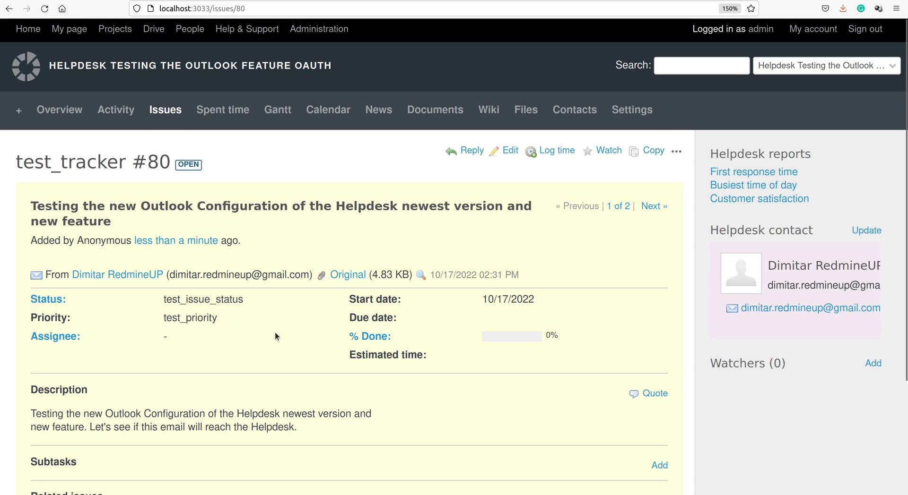
scroll(down, 3)
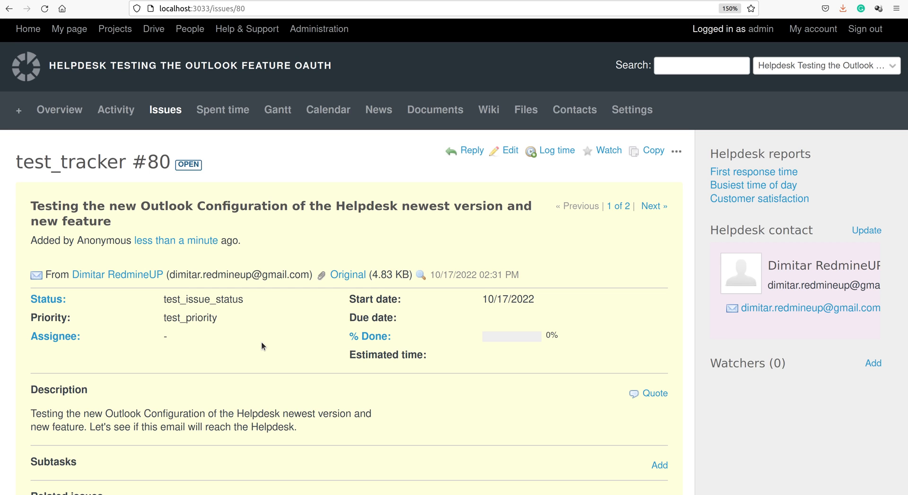
scroll(down, 3)
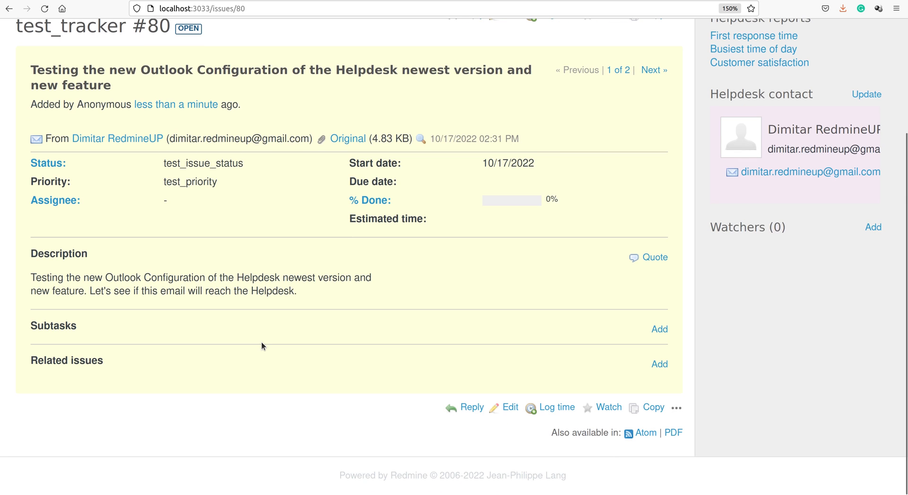
scroll(up, 3)
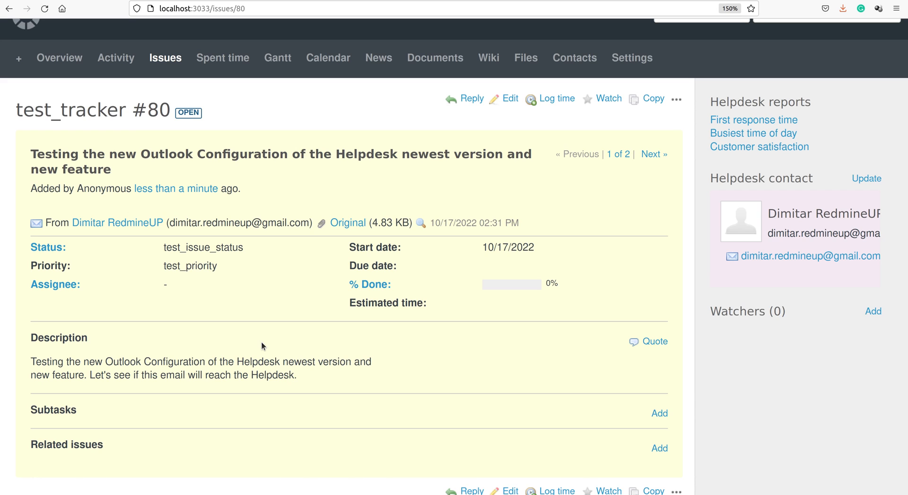
mouse_move(200, 319)
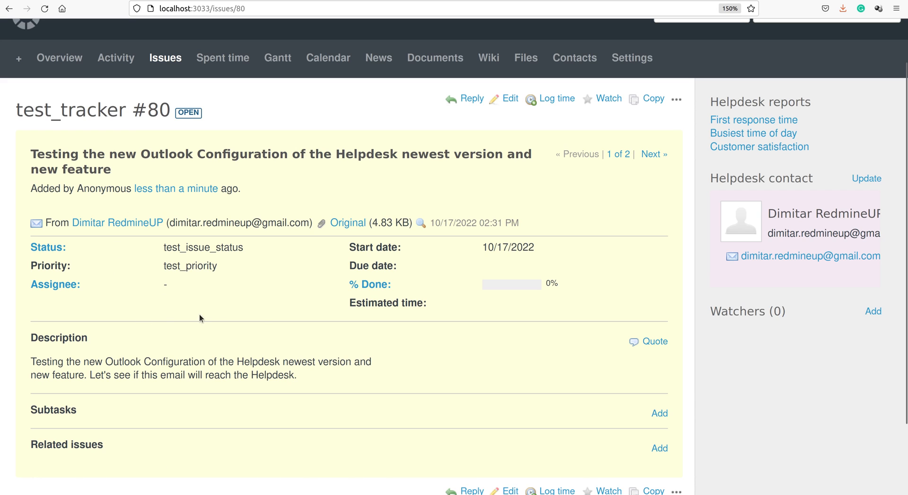
mouse_move(236, 303)
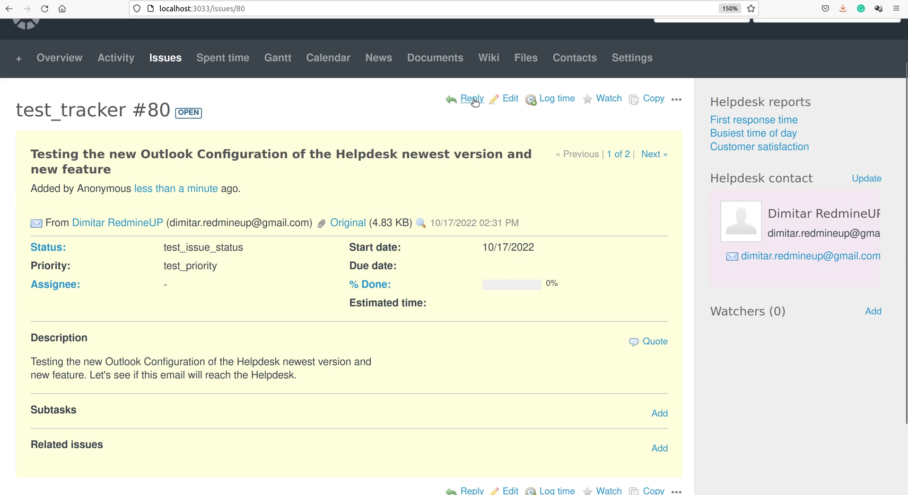
Reply on issue #80 with 'hi, Let's check if the outgoing settings of Helpdesk are working fine. :)' and submit it
click(472, 98)
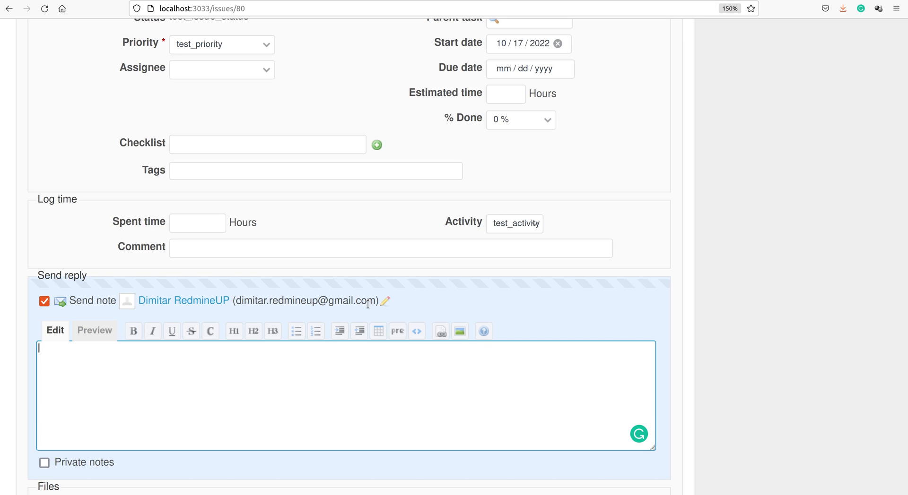
mouse_move(330, 407)
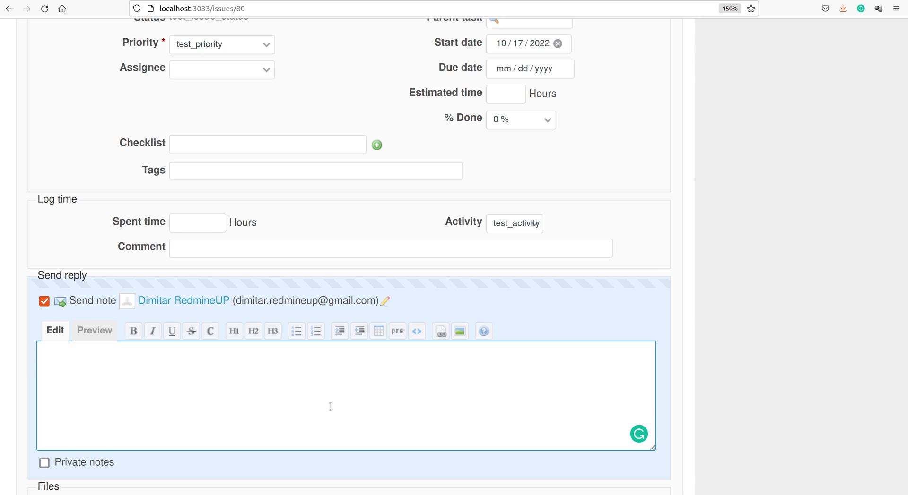
text(hi,)
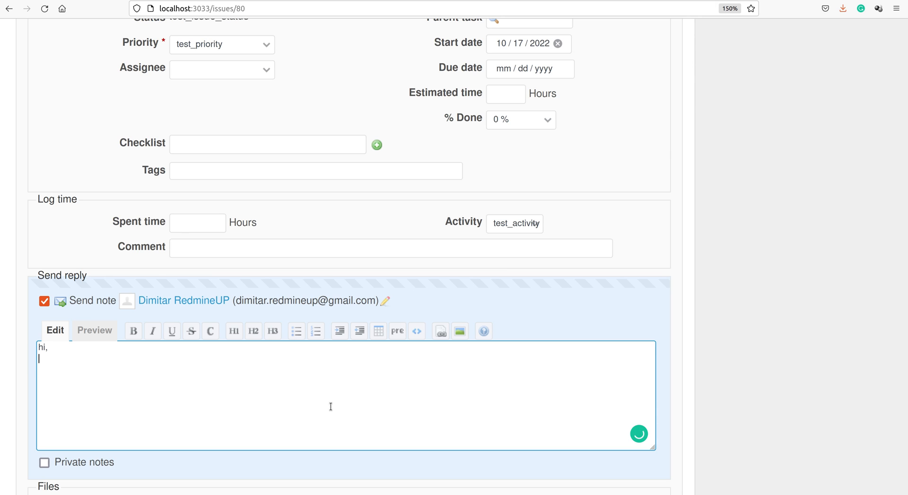
text(Let's check)
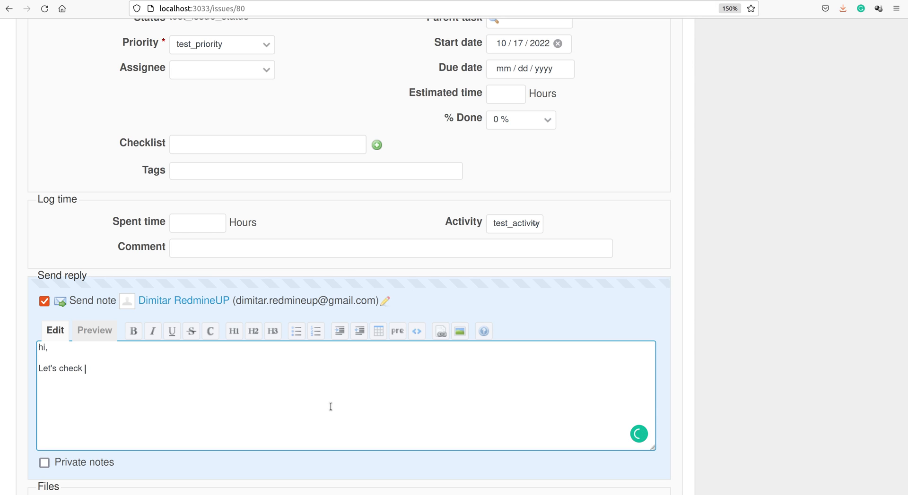
text(if the outgoing)
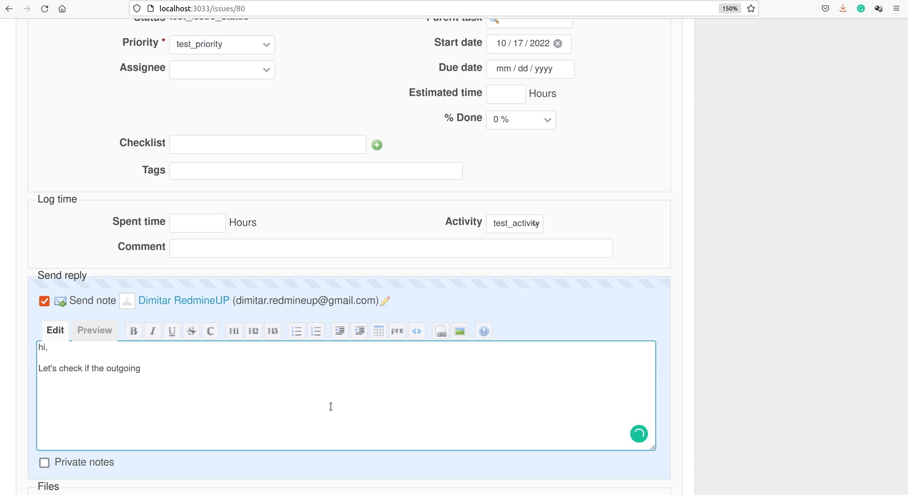
text(settings of the Outlook H)
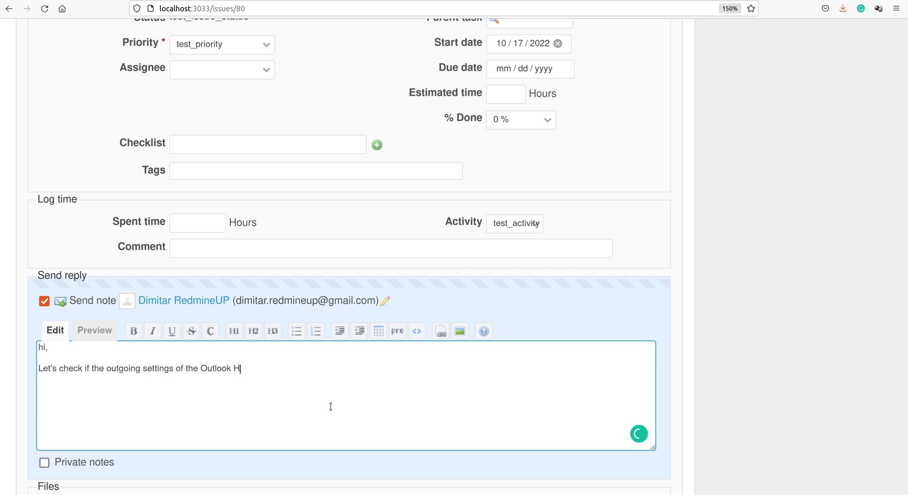
text(elpdesk are)
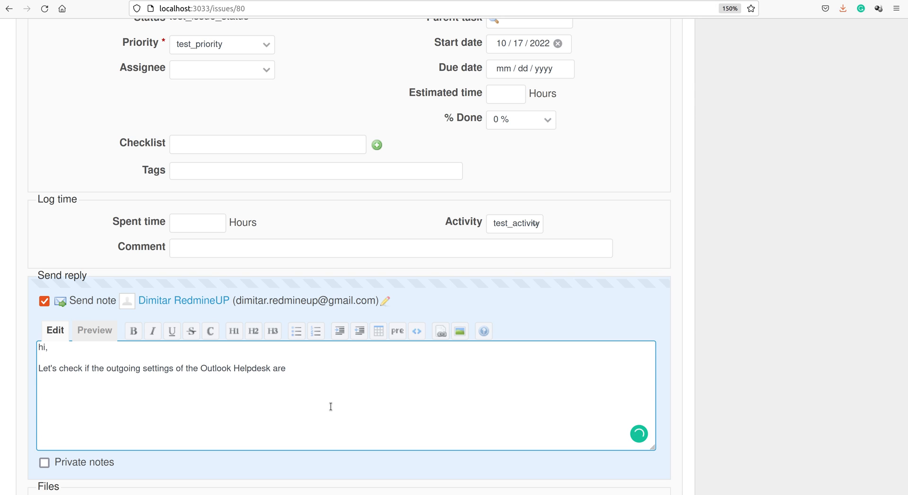
text(working fine. :))
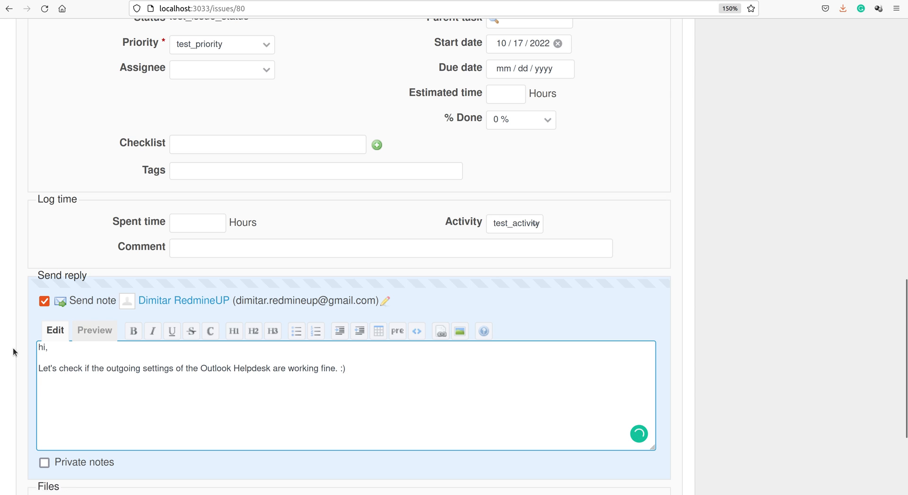
click(43, 405)
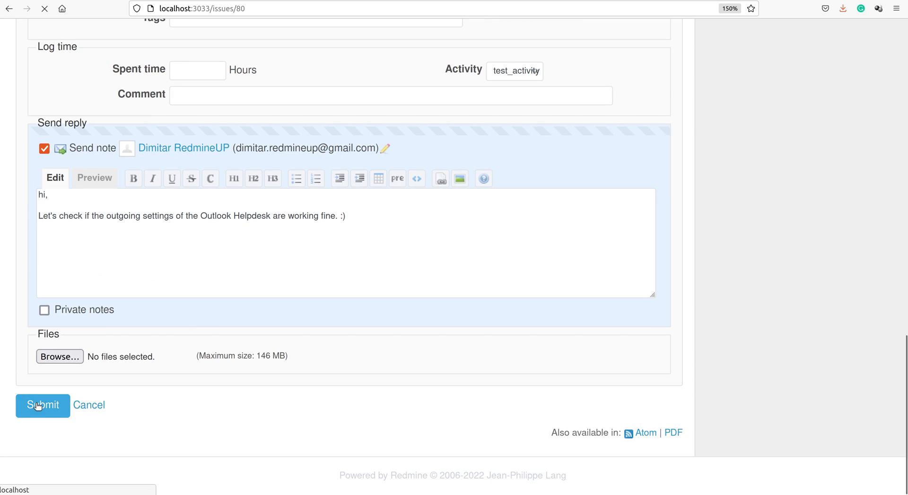
Confirm the successful update and highlight the history note that the reply was emailed to the contact
click(43, 406)
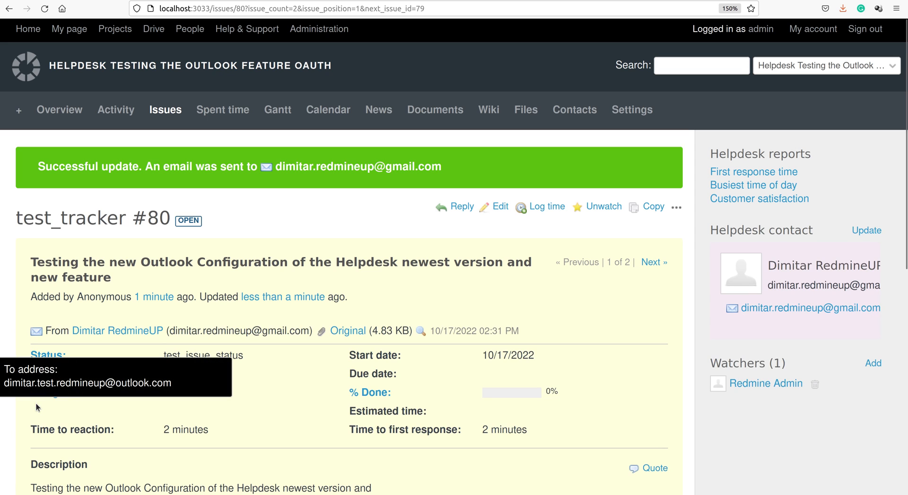
mouse_move(99, 181)
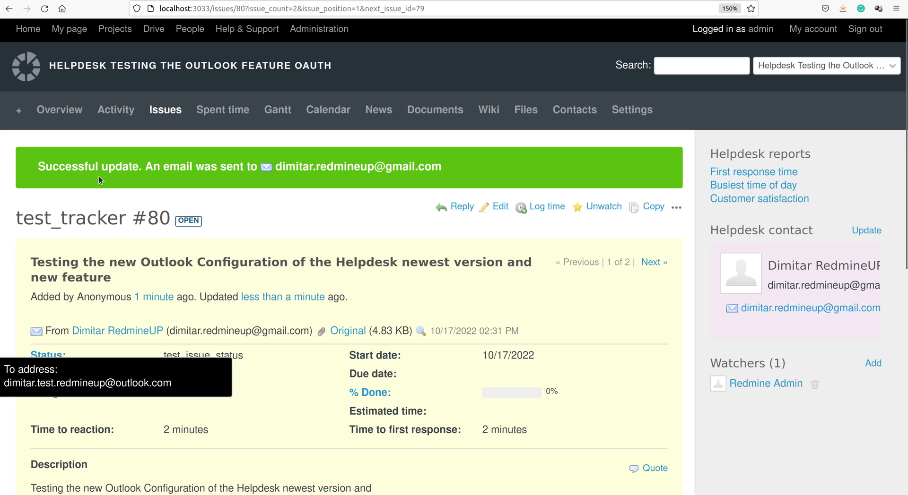
double_click(87, 166)
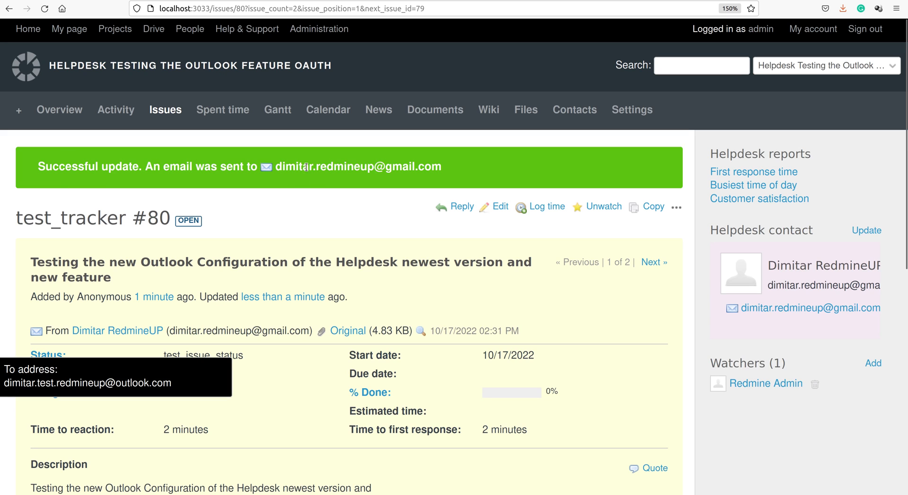
scroll(down, 3)
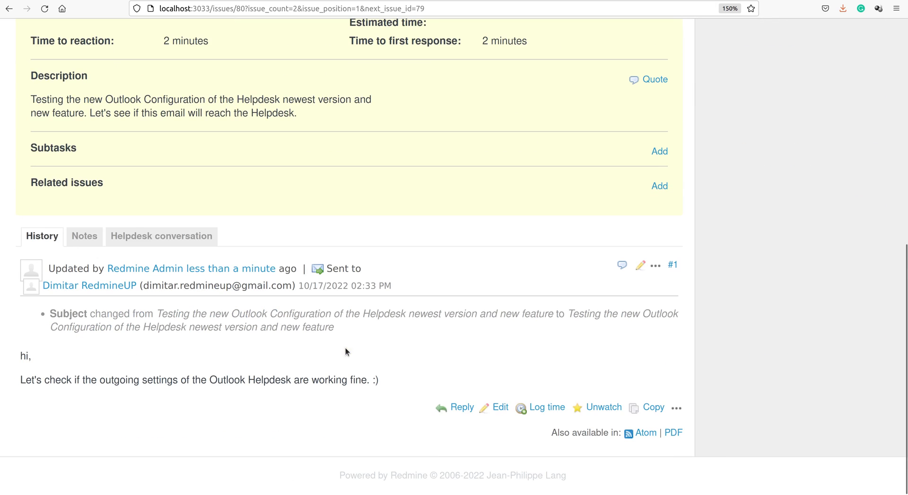
mouse_move(324, 276)
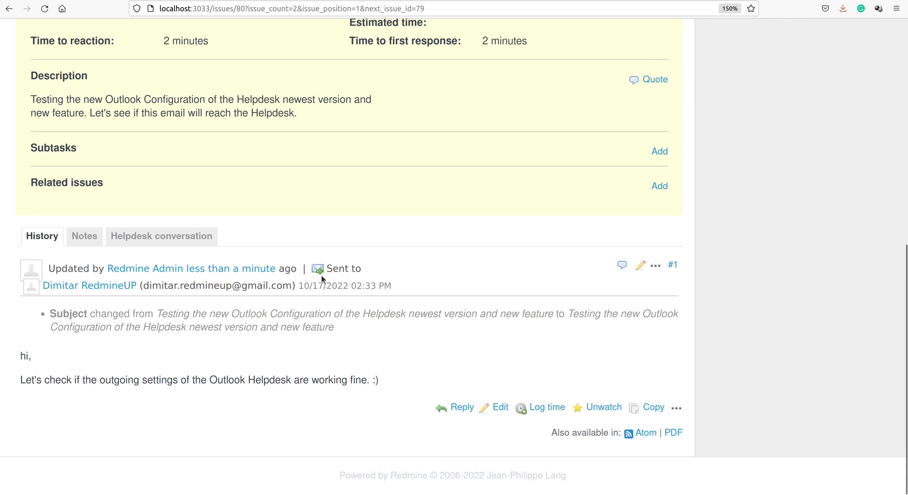
mouse_move(347, 272)
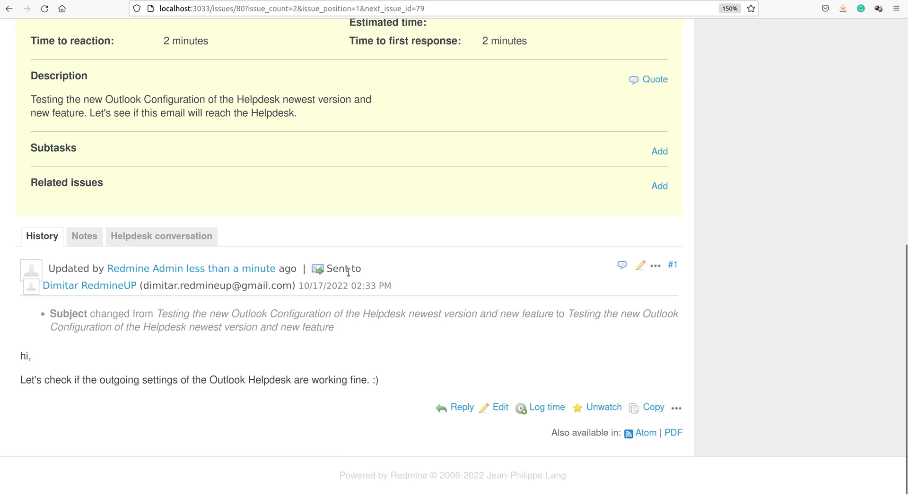
double_click(299, 380)
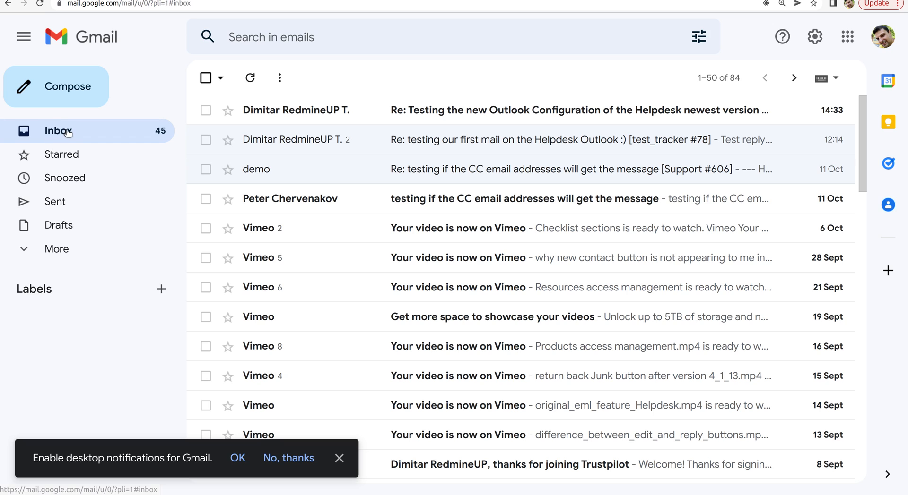
mouse_move(461, 94)
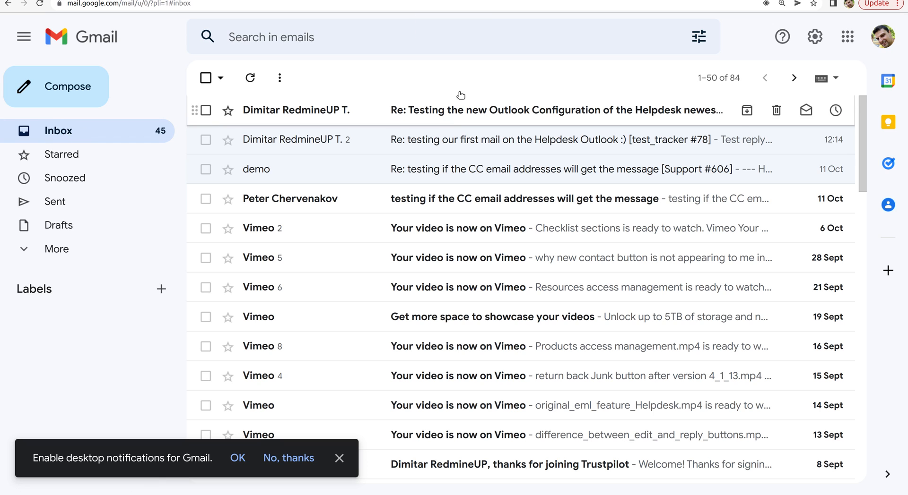
mouse_move(452, 114)
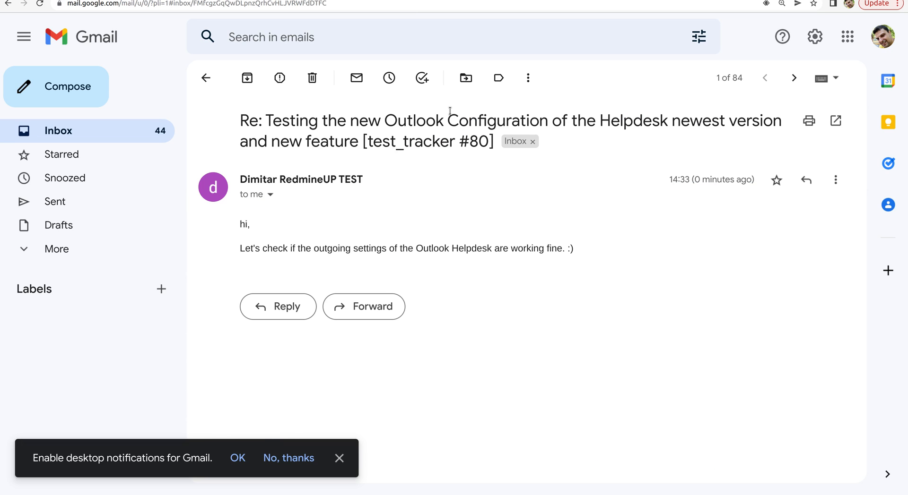
mouse_move(299, 251)
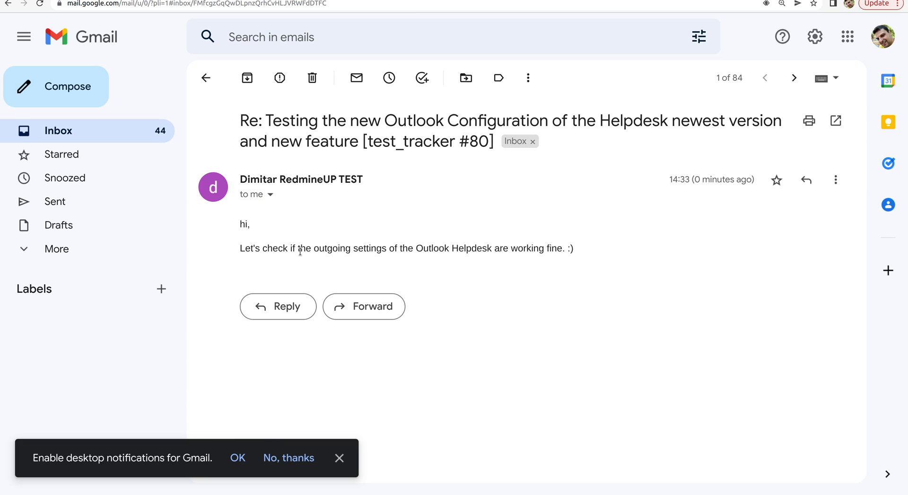
mouse_move(455, 254)
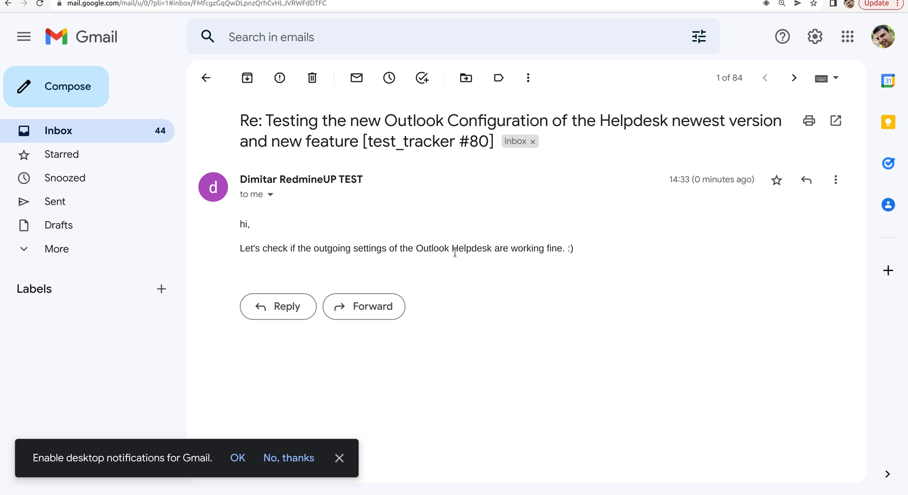
Highlight the reply sentence in the received Gmail message for test_tracker #80
triple_click(405, 249)
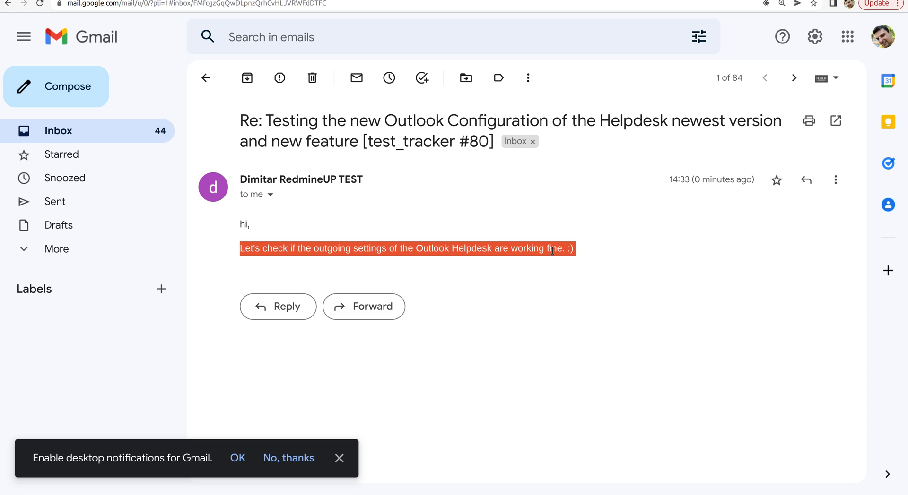
mouse_move(79, 140)
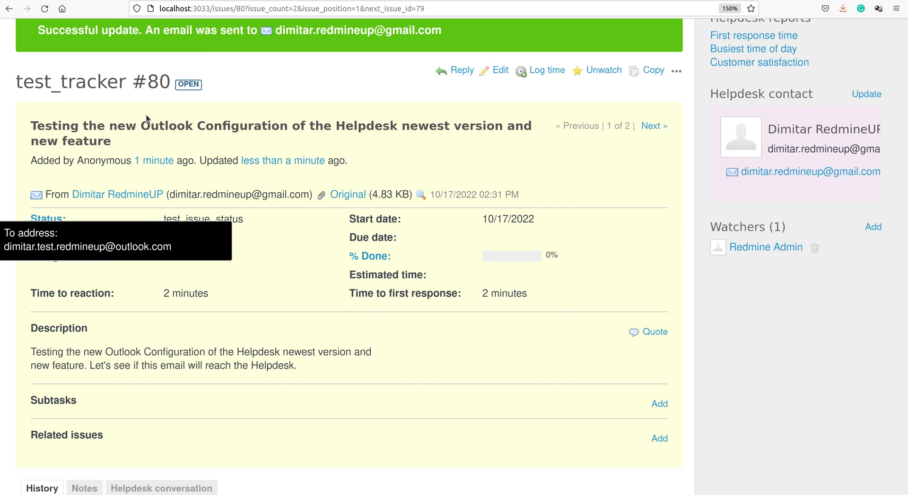
Scroll back to the top of issue #80 in Redmine showing the email-sent confirmation
scroll(up, 3)
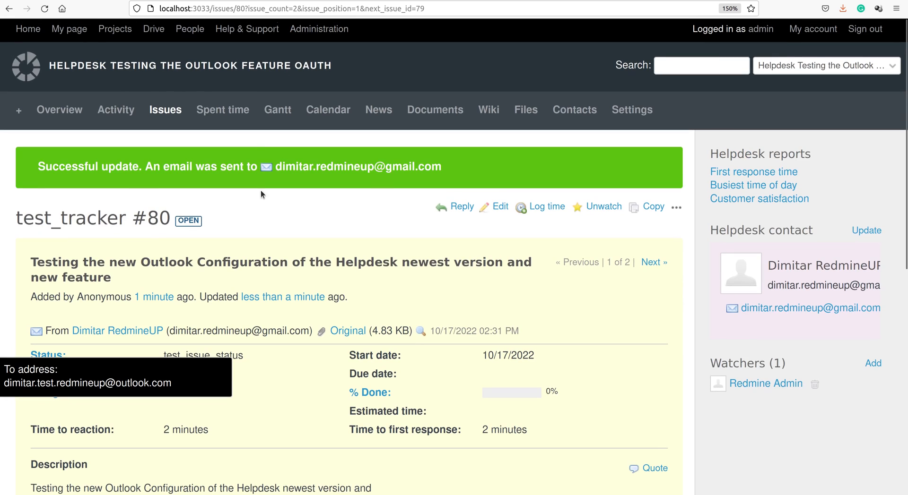
mouse_move(269, 210)
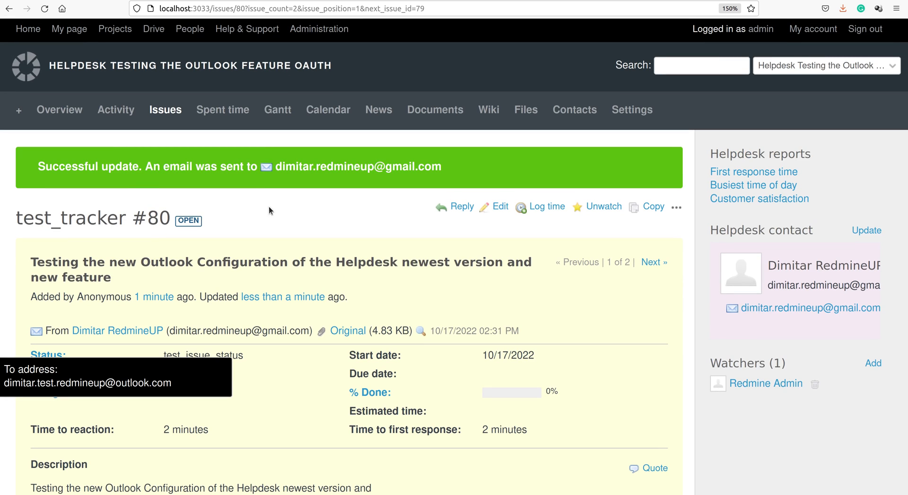